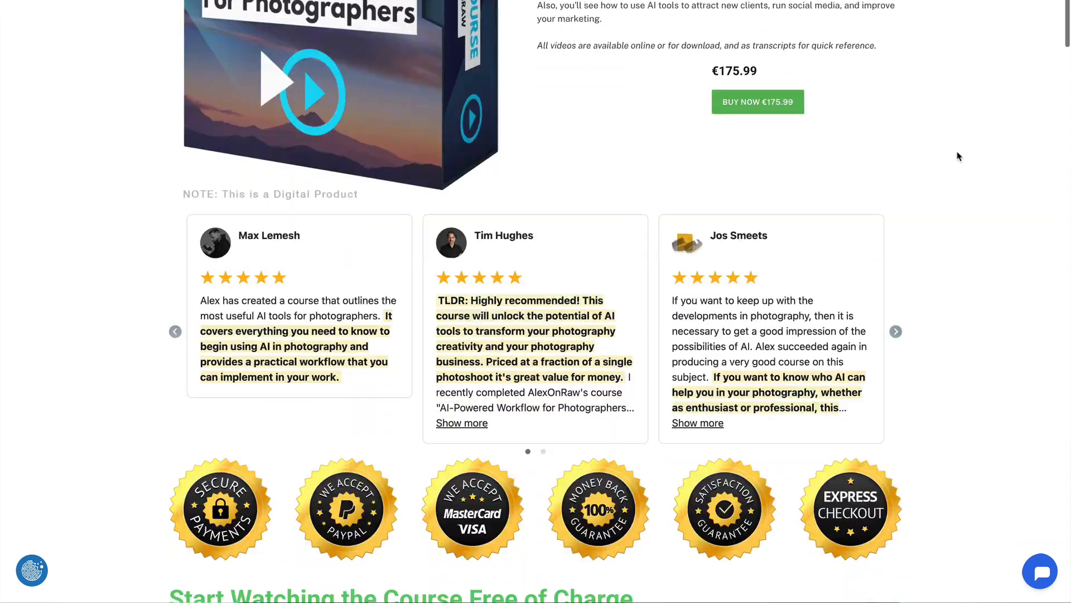
# Step: Send ChatGPT the photo asking what the Lego piece from the Harry Potter advent calendar is
pyautogui.scroll(-3)
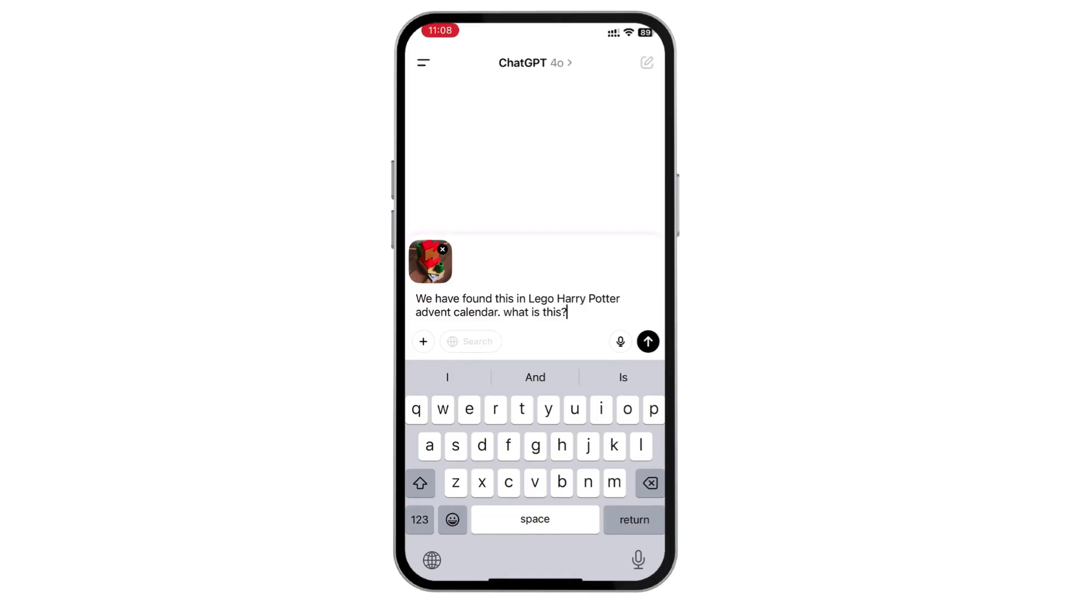
pyautogui.click(647, 341)
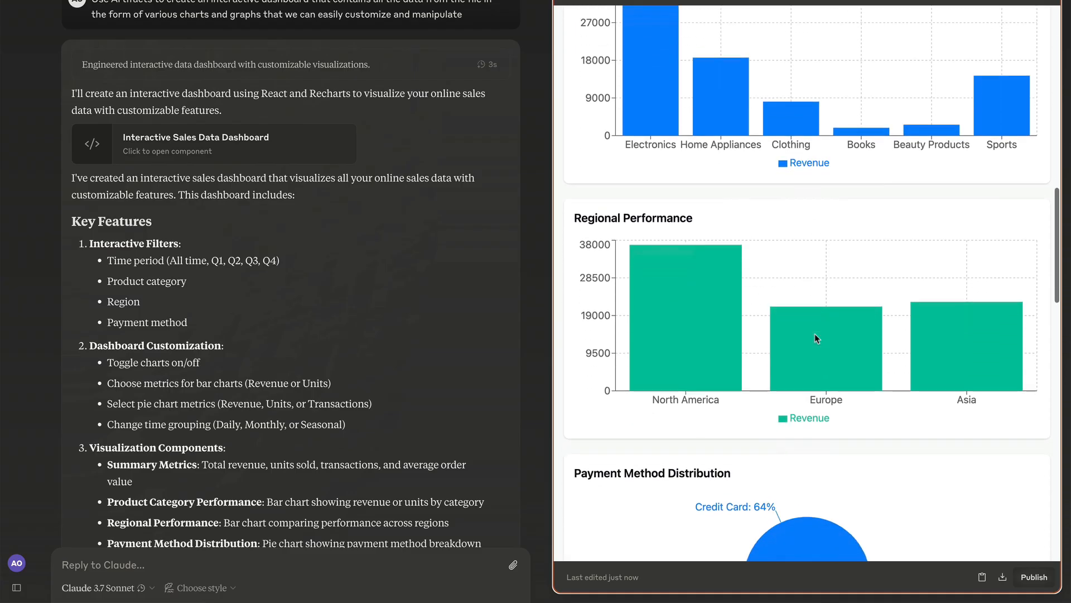
pyautogui.scroll(-3)
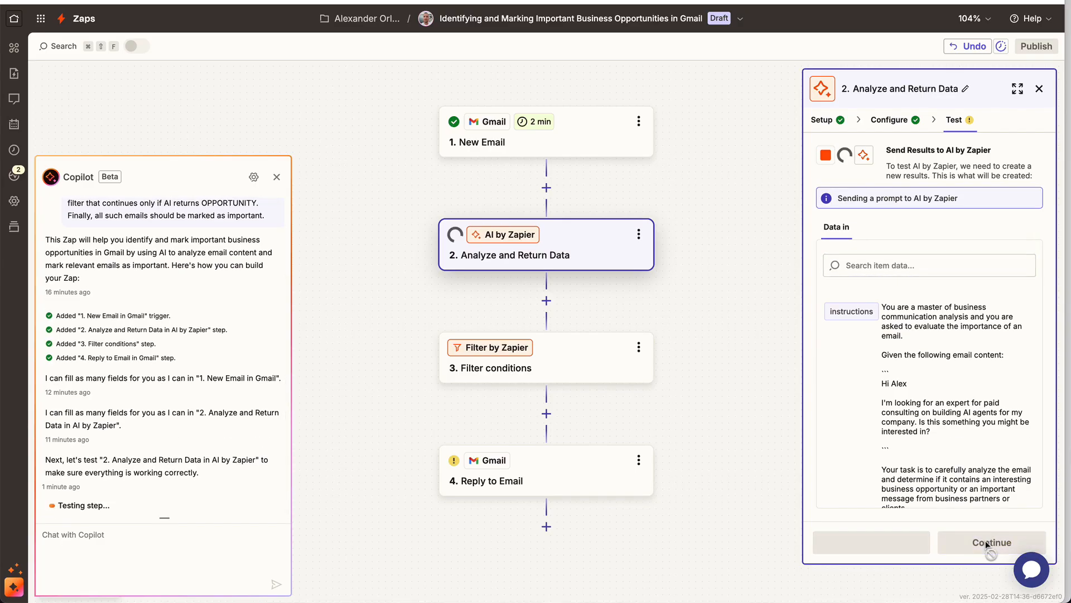
pyautogui.click(991, 542)
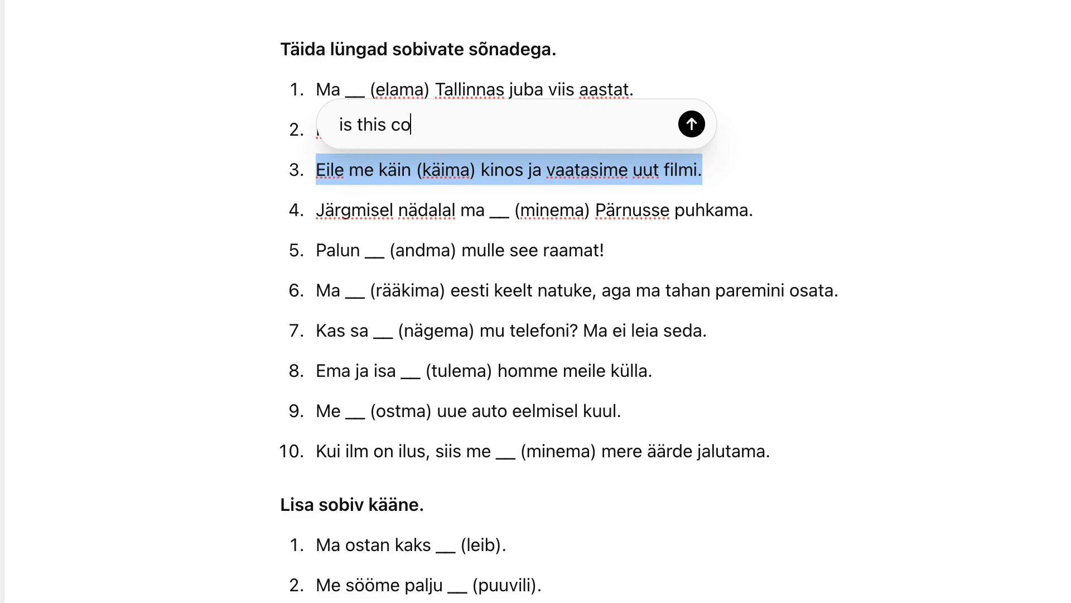
# Step: Have ChatGPT chart revenue by product category from the Online Sales Data CSV, then begin a new chat
pyautogui.click(691, 124)
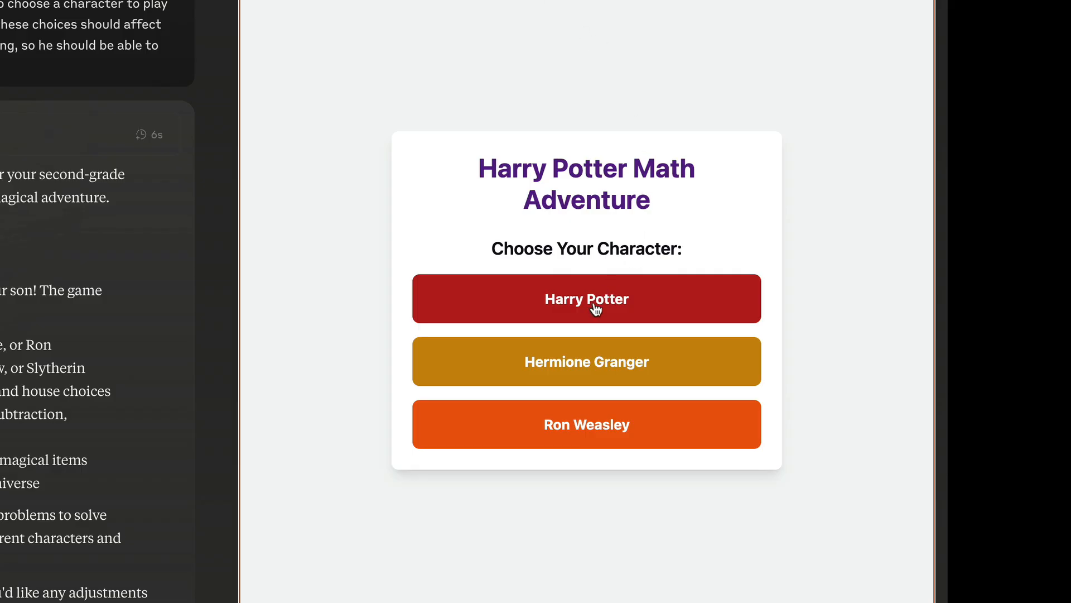
pyautogui.click(587, 298)
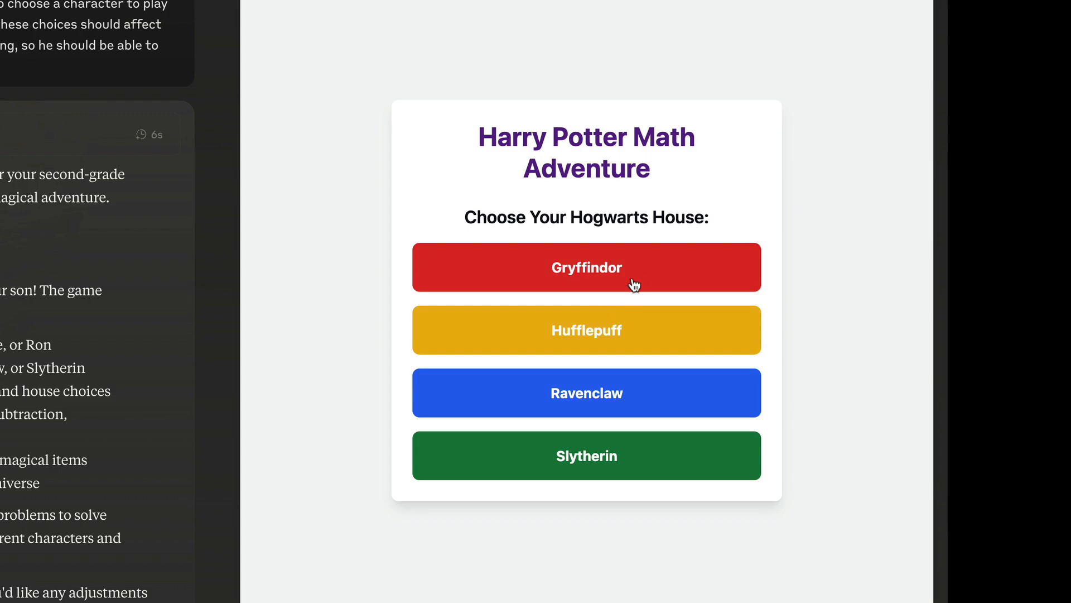
pyautogui.click(586, 267)
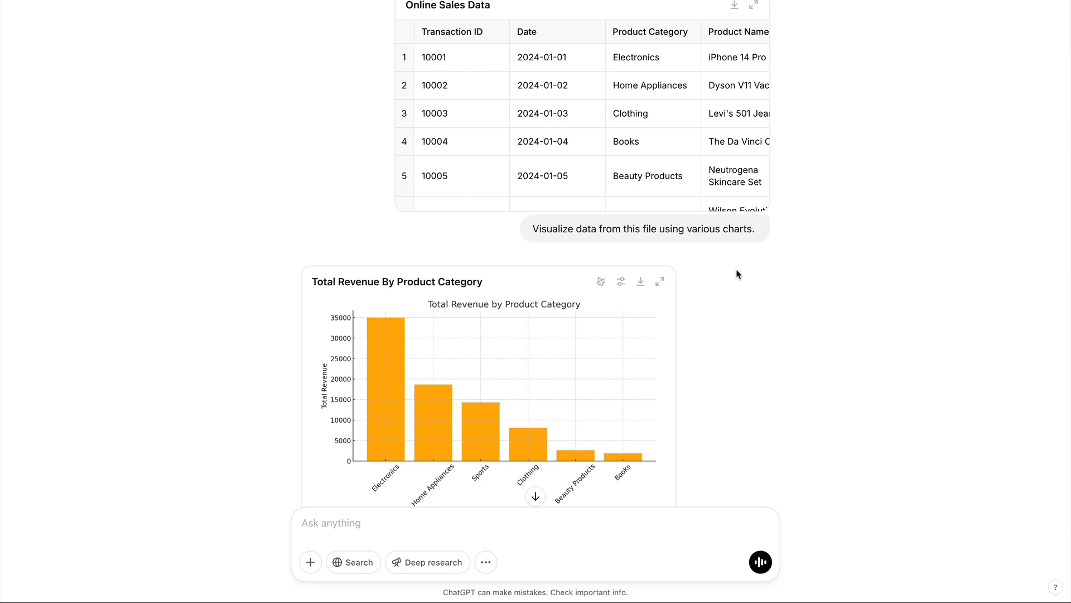
pyautogui.scroll(-3)
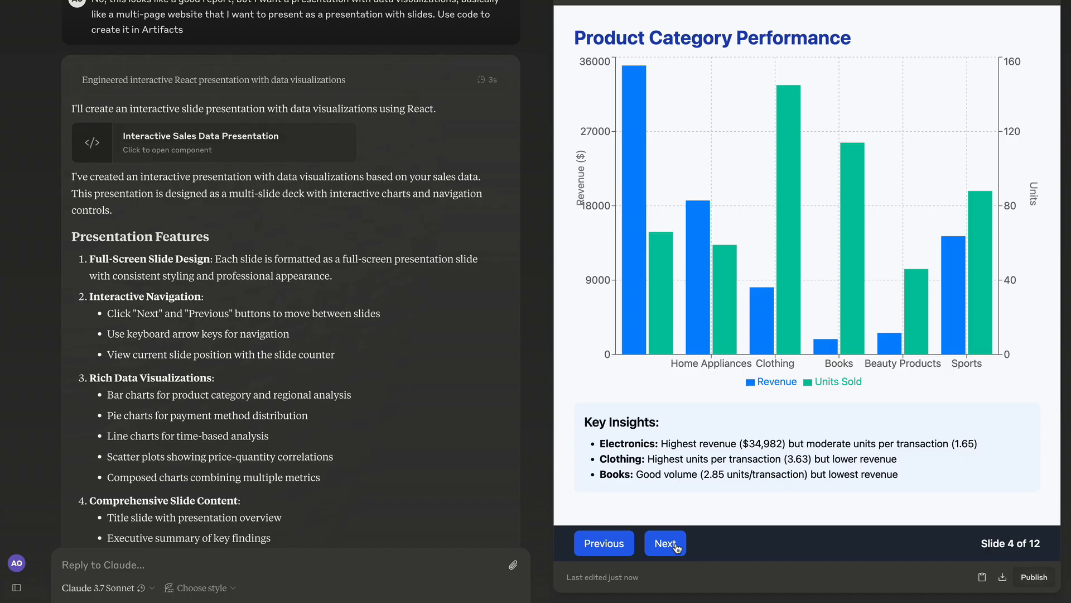
pyautogui.click(664, 543)
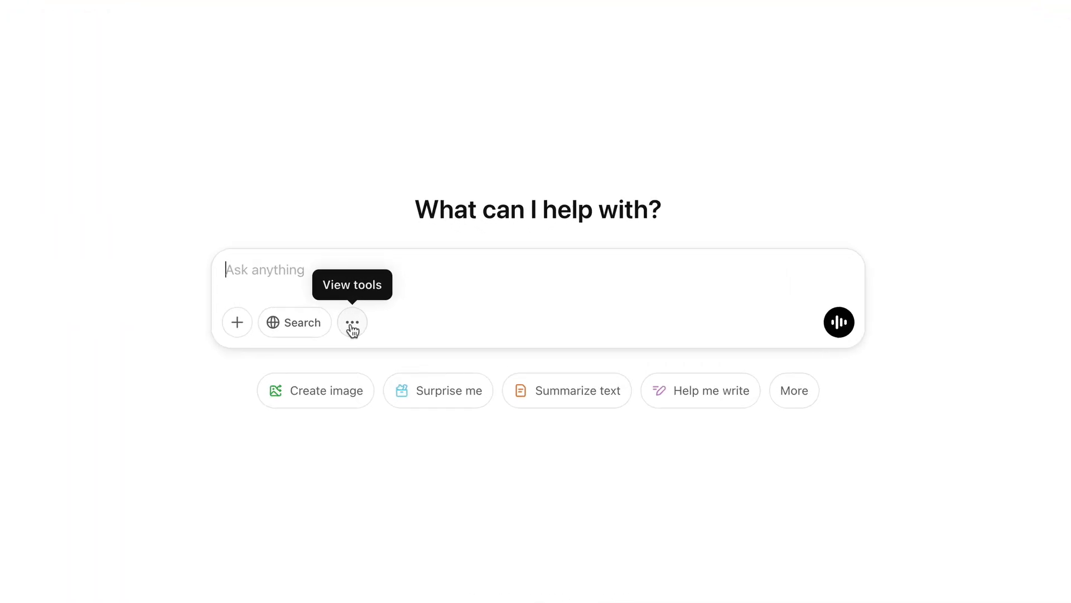
# Step: Ask Canvas to add a brief bullet-point summary of what readers will learn from the article
pyautogui.click(352, 322)
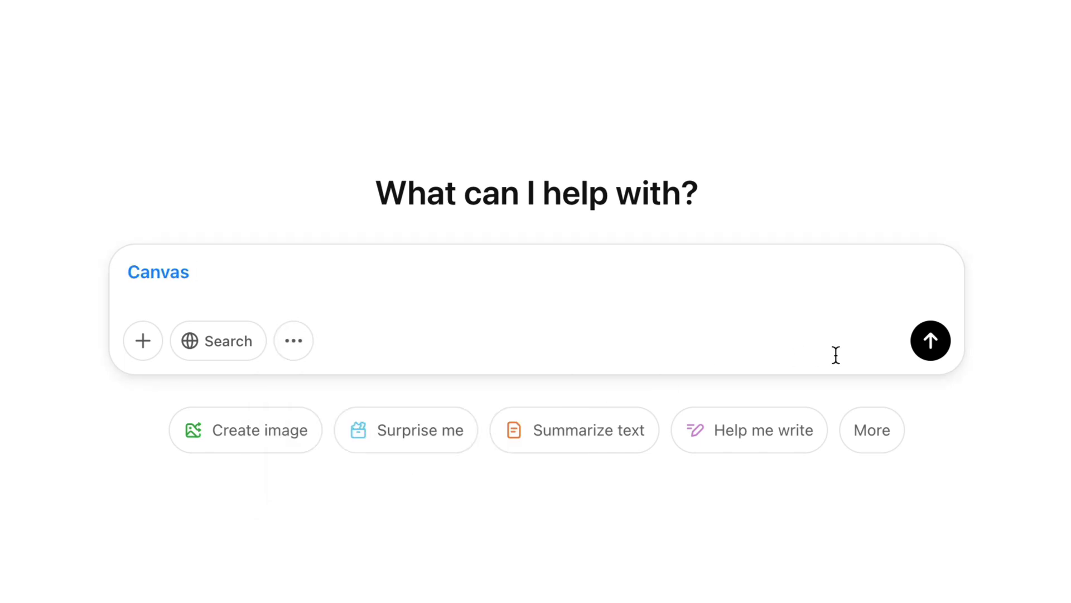
pyautogui.click(930, 340)
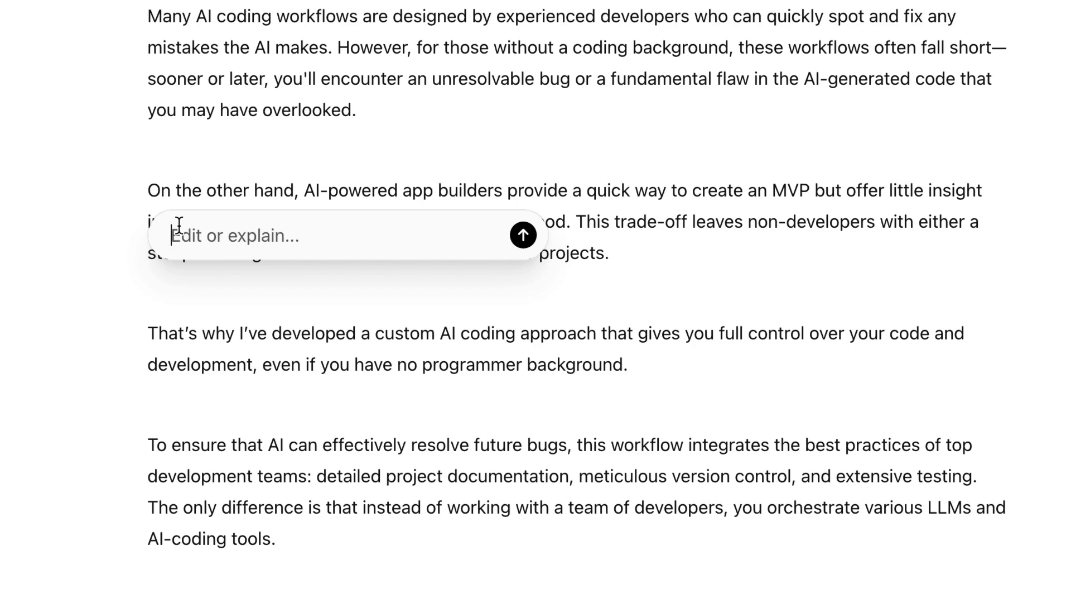
pyautogui.write('Add a brief bu')
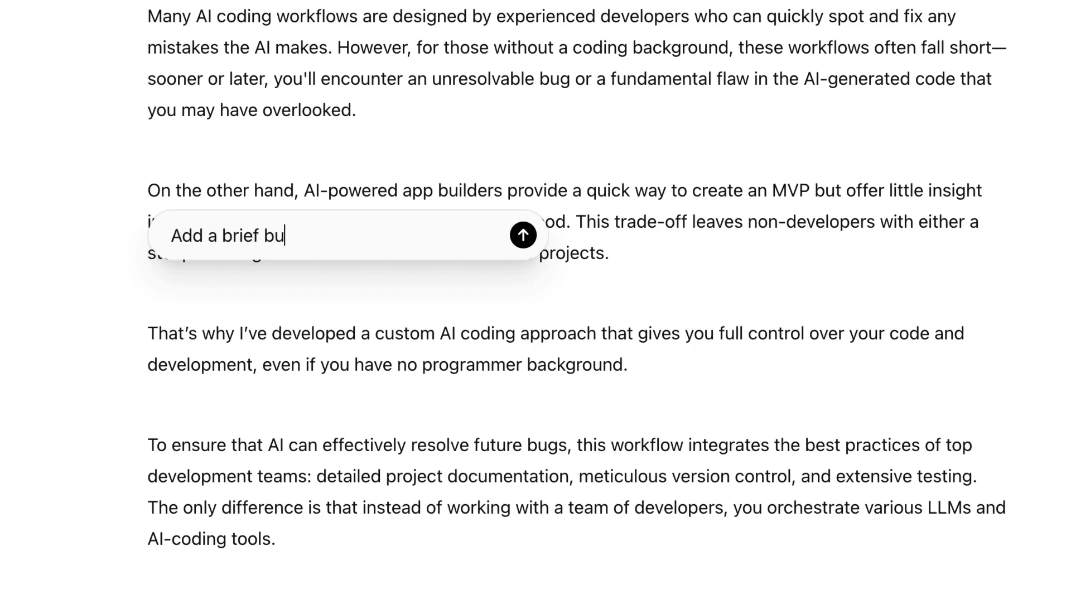
pyautogui.write('llet point summary of what readers will learn from this ar')
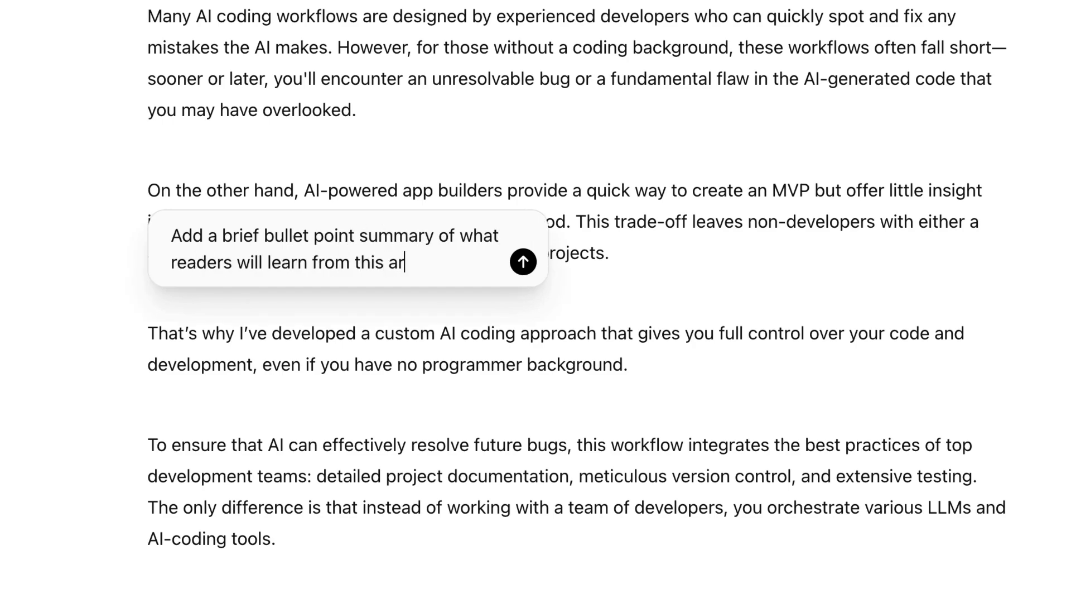
pyautogui.click(524, 261)
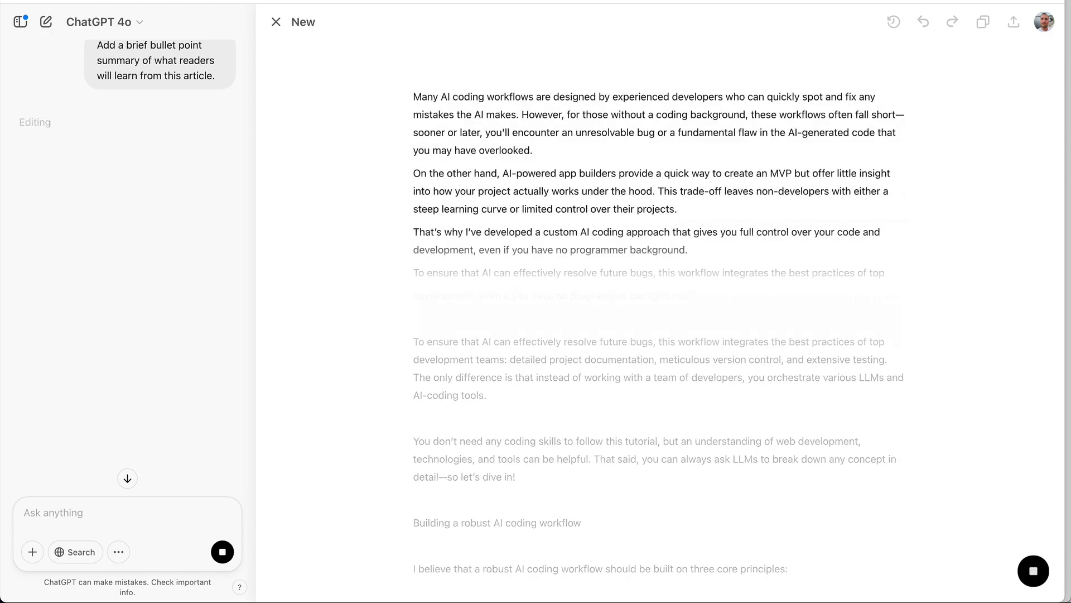
pyautogui.scroll(-3)
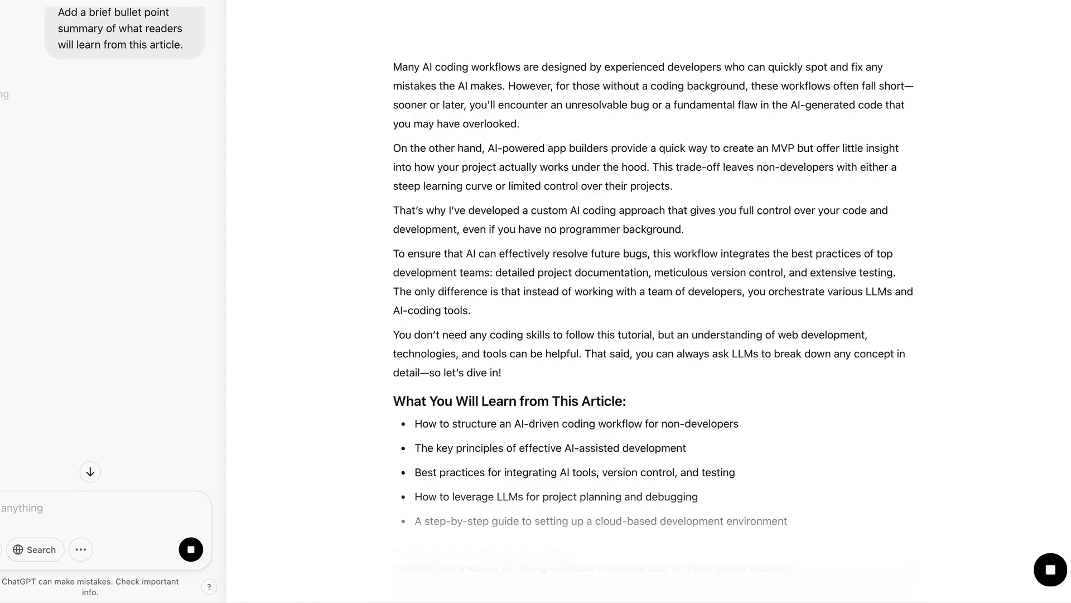
pyautogui.scroll(-3)
pyautogui.write('Make this intro')
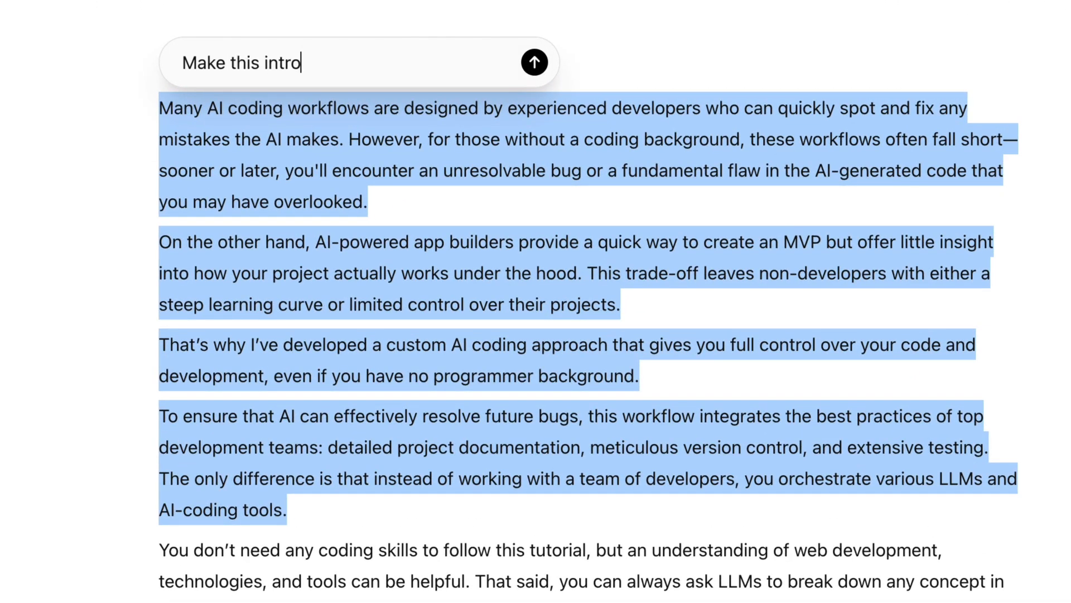
# Step: Ask to make the selected intro shorter and more understandable for a broader audience
pyautogui.write('shorter and more under')
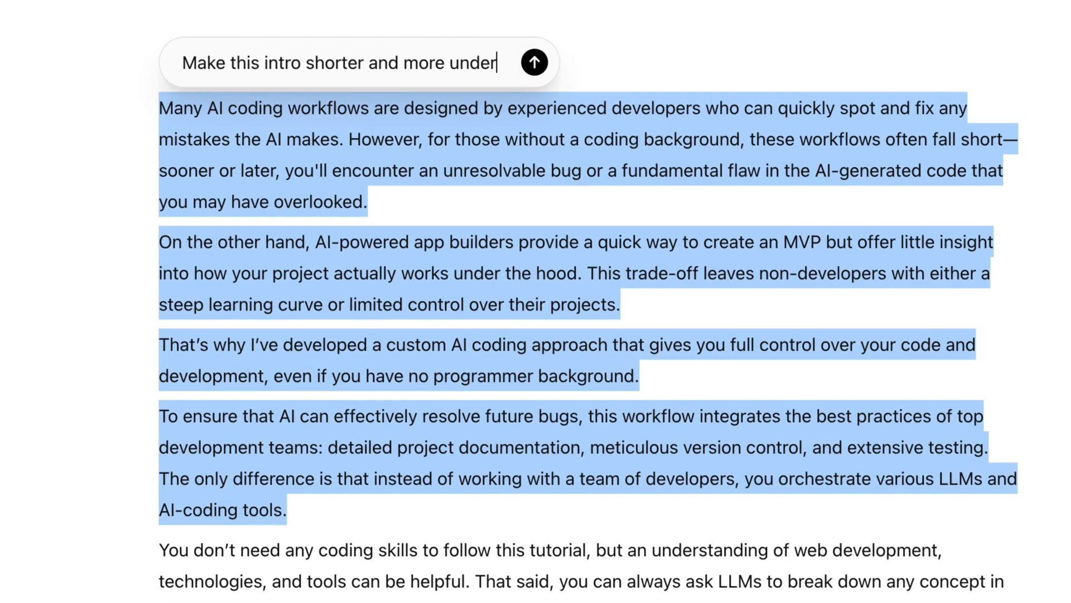
pyautogui.write('standable for a broader')
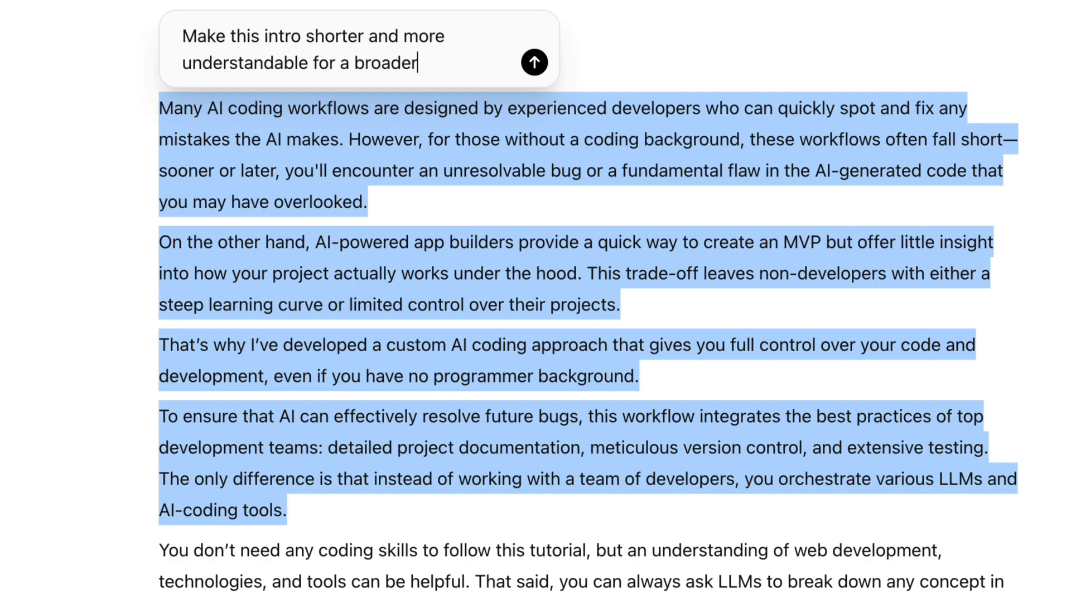
pyautogui.write('audience.')
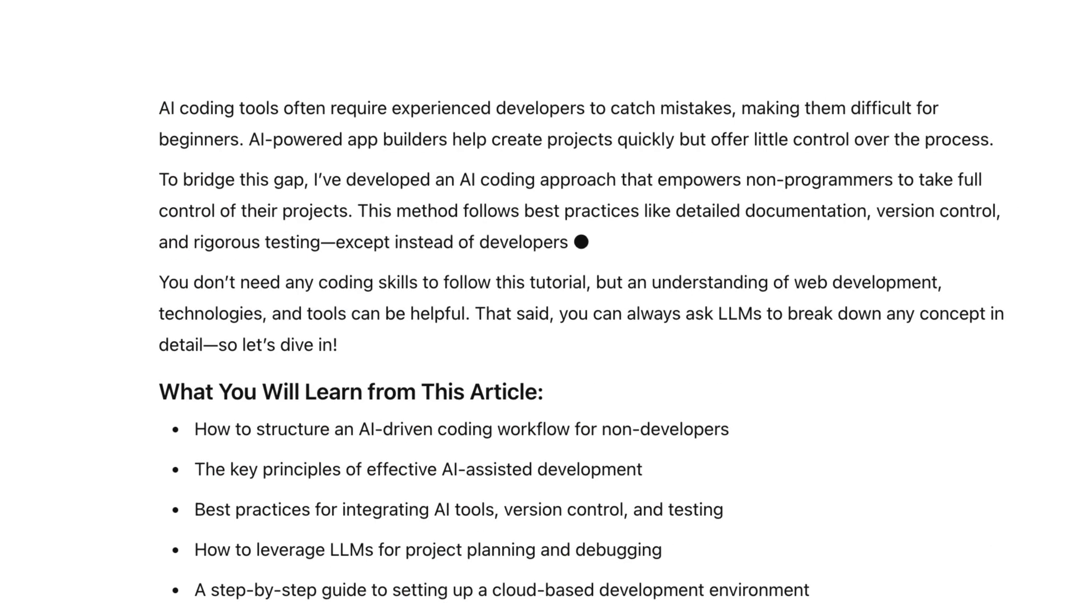
pyautogui.write(", you'll be using AI models to manage everything efficiently.")
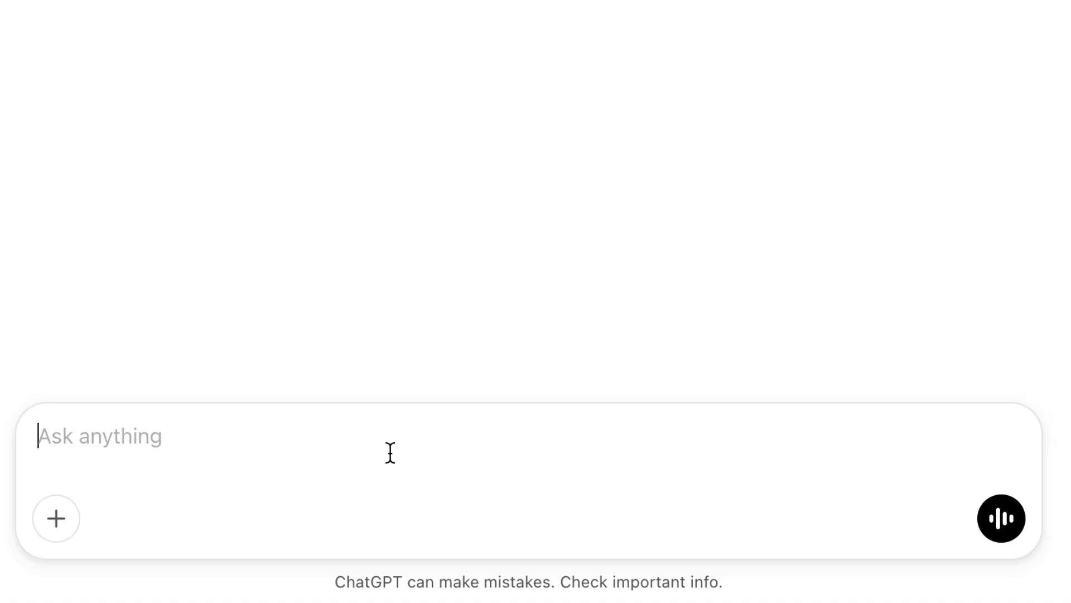
# Step: Send the Estonian B1 exam prompt asking for a canvas text to fill in correct words
pyautogui.write("I'm preparing for t")
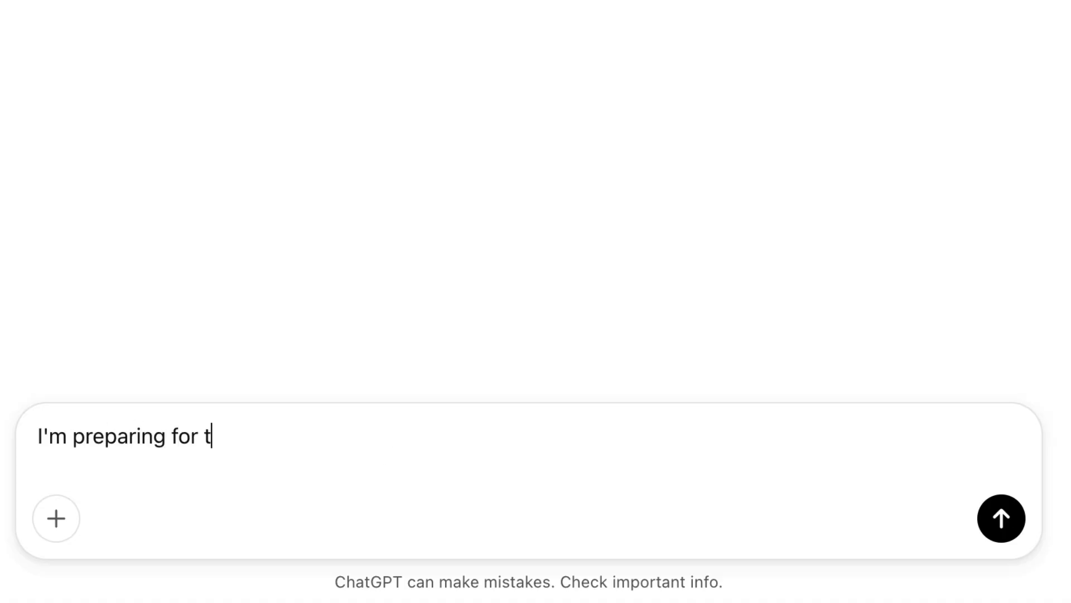
pyautogui.write('he Estonian B1 lang')
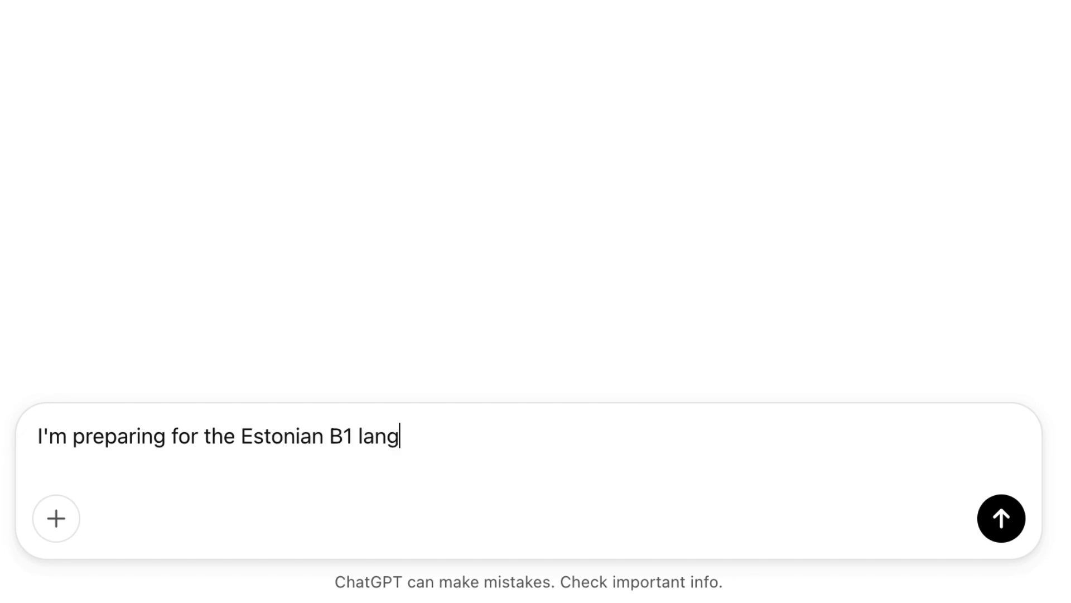
pyautogui.write('uage exam and I need')
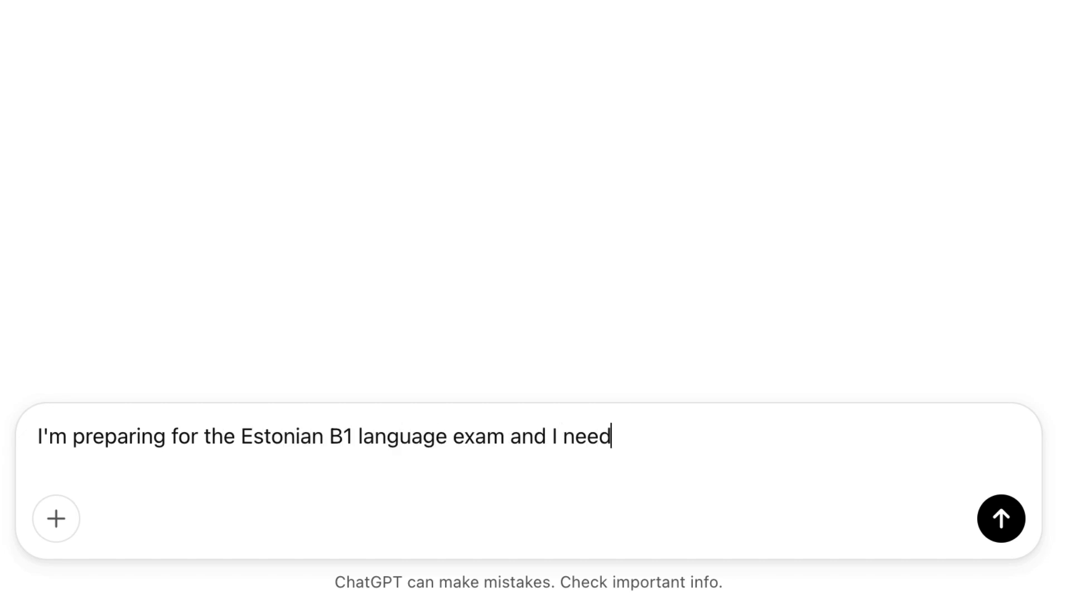
pyautogui.write('to practice writing')
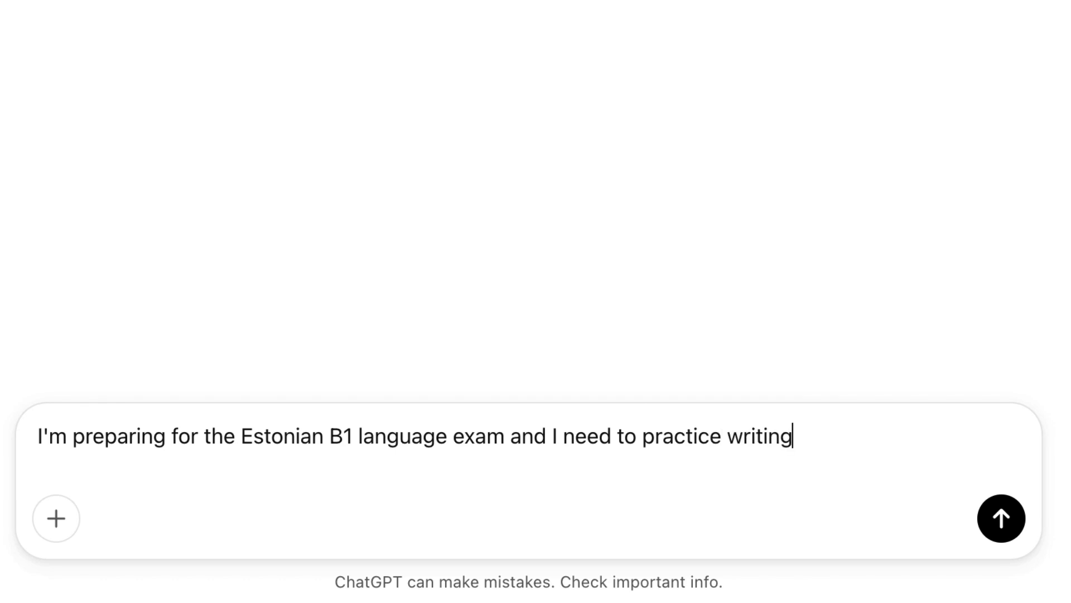
pyautogui.write('. Create a text in c')
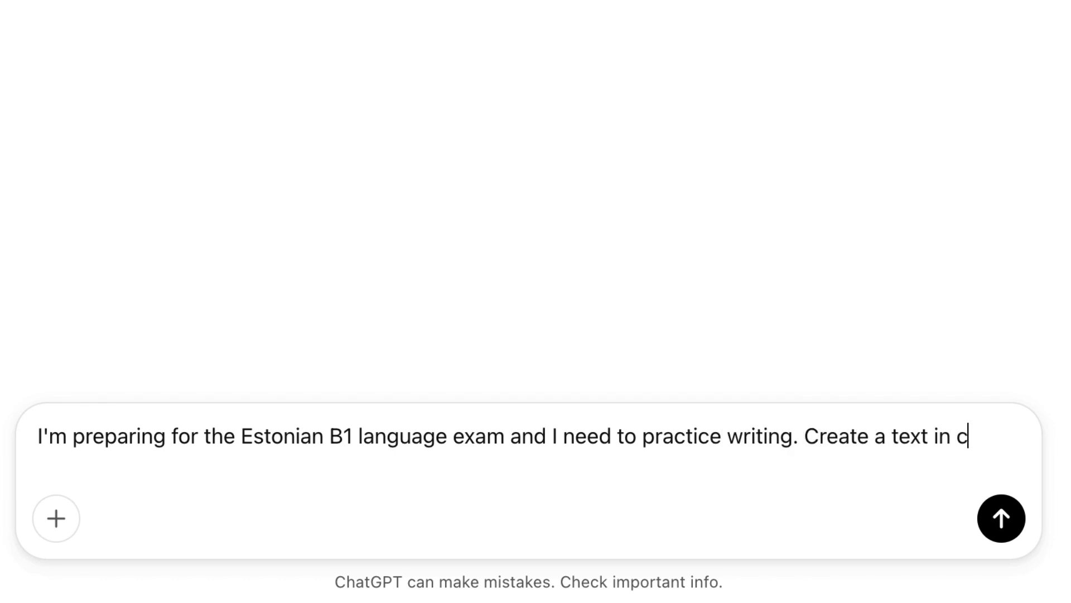
pyautogui.write('anvas where I have t')
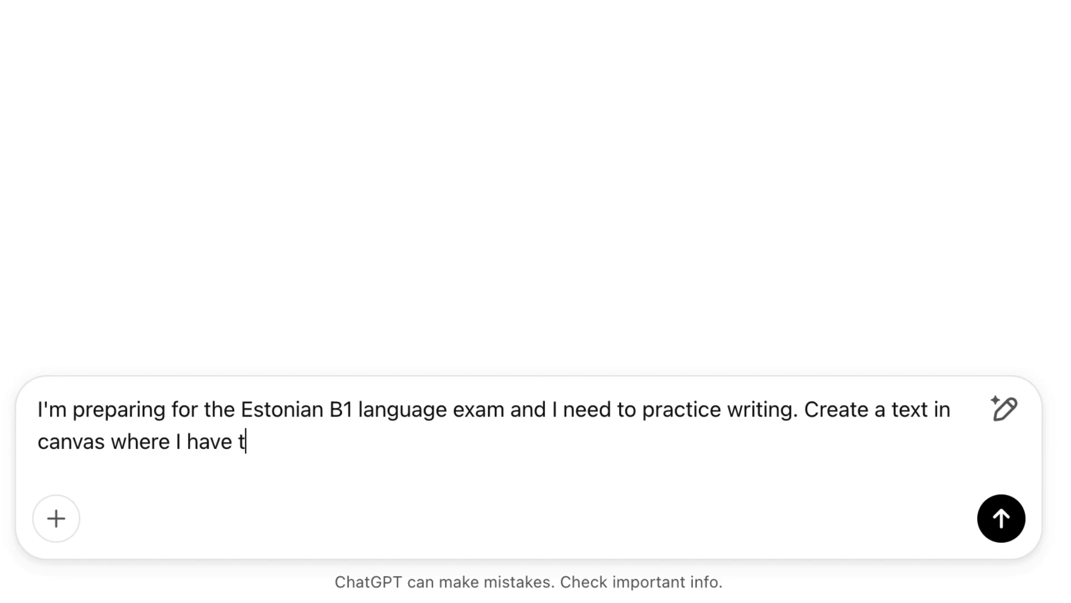
pyautogui.write('o type the correct w')
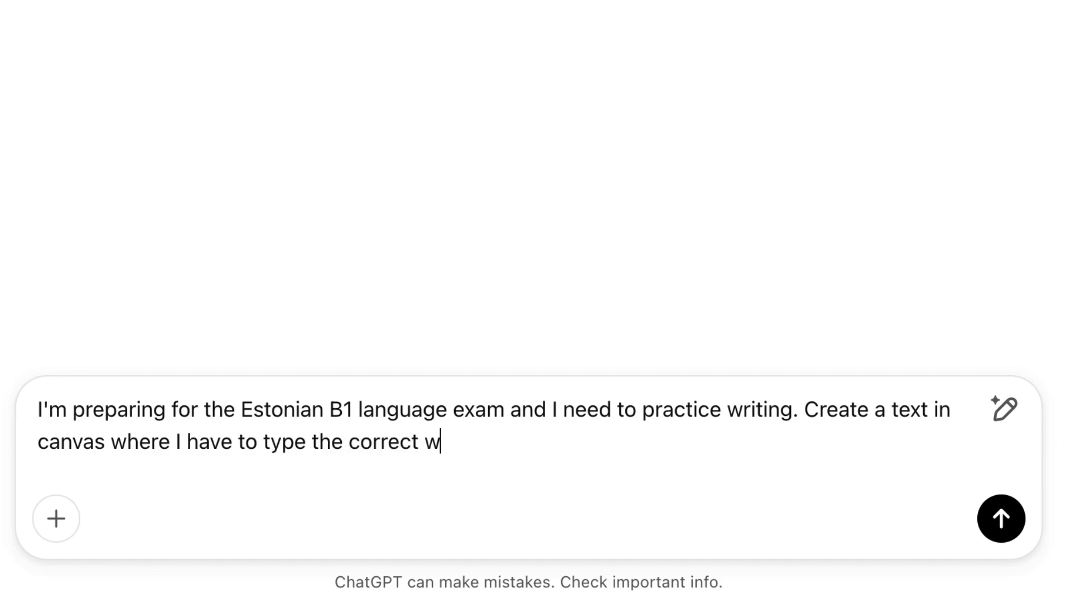
pyautogui.click(1001, 518)
pyautogui.write('is this')
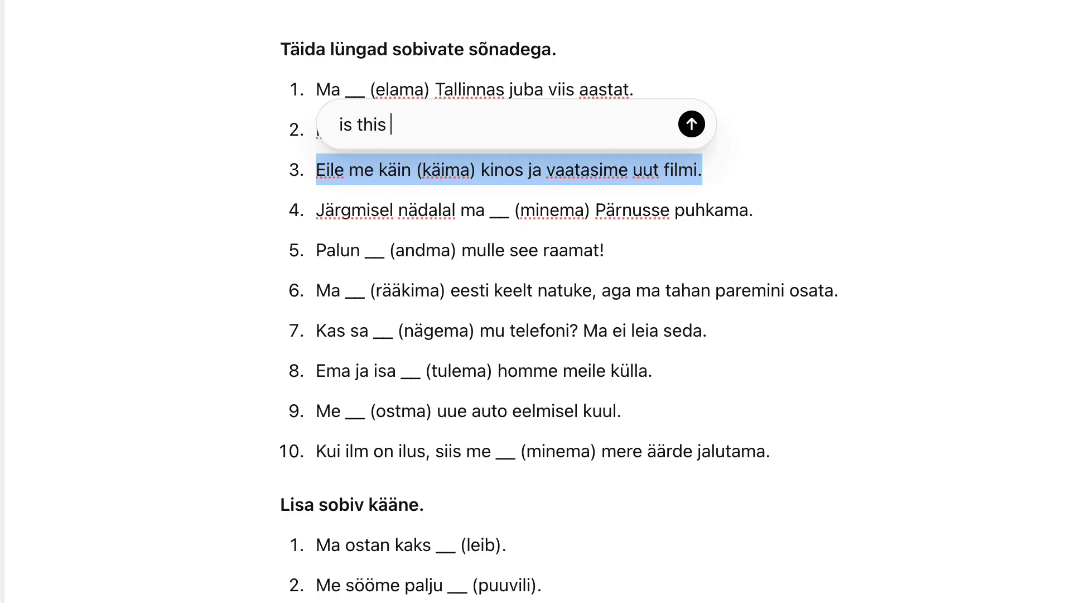
# Step: Ask ChatGPT to explain the Estonian fill-in exercises in English
pyautogui.click(691, 124)
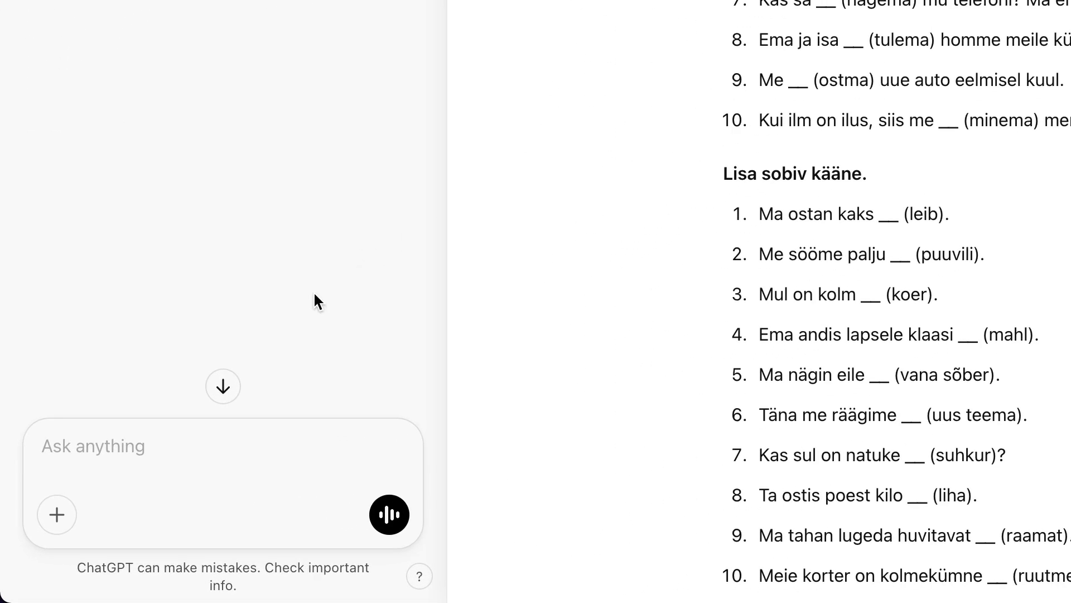
pyautogui.write('Explain')
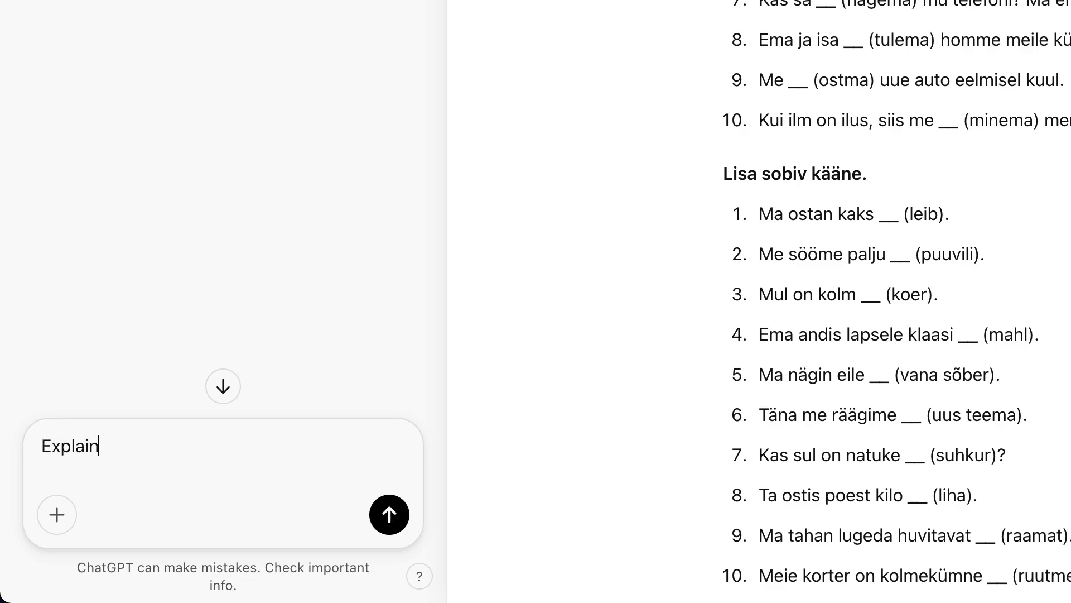
pyautogui.write('in english my')
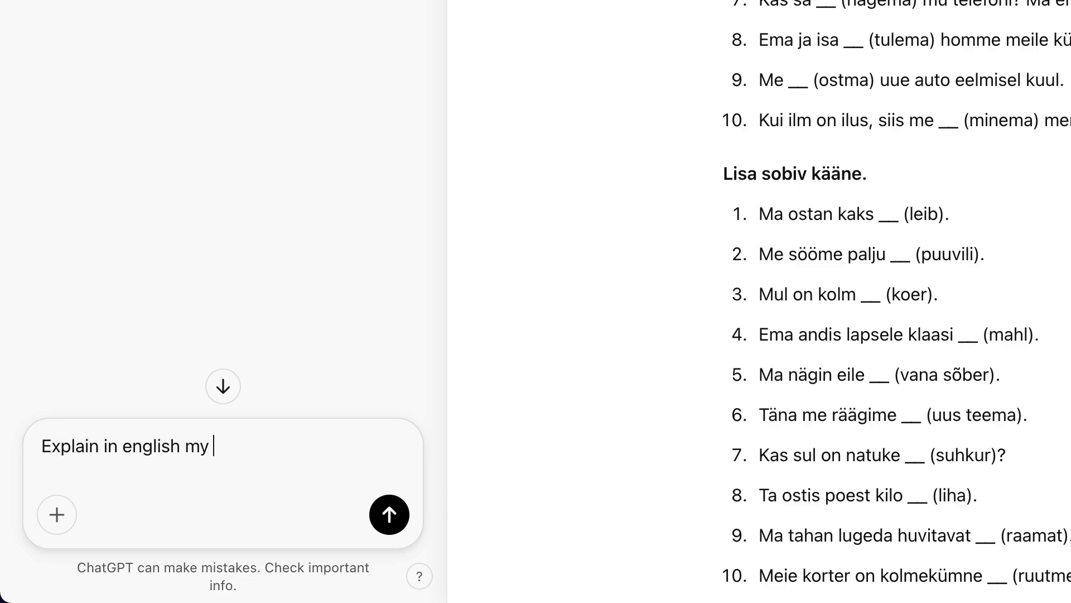
pyautogui.click(389, 514)
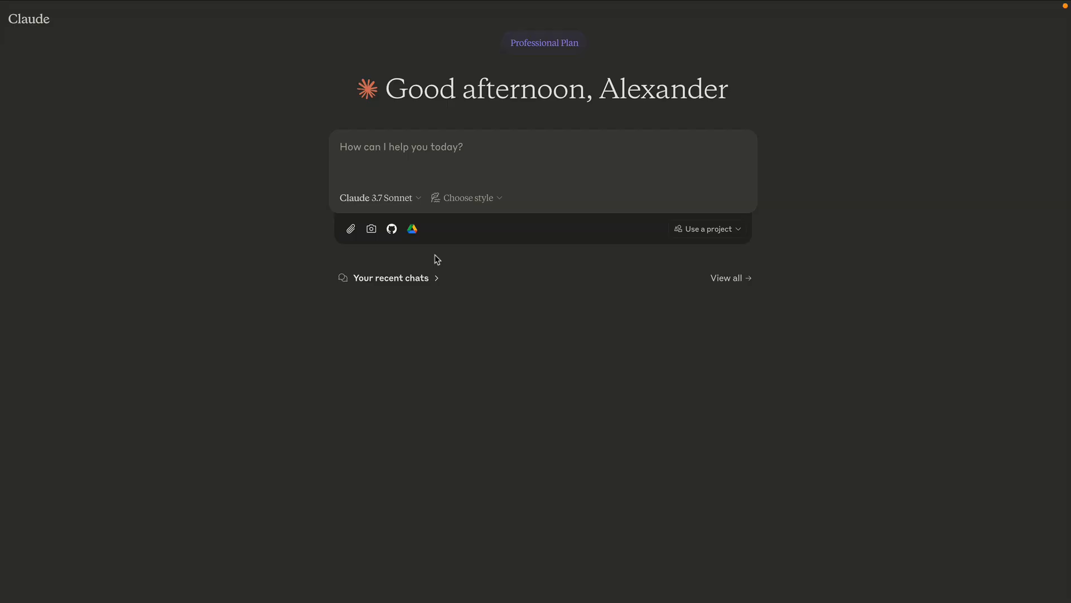
# Step: Enable extended thinking and describe an Artifacts math text game in a Harry Potter story for a second grader
pyautogui.click(375, 198)
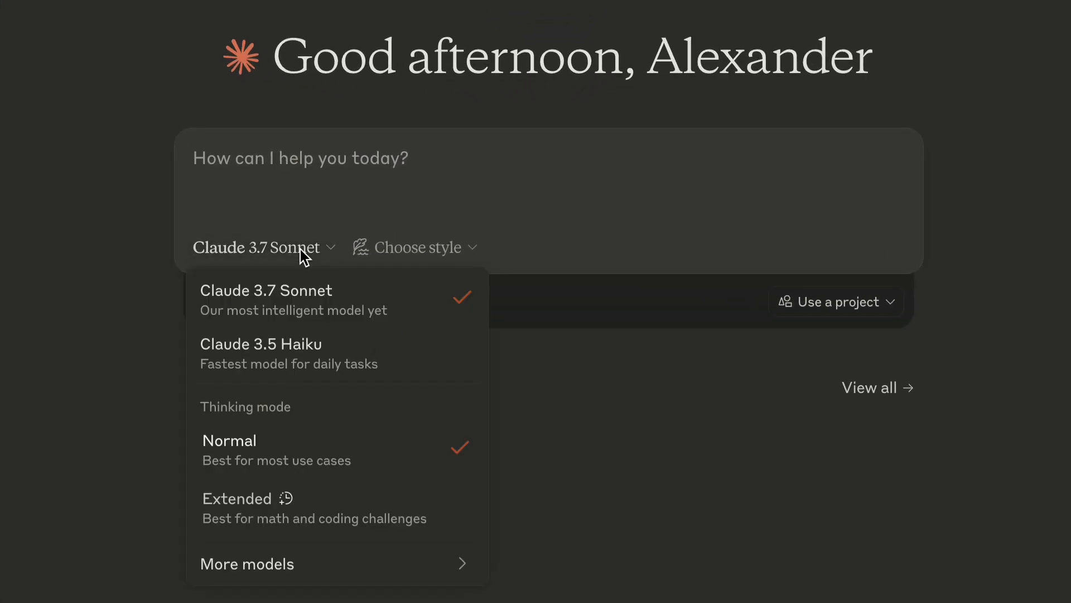
pyautogui.moveTo(403, 505)
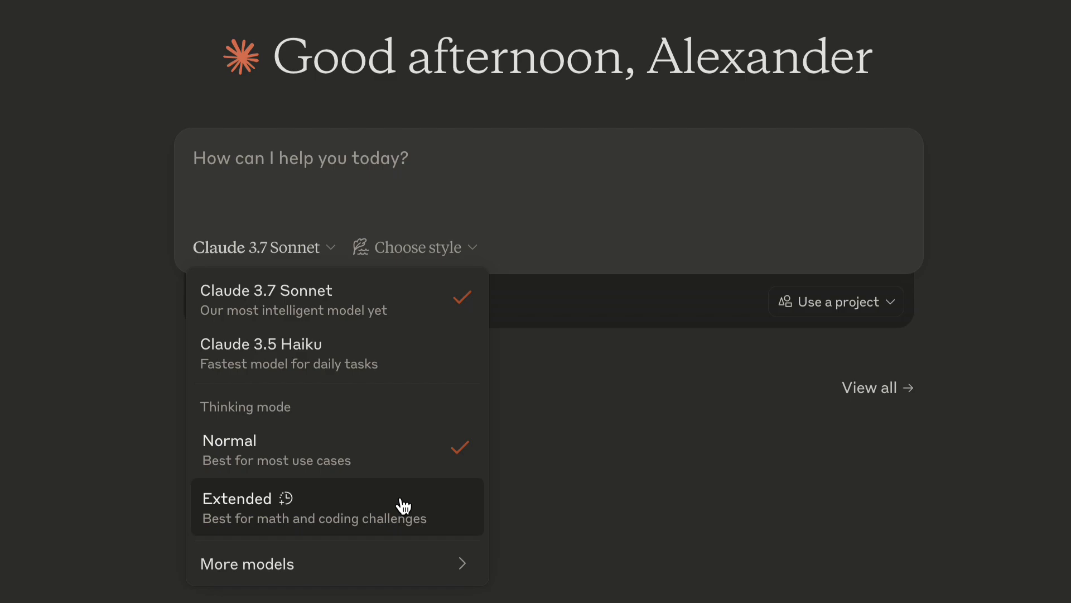
pyautogui.click(339, 505)
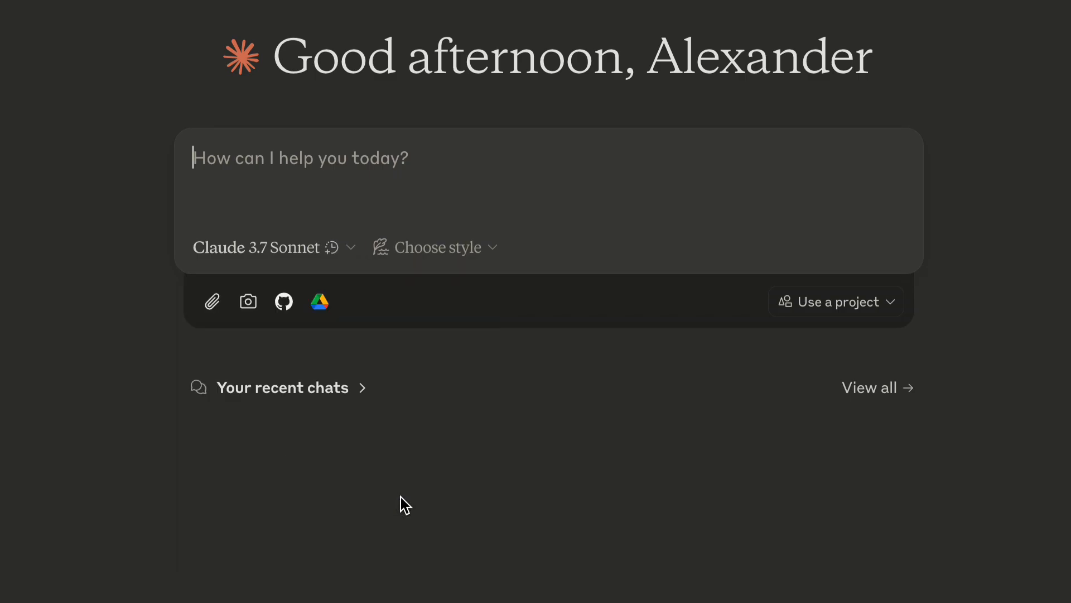
pyautogui.write('I want to create a')
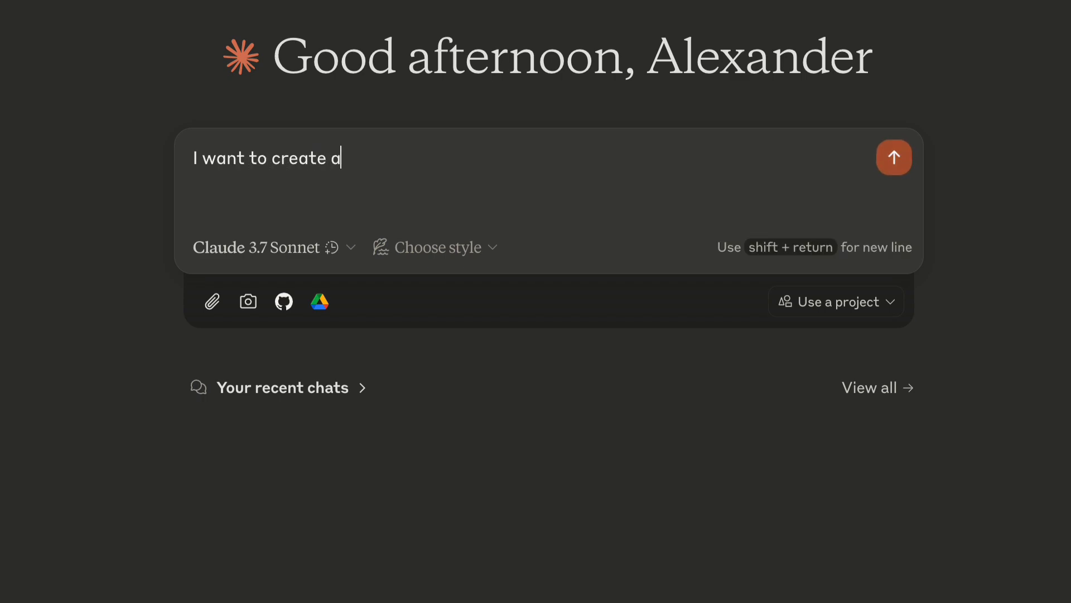
pyautogui.write('text-based game for')
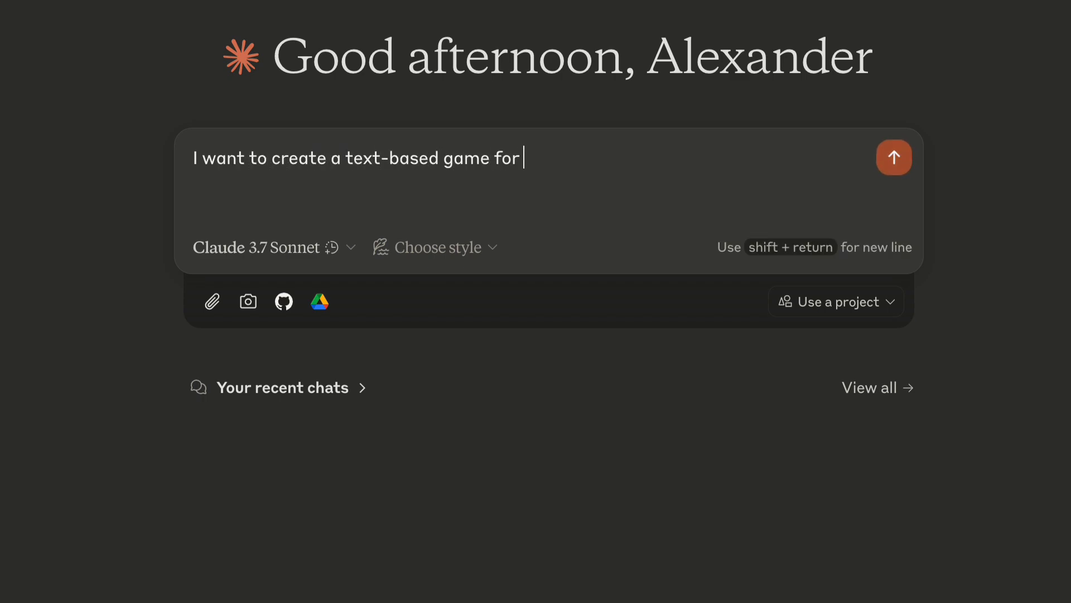
pyautogui.write('my son to practice math')
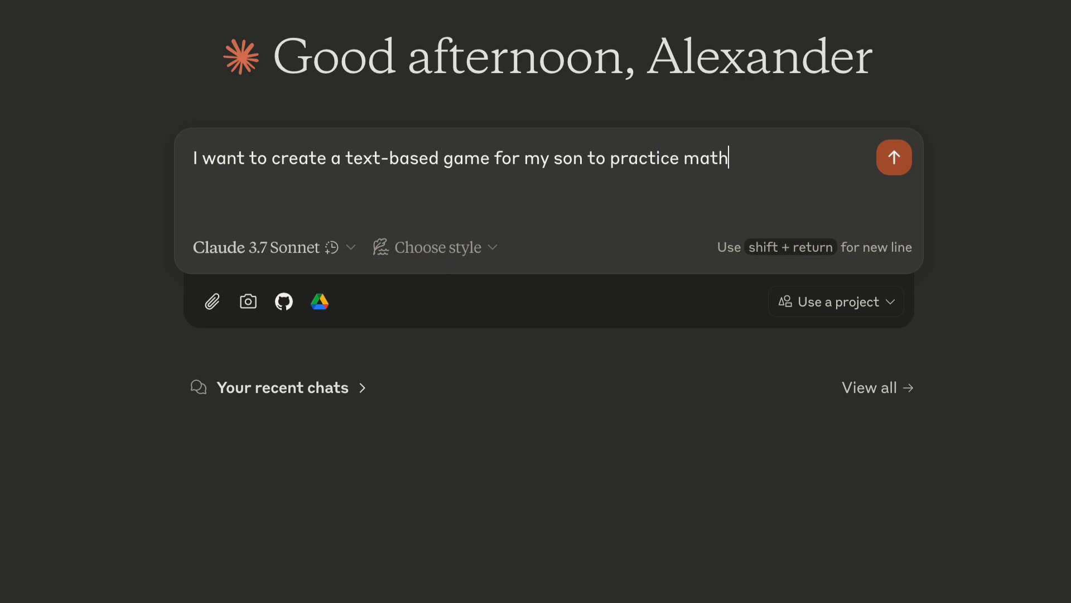
pyautogui.write('. The game shou')
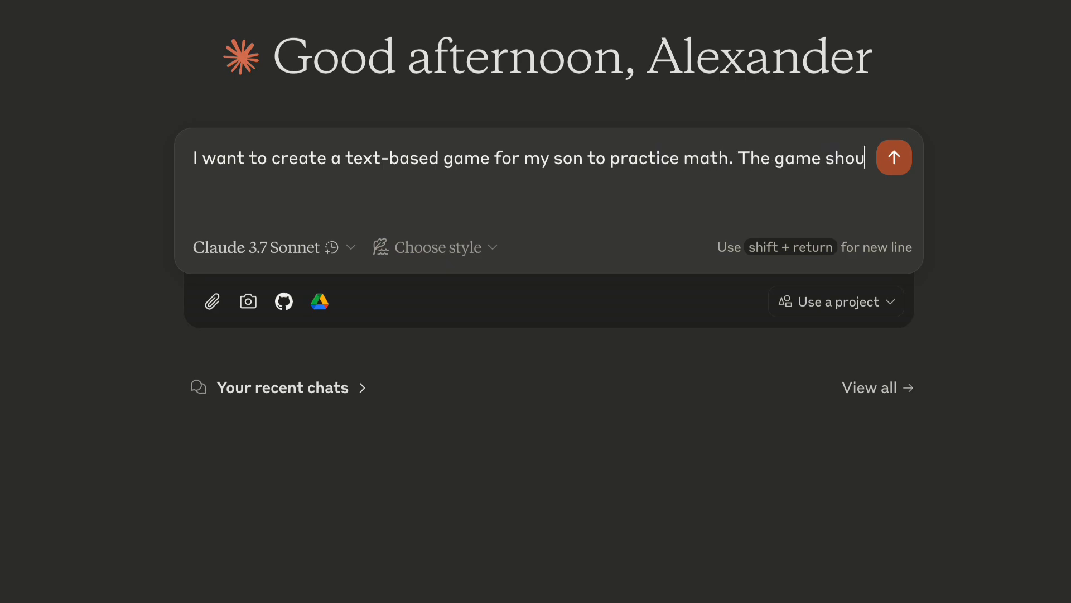
pyautogui.write('ld be played in Artifacts.')
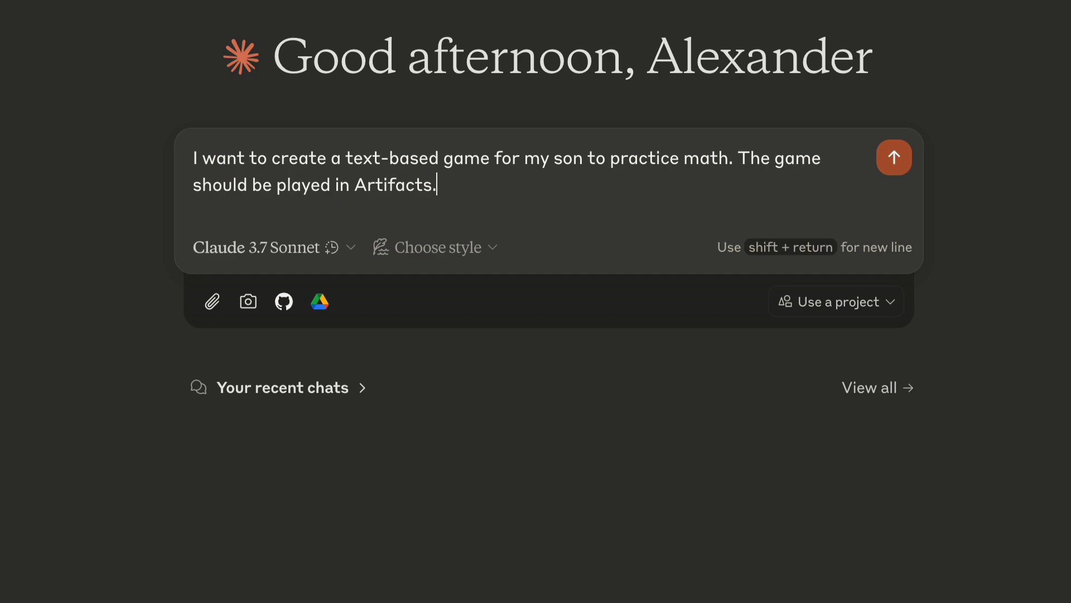
pyautogui.write('My son is in')
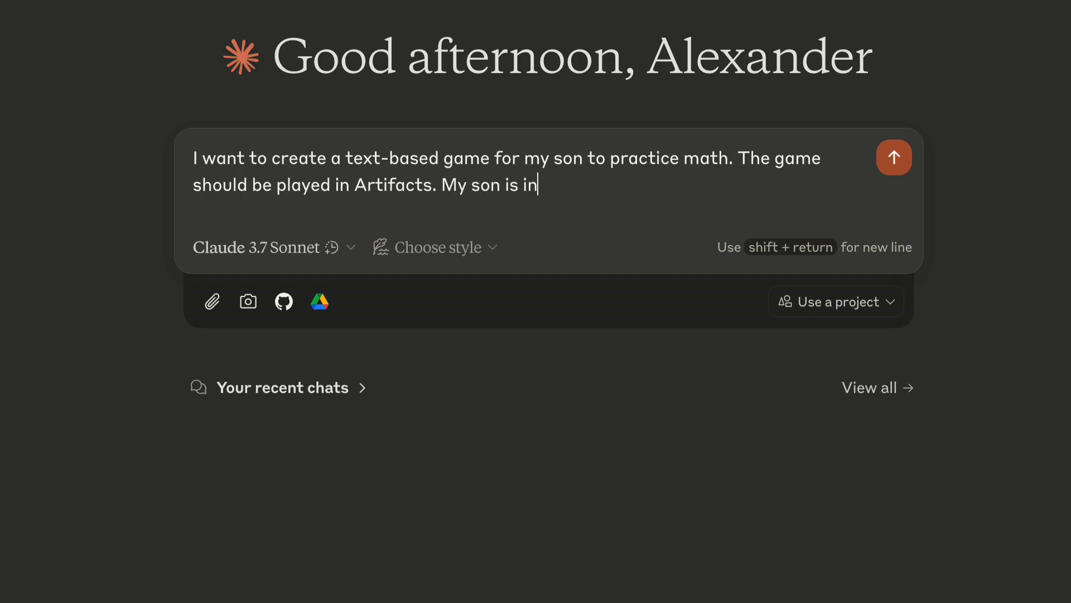
pyautogui.write('second grade and he')
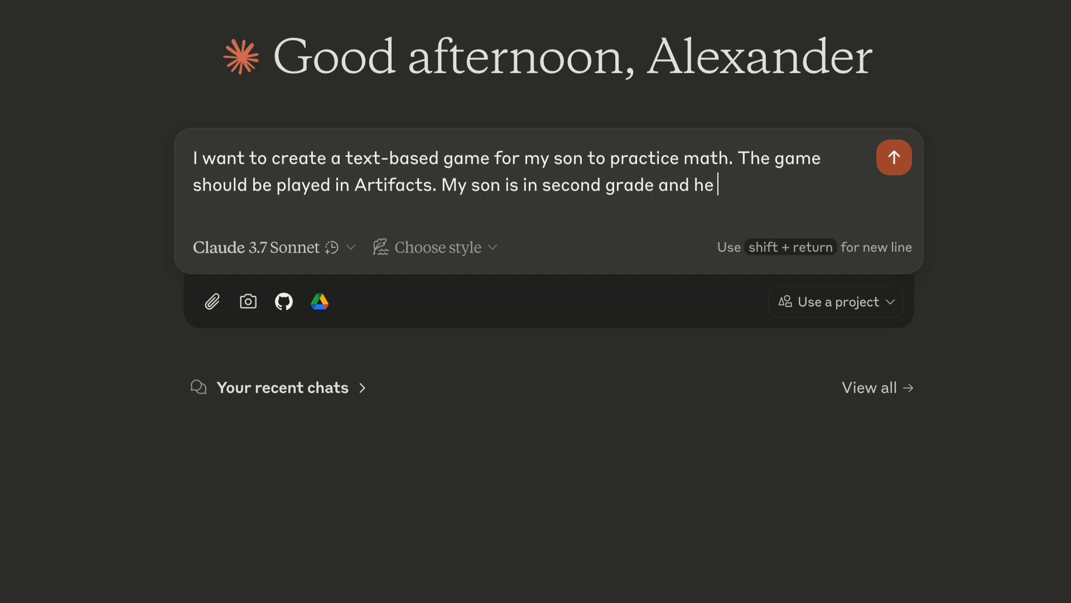
pyautogui.write('is a big fan of Harry')
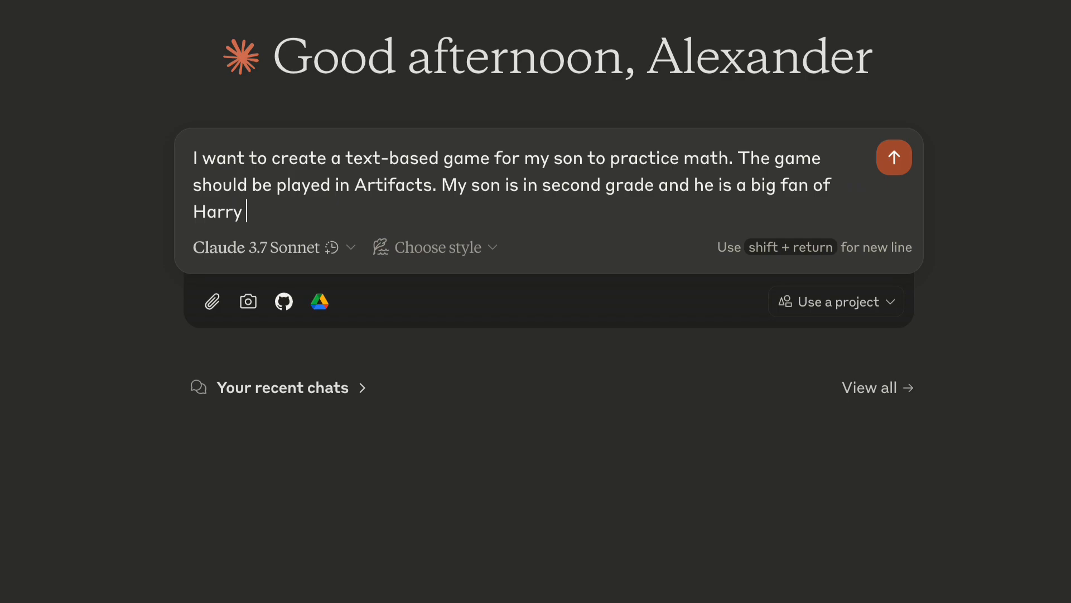
pyautogui.write('Potter. The st')
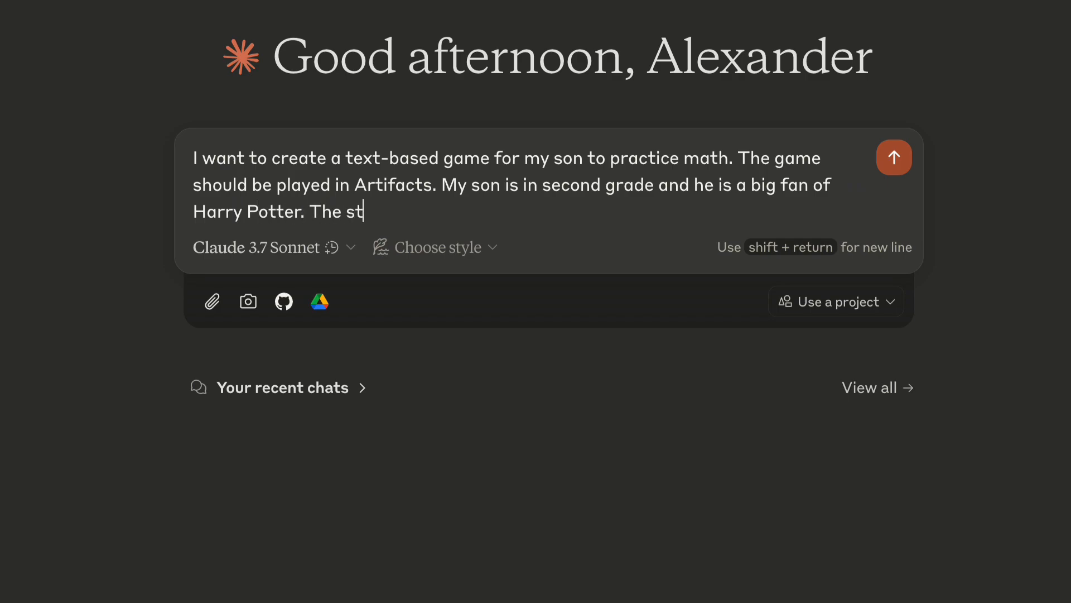
pyautogui.write('ory in the game should lo')
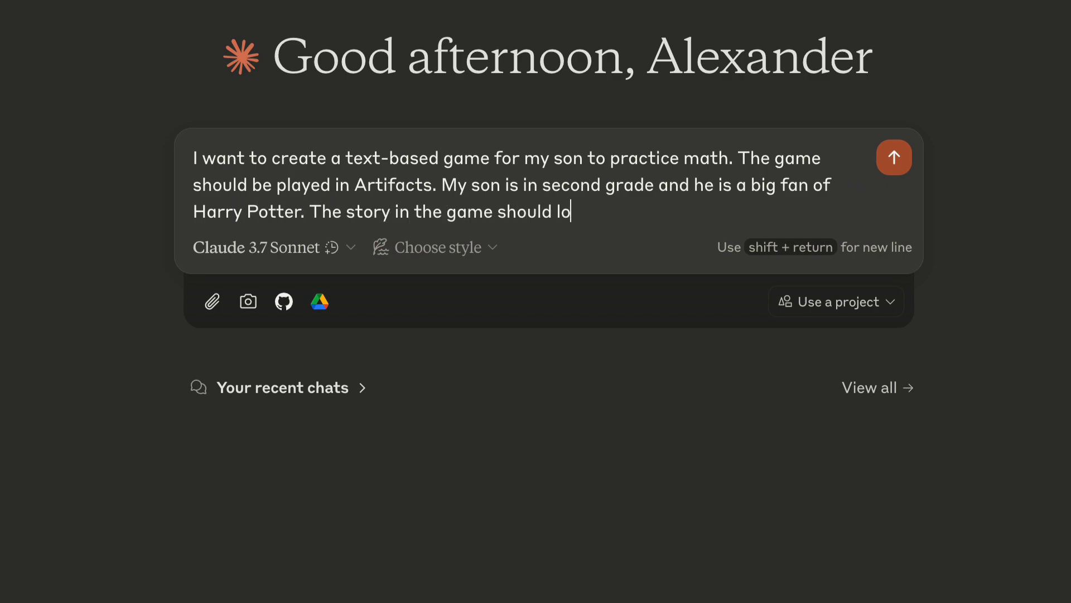
pyautogui.write('ok like one of the Harry P')
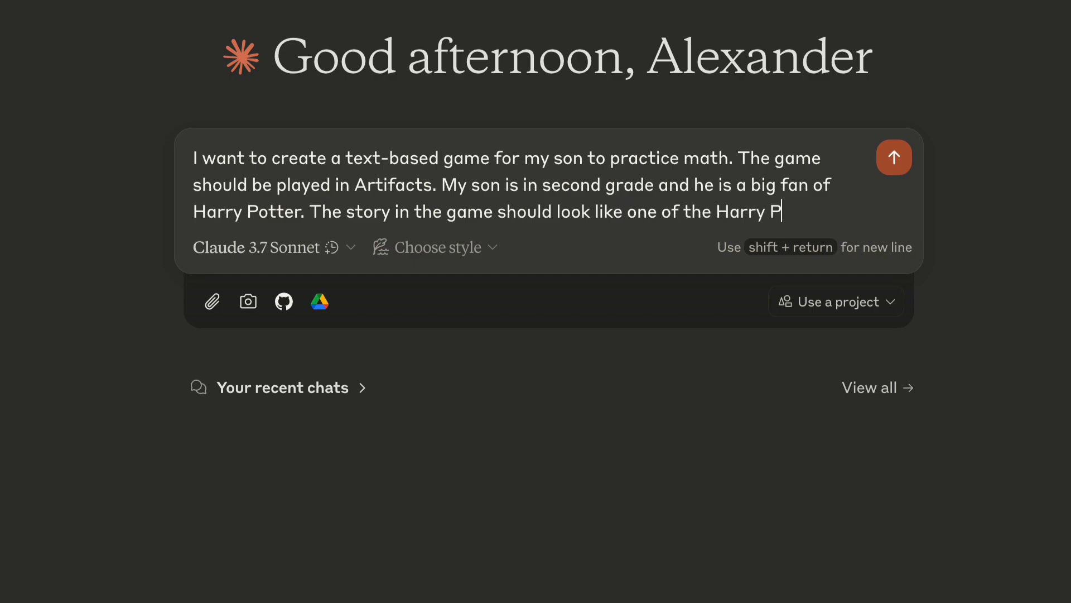
pyautogui.write('otter adventures with well-')
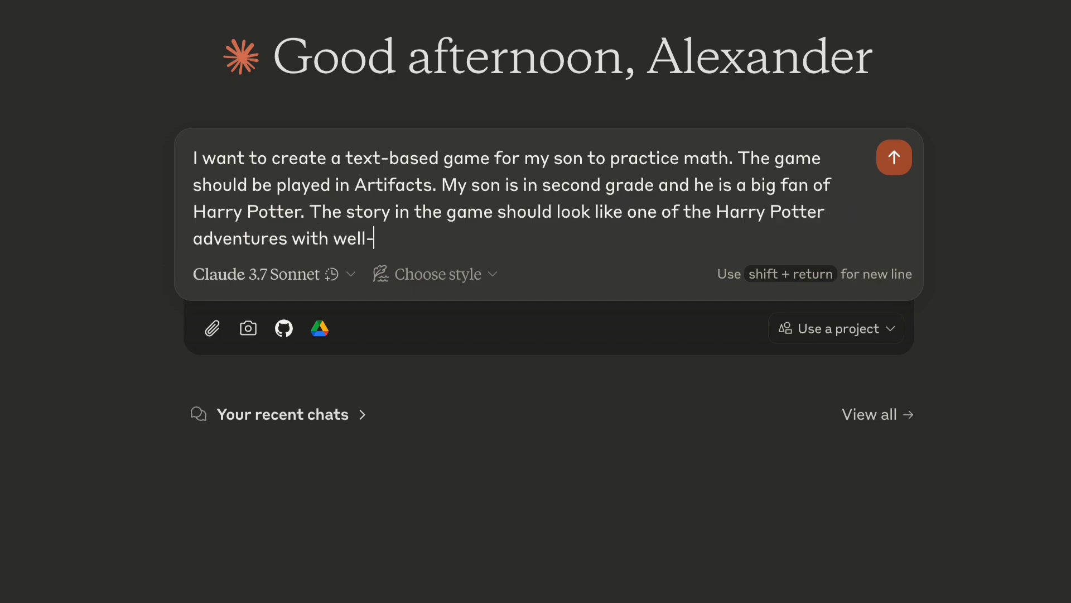
pyautogui.write('known characters.')
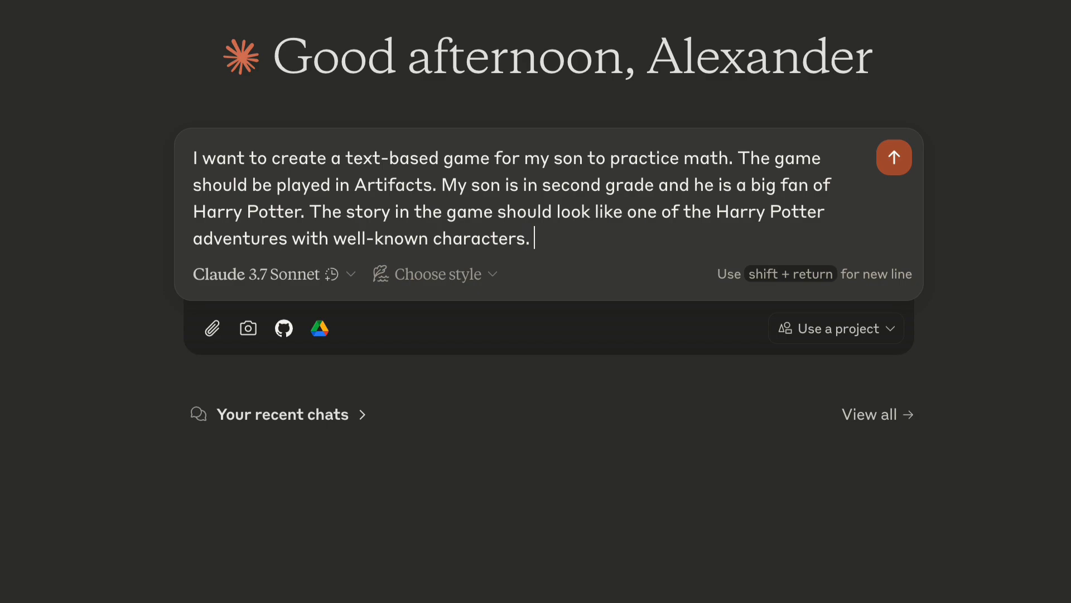
# Step: Add equation-solving quests, character and house choices, single-session length, and send the request
pyautogui.write('To defeat enemies, compl')
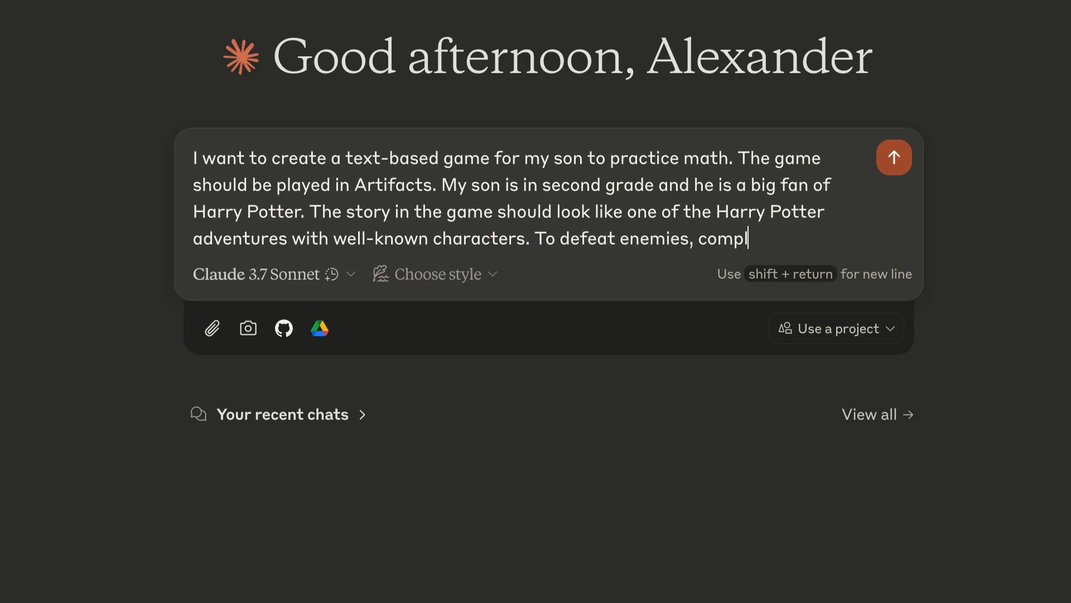
pyautogui.write('ete quests, and advance in th')
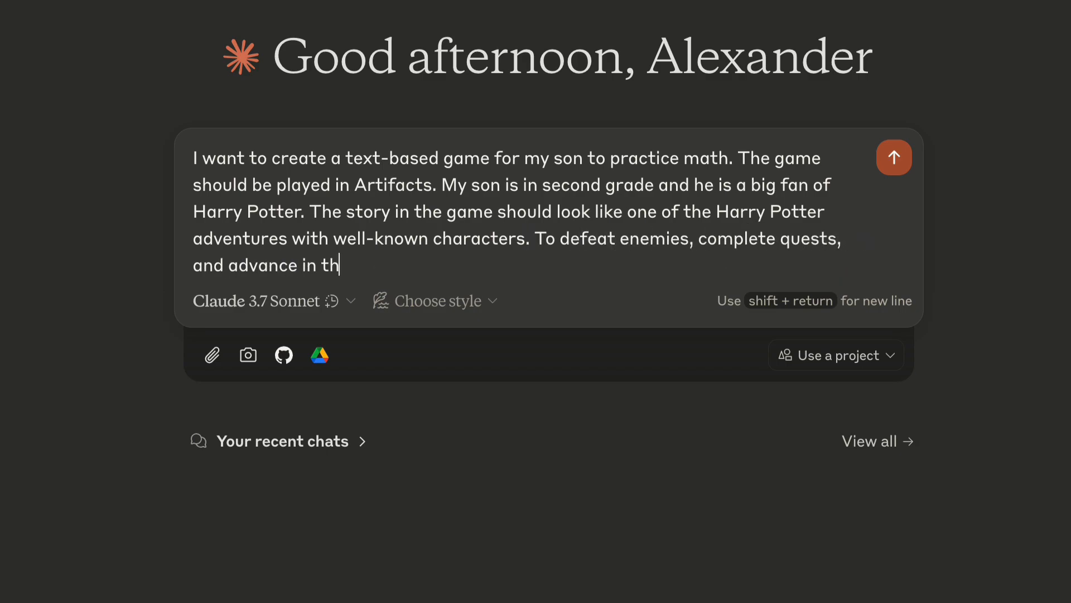
pyautogui.write('e game, he will need to s')
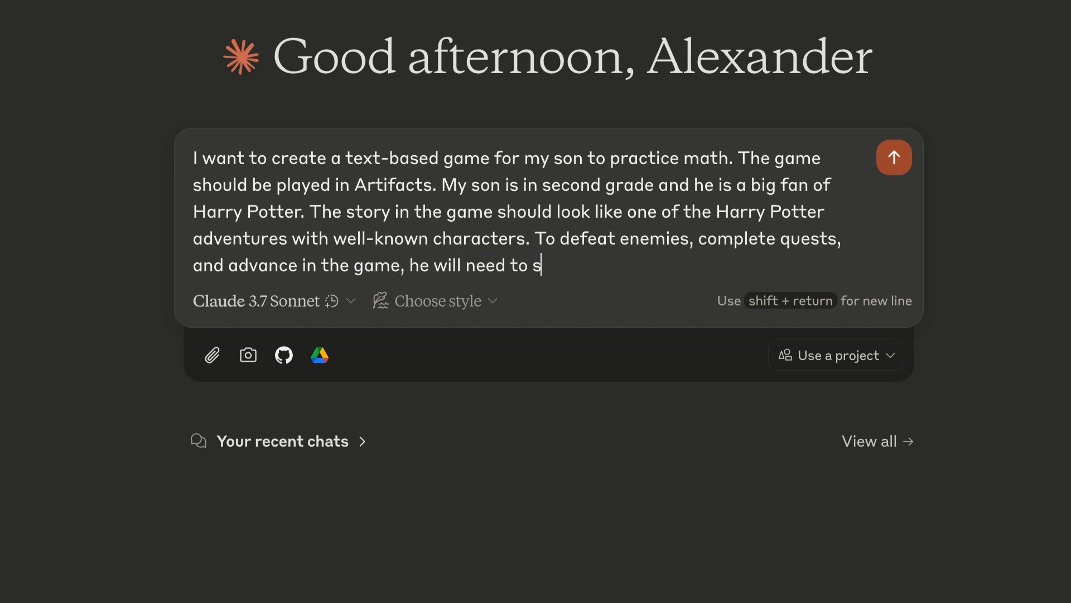
pyautogui.write('olve mathematical equations.')
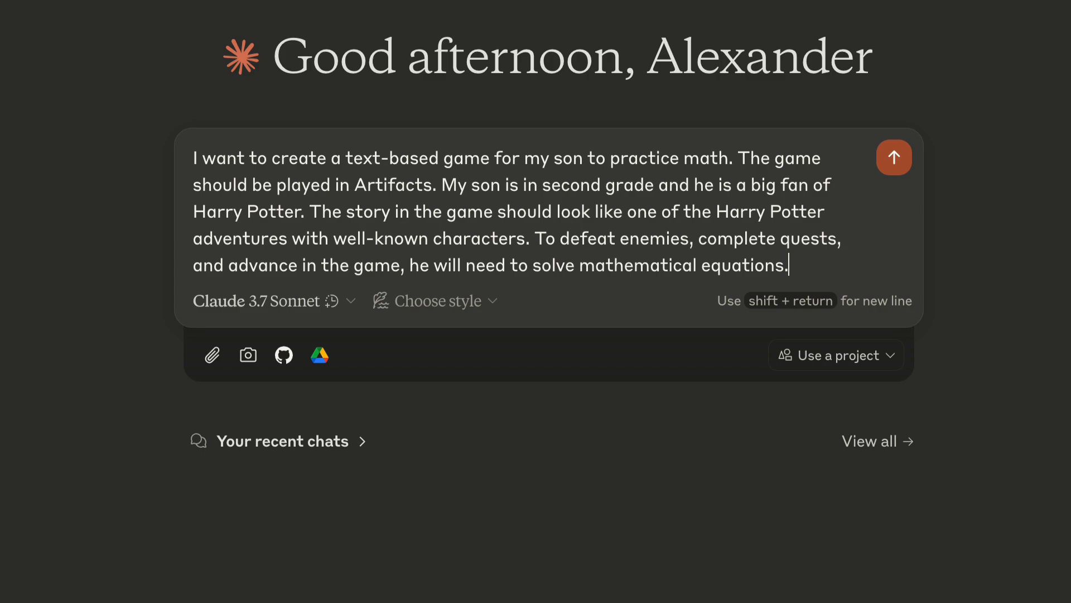
pyautogui.write('The game should be')
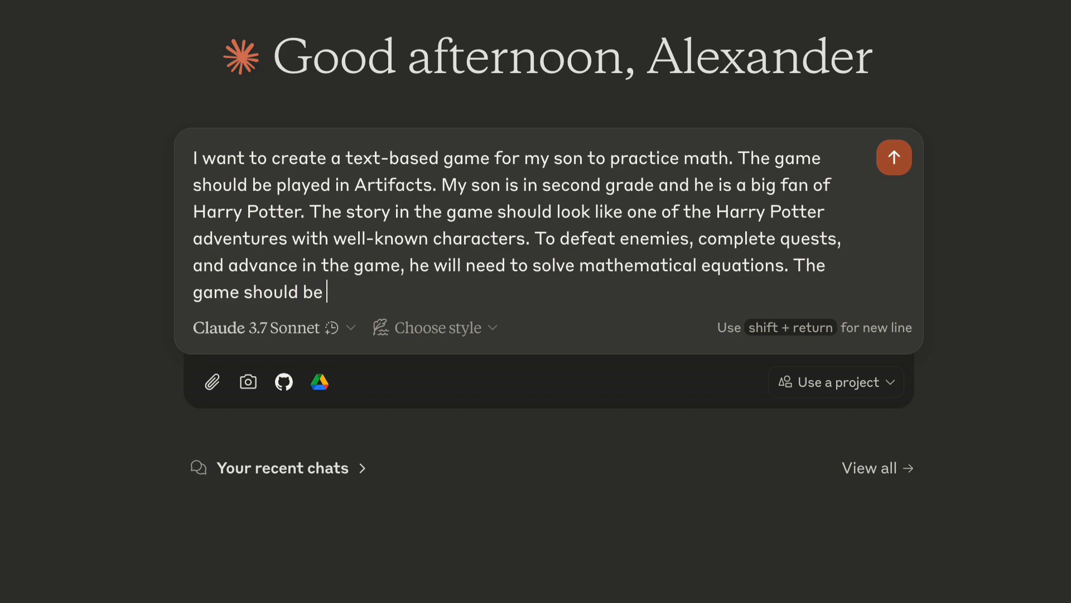
pyautogui.write('fun and engaging, ma')
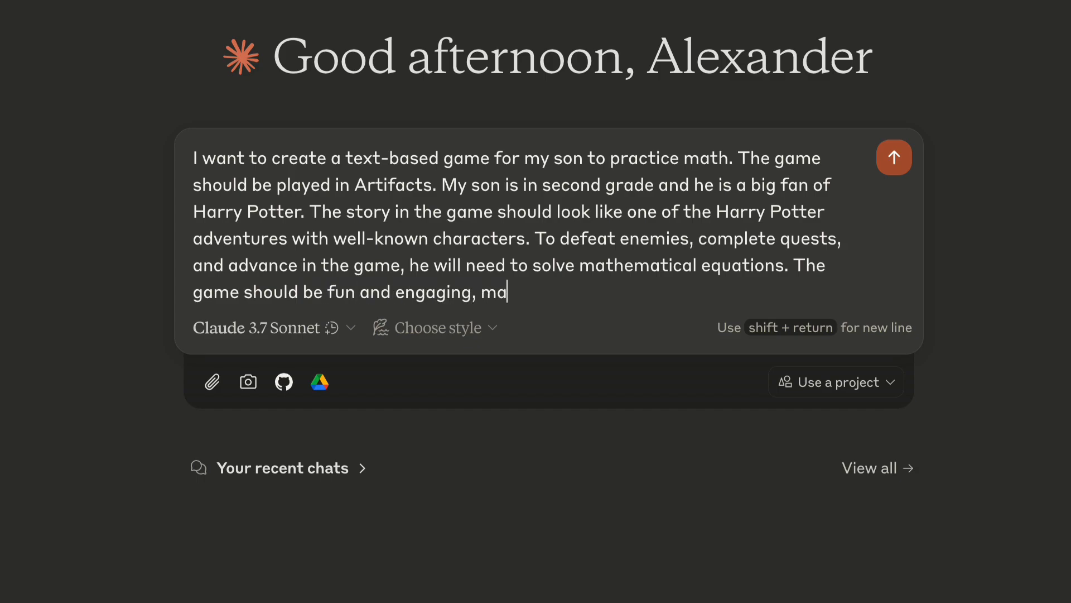
pyautogui.write('king my son both smil')
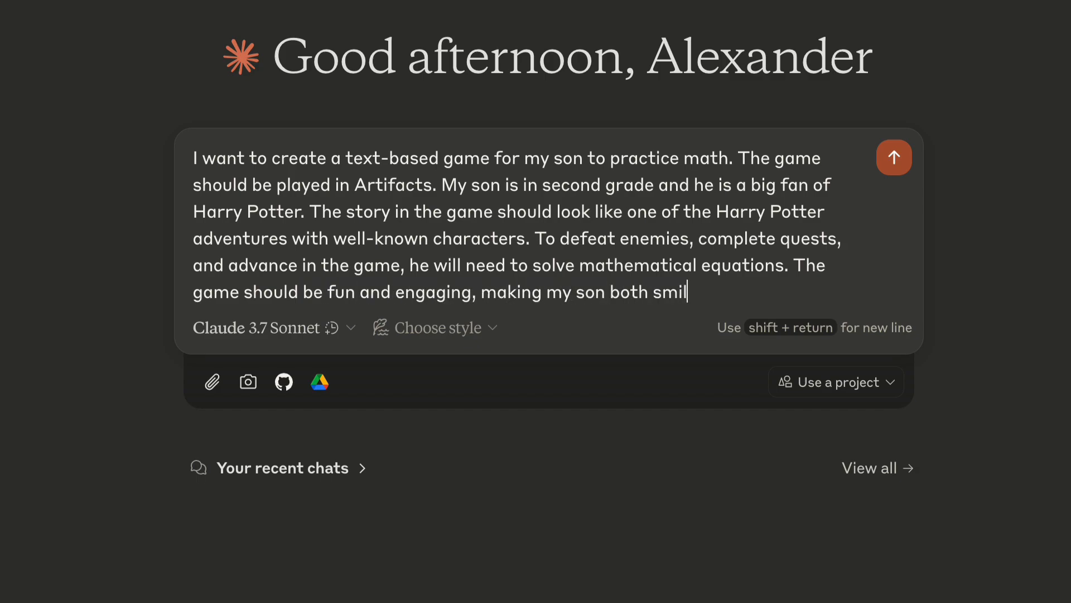
pyautogui.write('e and think. At the')
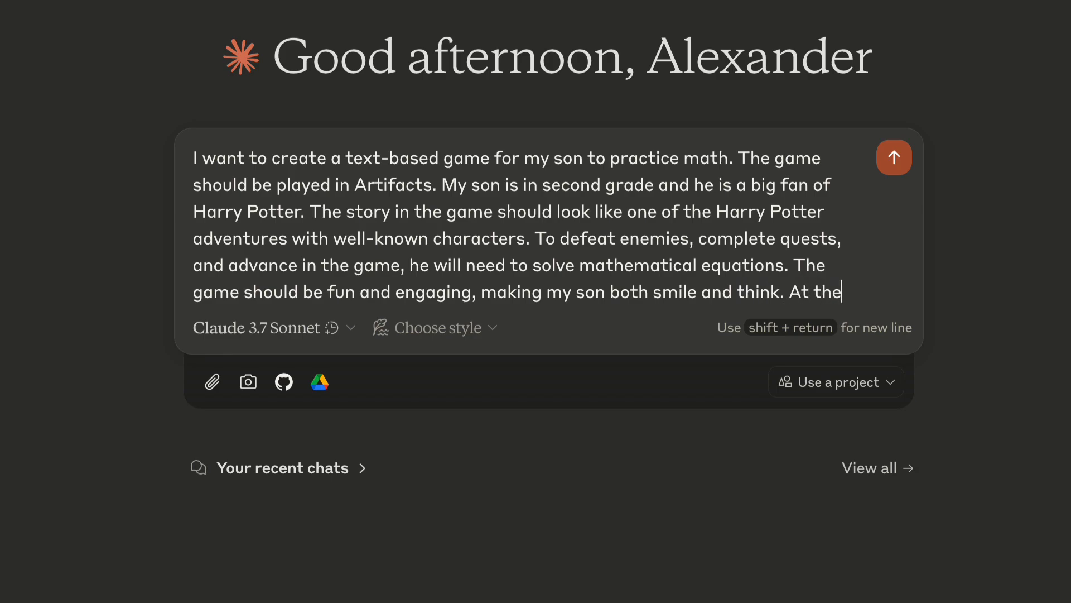
pyautogui.write('beginning of the game, my so')
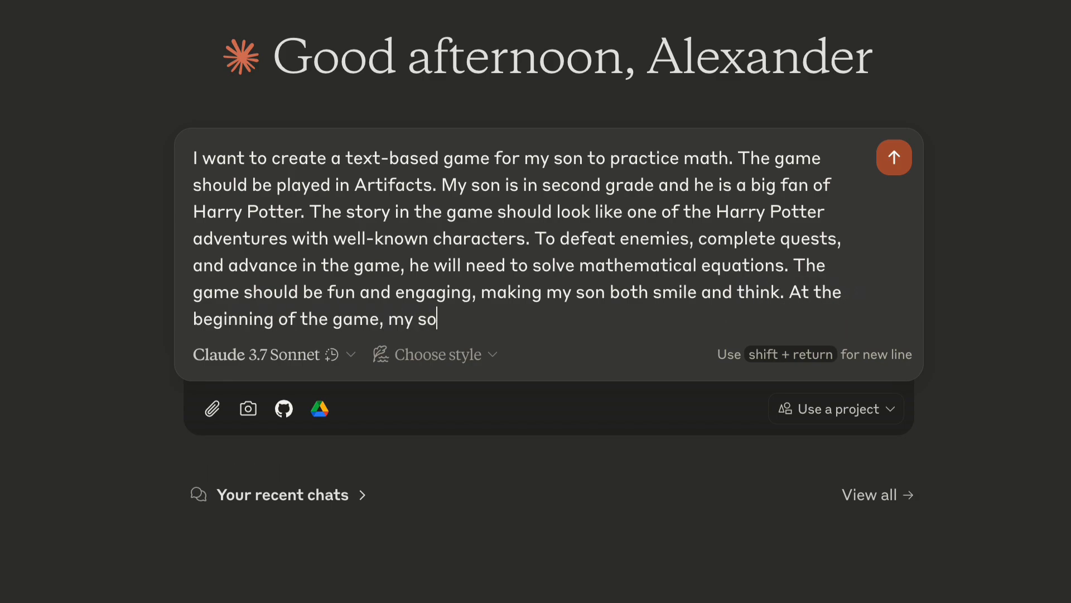
pyautogui.write('n should be able to choose a c')
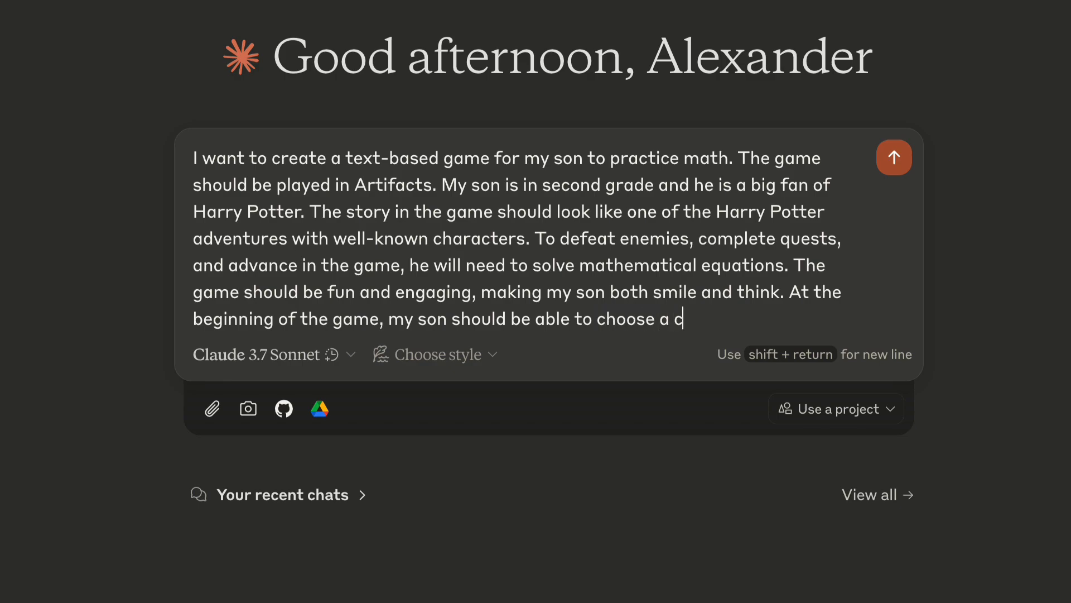
pyautogui.write('haracter to play (one of the')
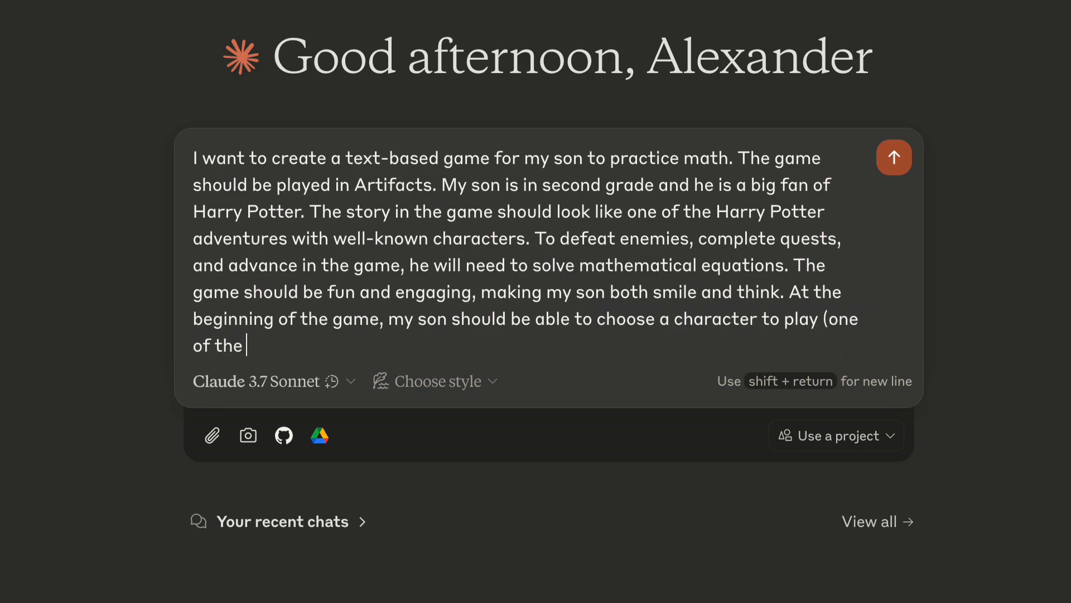
pyautogui.write('main characters from the book)')
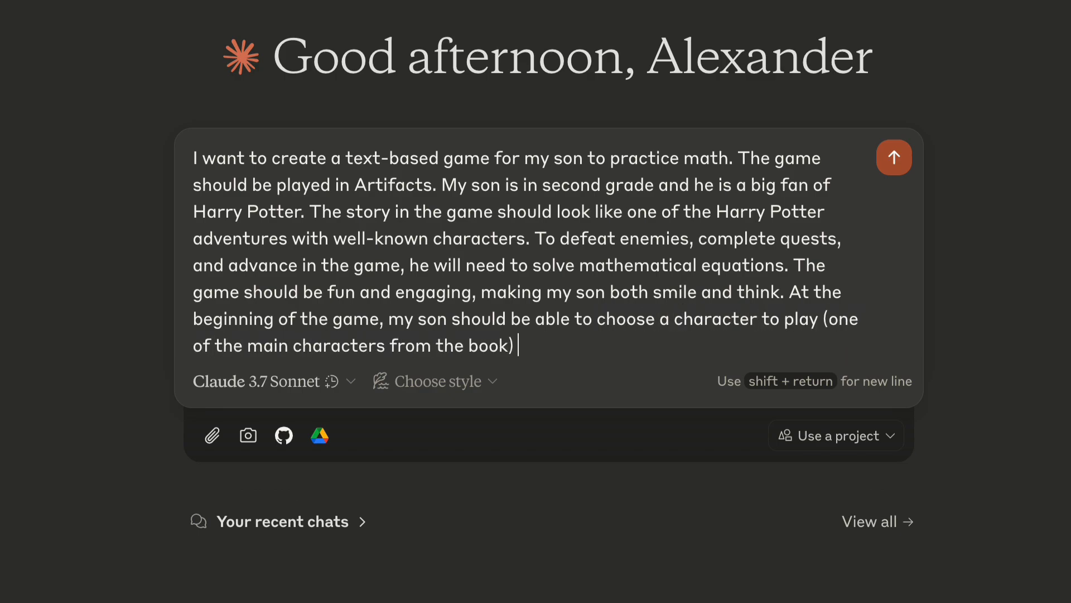
pyautogui.write('and his house, and these choi')
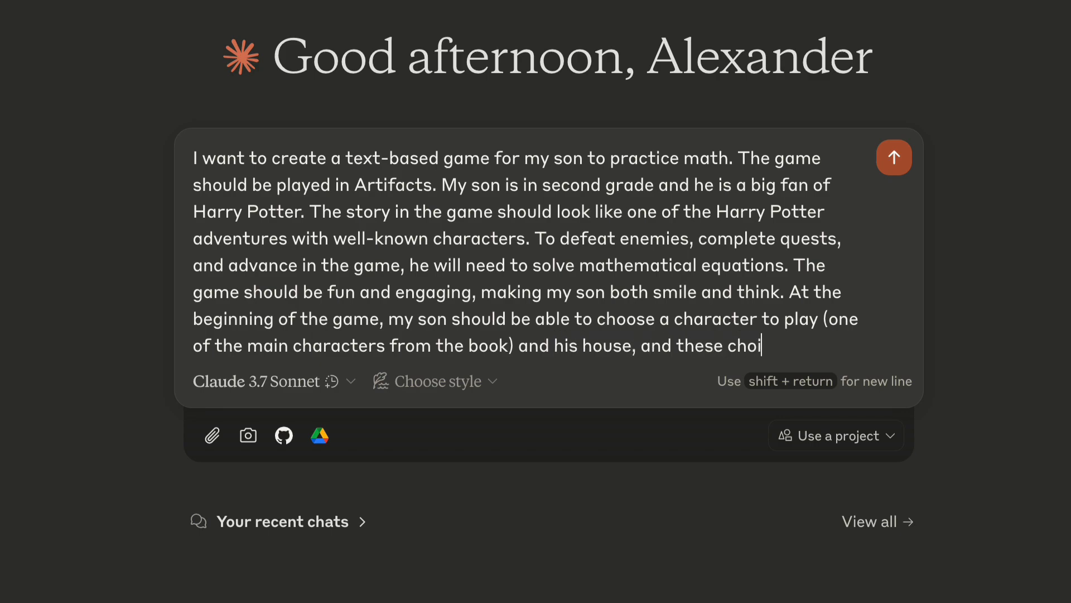
pyautogui.write('ces should affect the events o')
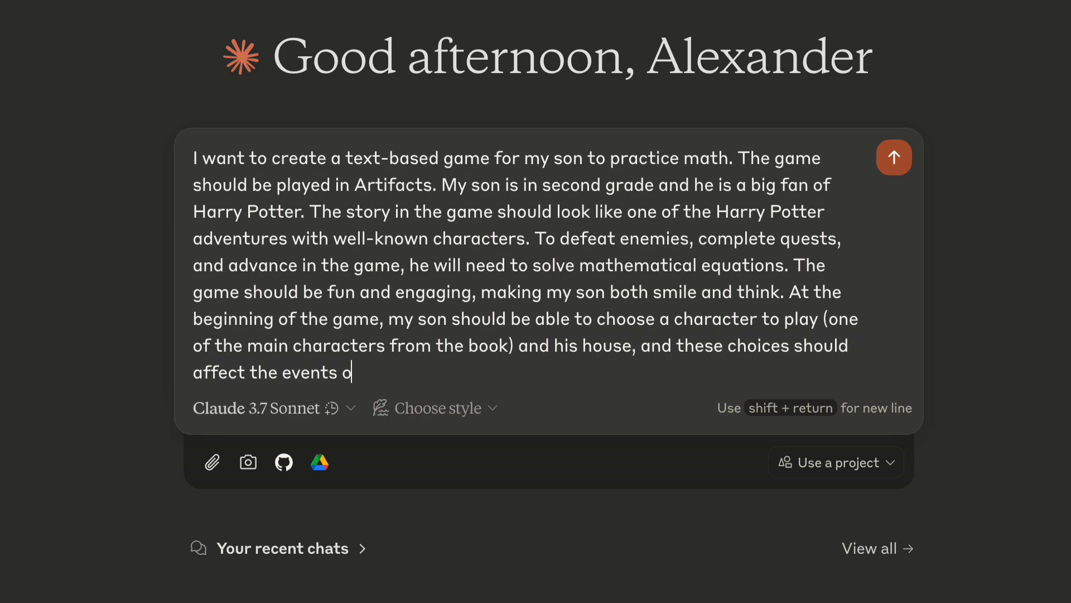
pyautogui.write('f the game. The game should be about 20 minutes')
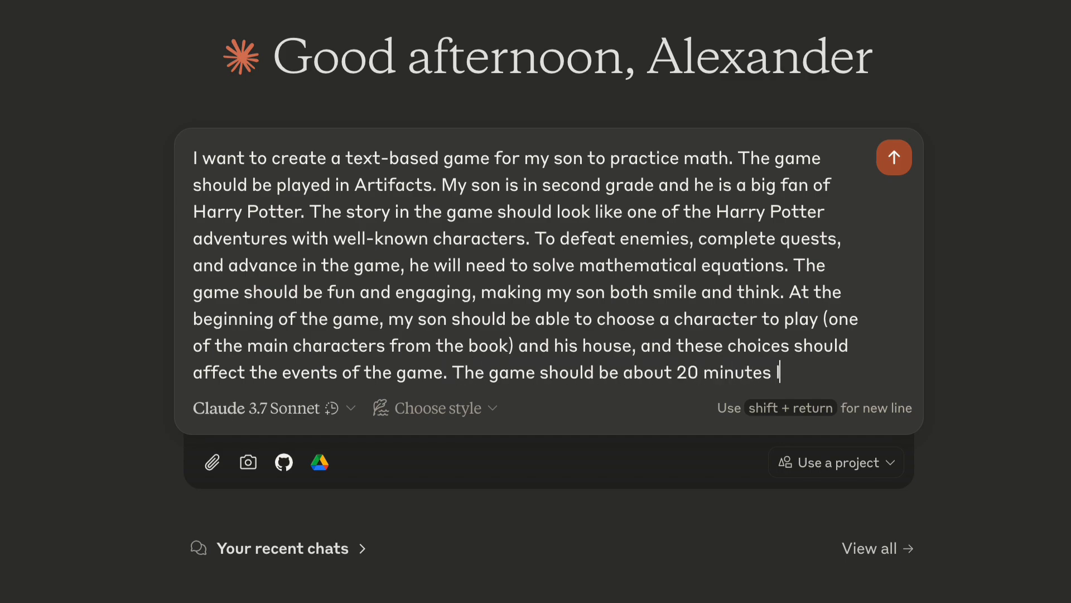
pyautogui.write('long, so he should be able to f')
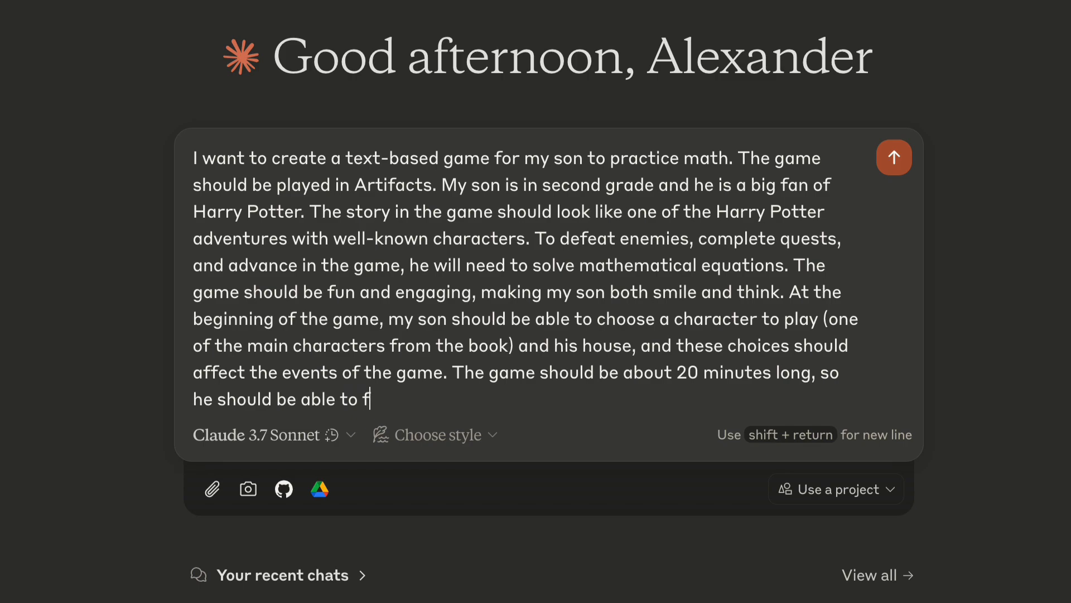
pyautogui.write('inish it in a single session.')
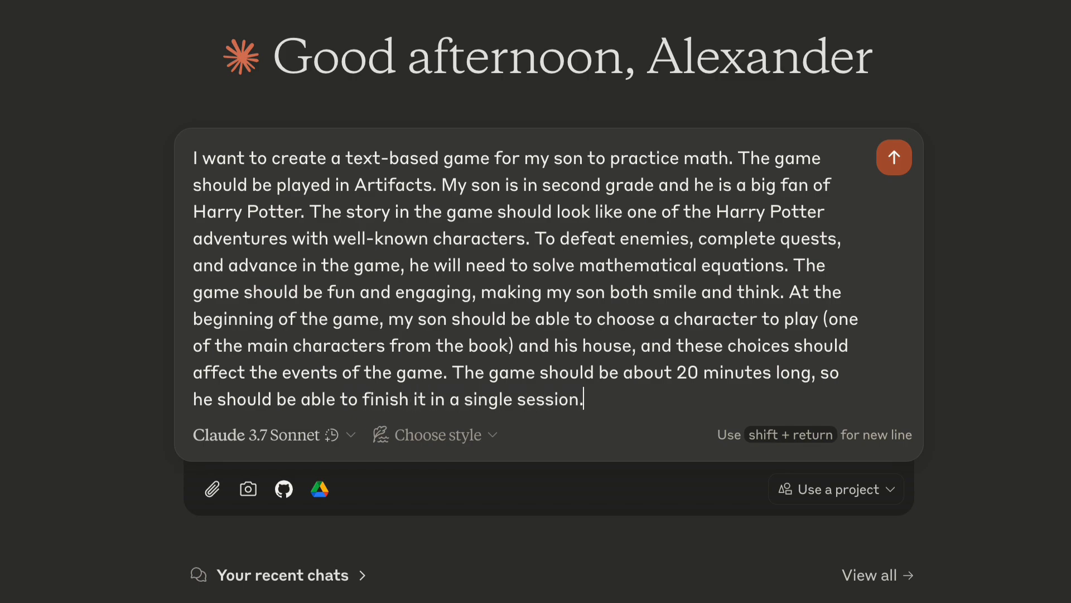
pyautogui.click(894, 157)
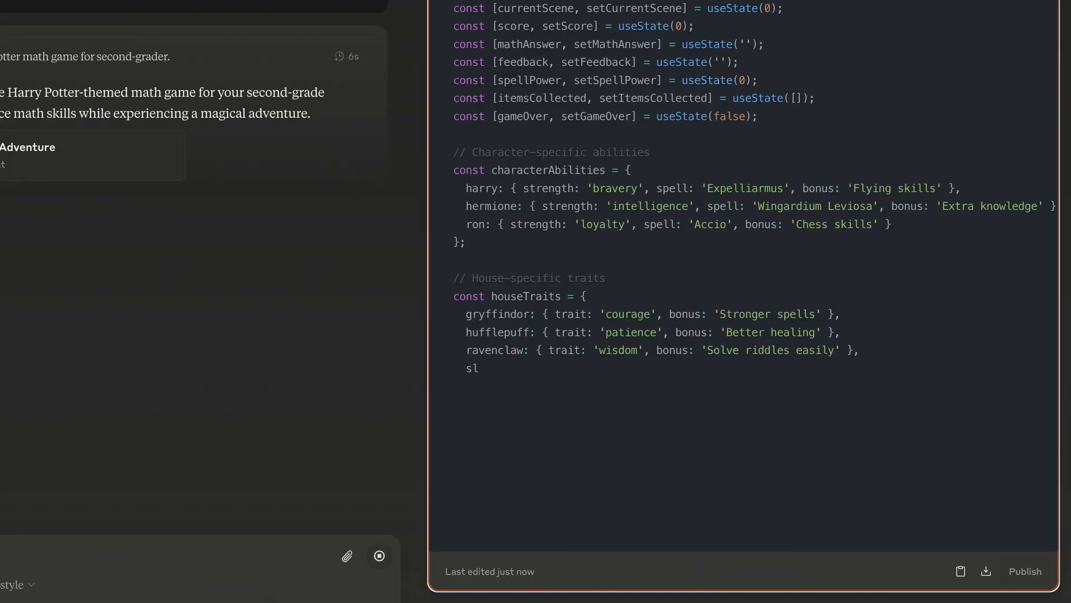
# Step: Scroll through Claude's artifact code until the preview shows the character-selection screen
pyautogui.scroll(-3)
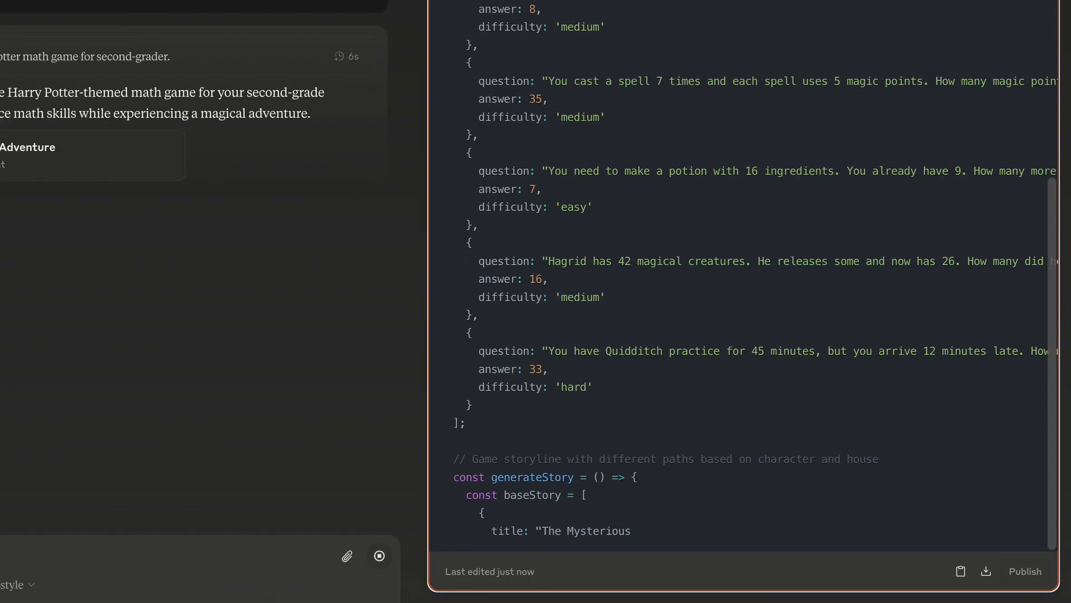
pyautogui.scroll(-3)
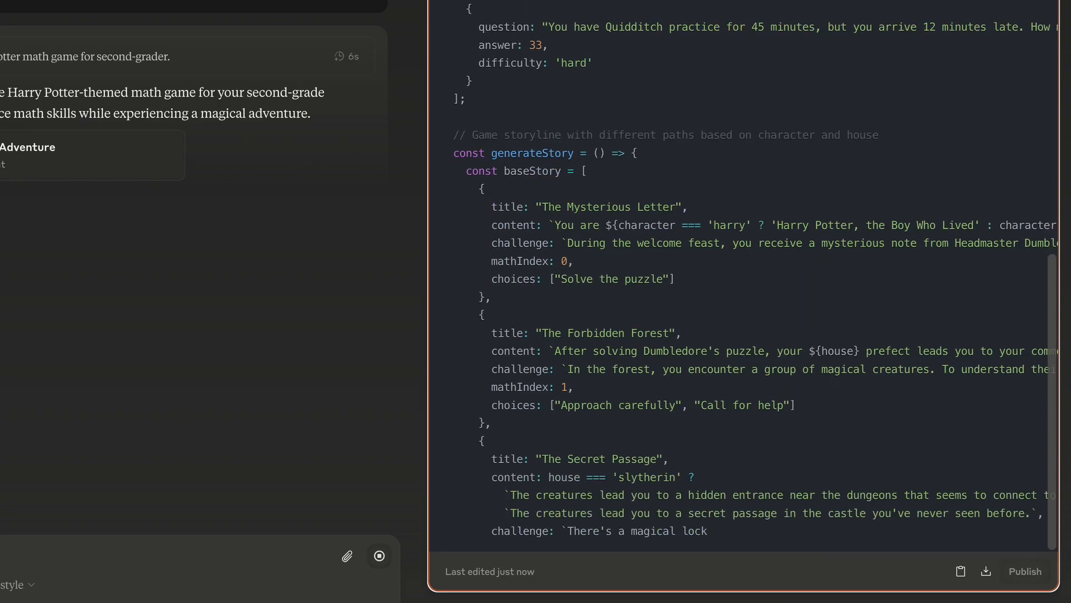
pyautogui.scroll(-3)
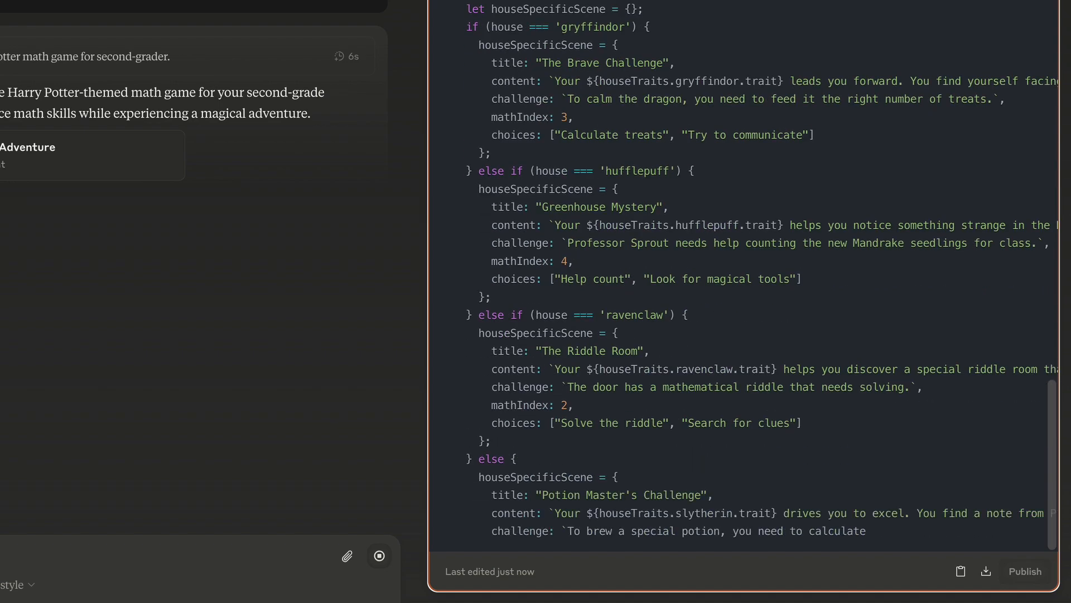
pyautogui.scroll(-3)
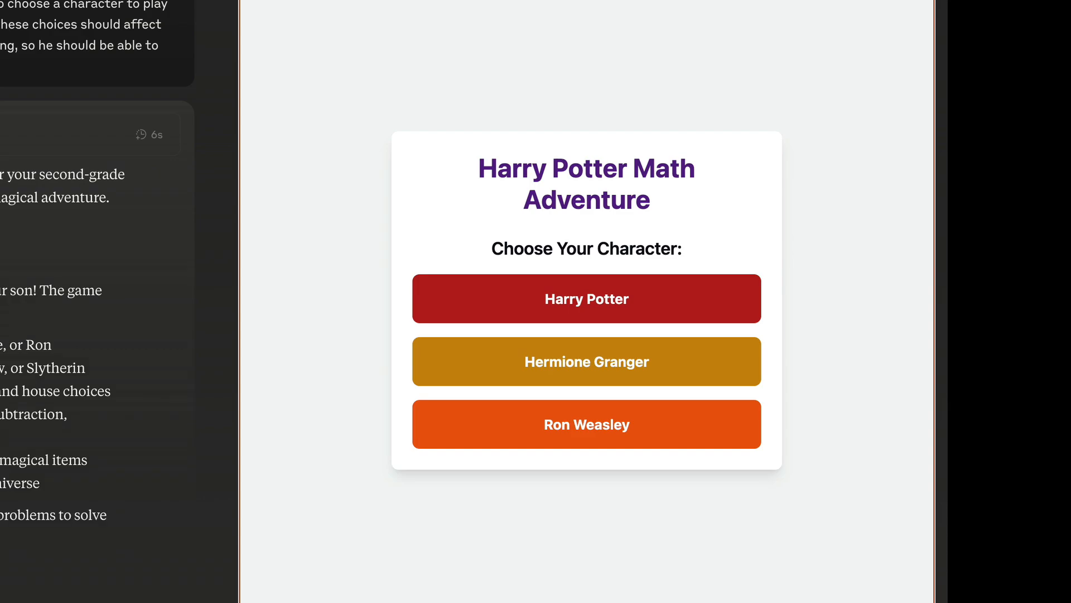
# Step: Choose Harry Potter as the character and Gryffindor as the house
pyautogui.scroll(-3)
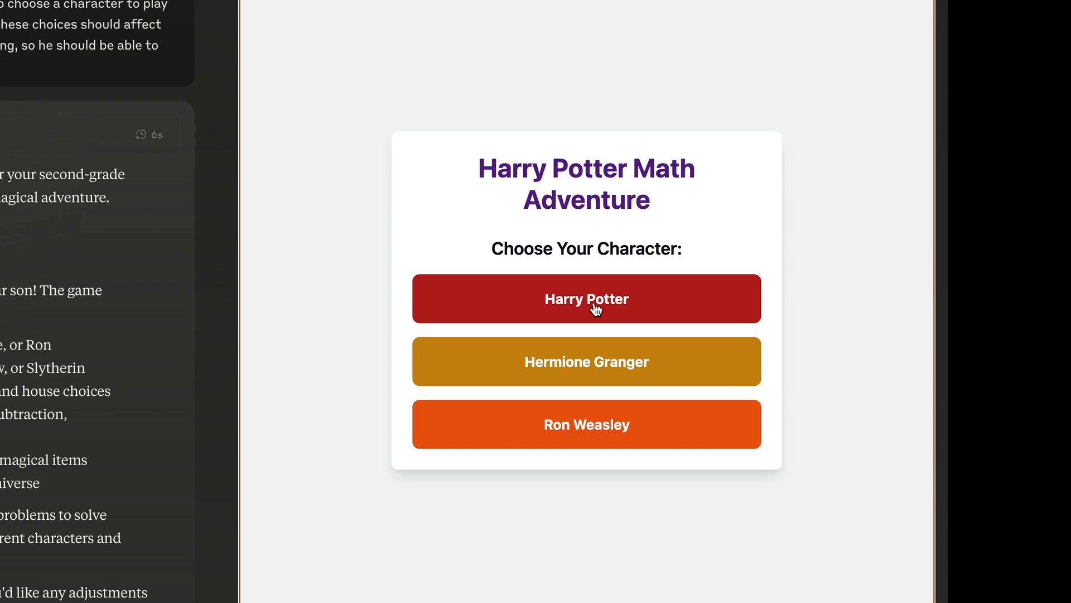
pyautogui.click(585, 299)
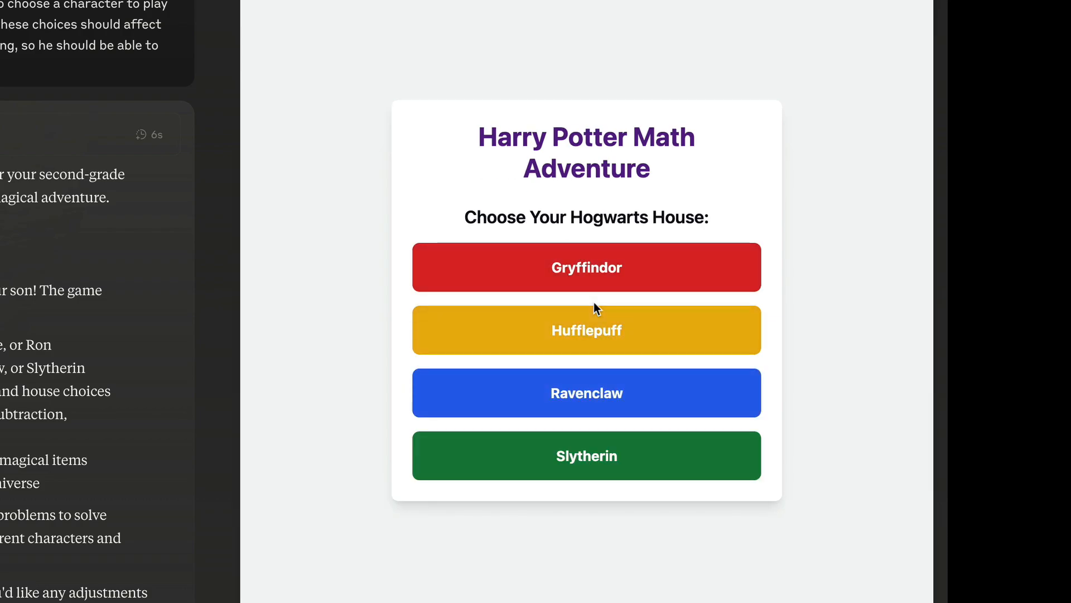
pyautogui.moveTo(648, 279)
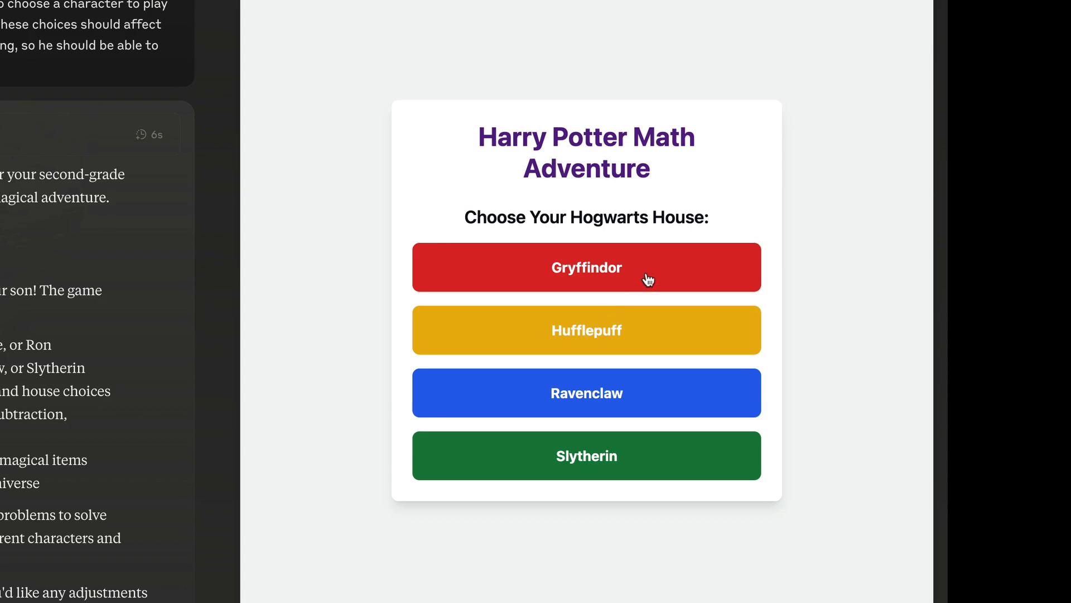
pyautogui.click(586, 267)
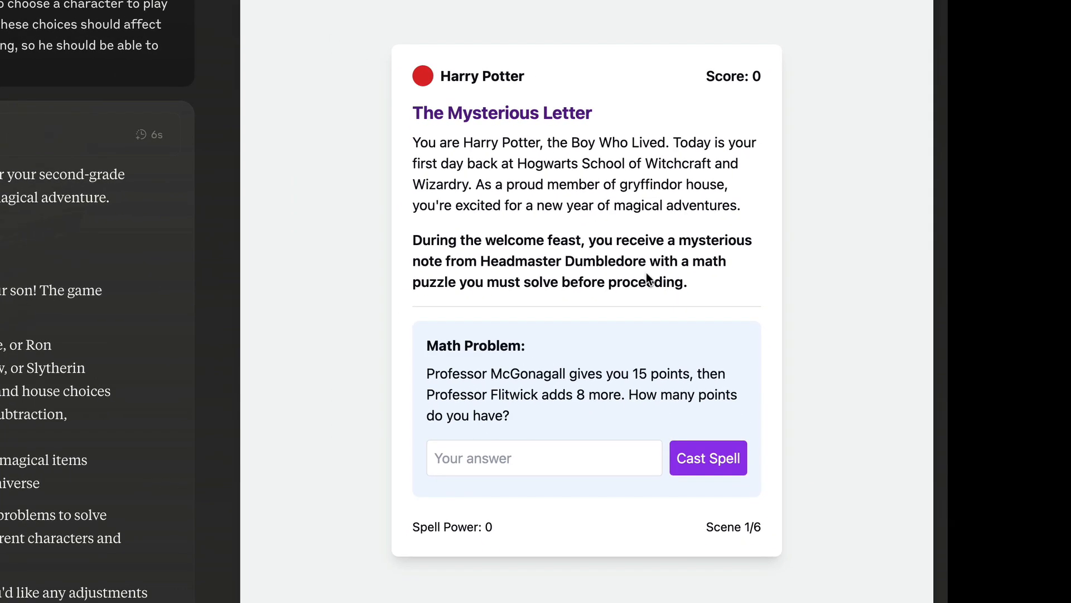
# Step: Answer 23 to the points problem, then correct 15 to 8 on the chocolate frog problem
pyautogui.click(544, 458)
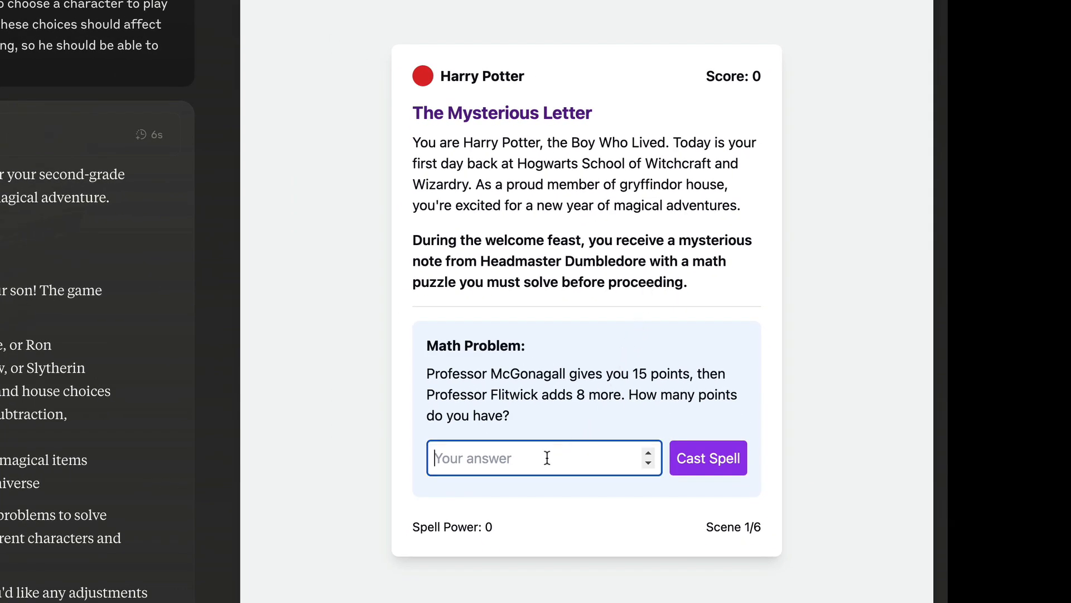
pyautogui.write('23')
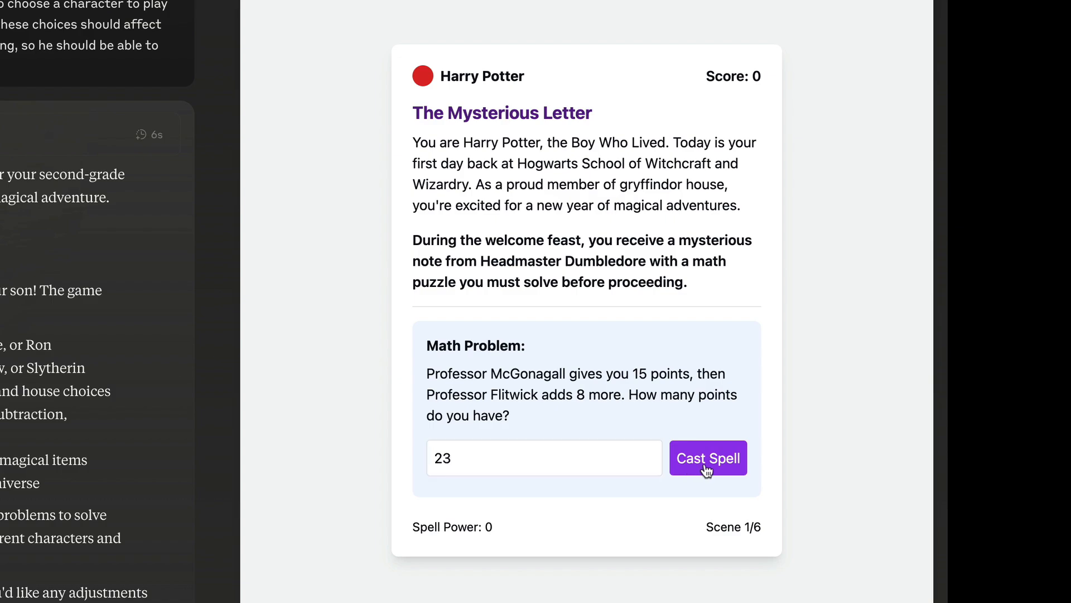
pyautogui.click(709, 458)
pyautogui.write('15')
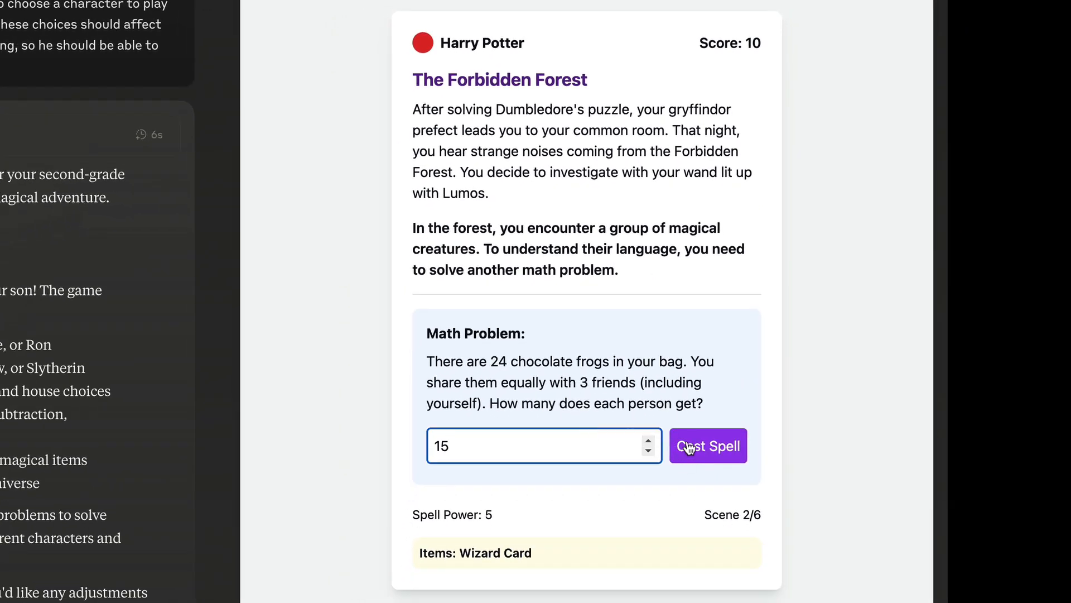
pyautogui.click(708, 445)
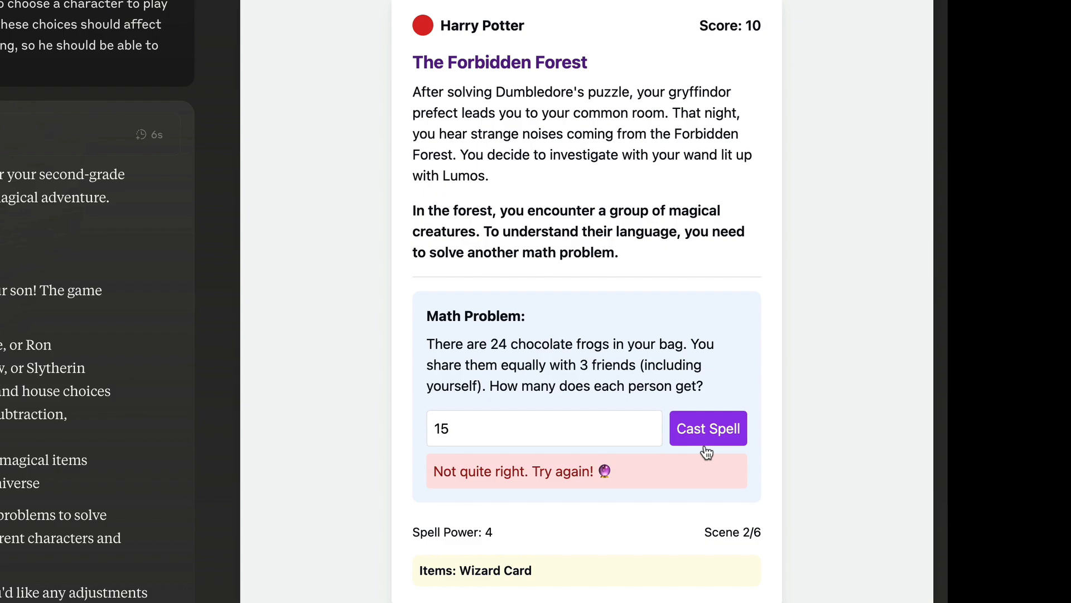
pyautogui.click(543, 428)
pyautogui.write('8')
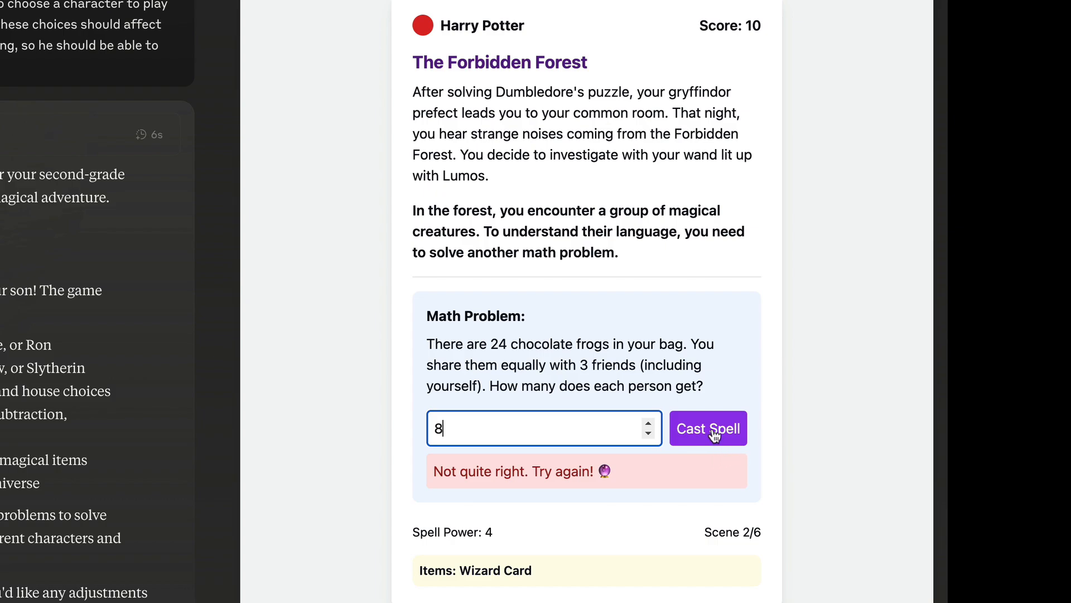
pyautogui.click(708, 429)
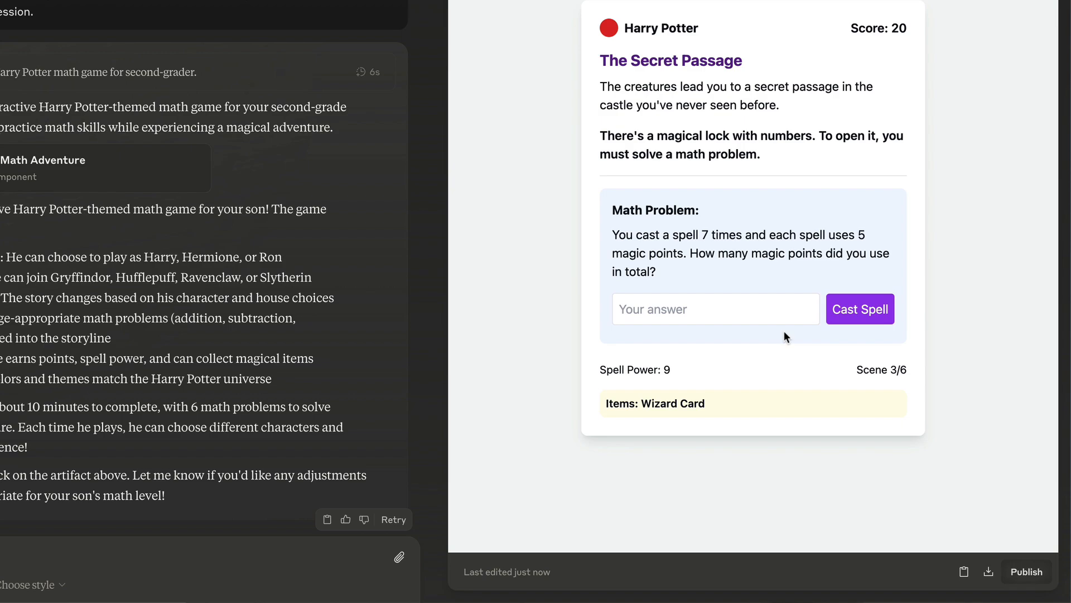
# Step: Publish the math game artifact with Publish & Copy Link to get its public link
pyautogui.click(1025, 572)
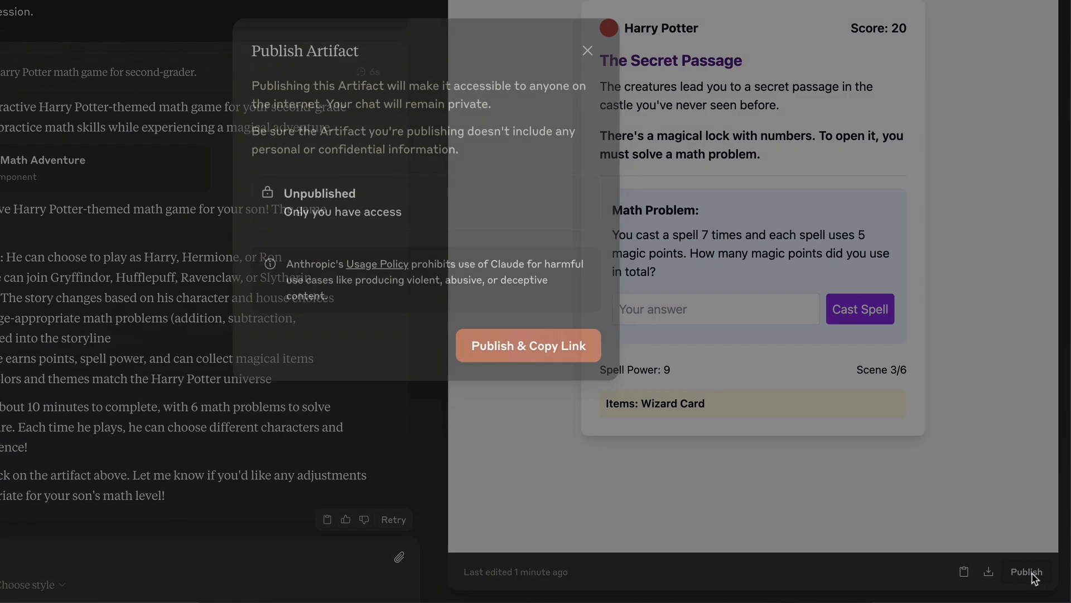
pyautogui.click(527, 345)
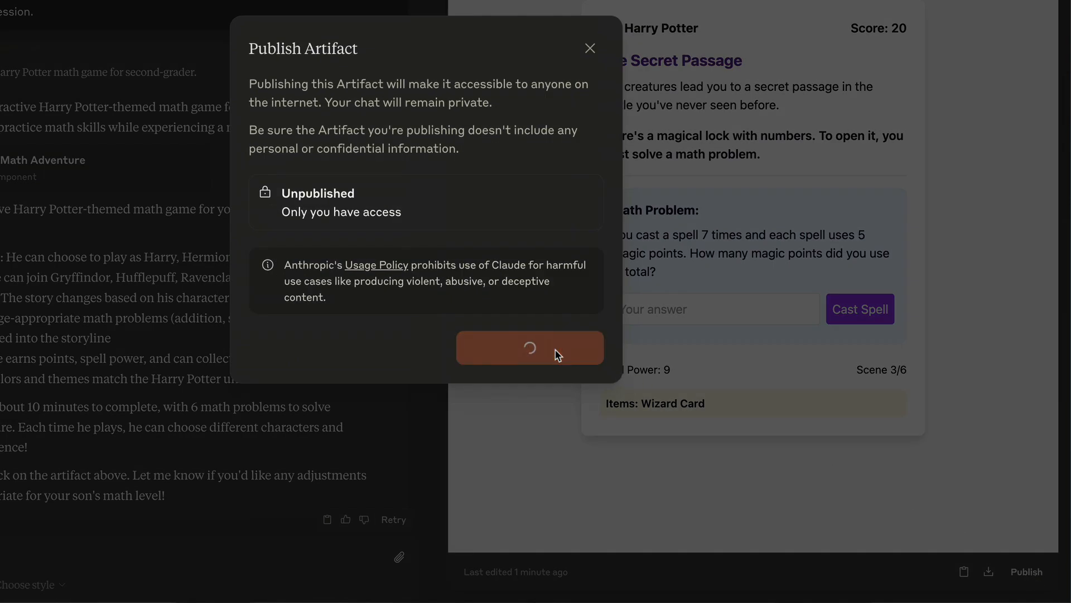
pyautogui.click(531, 347)
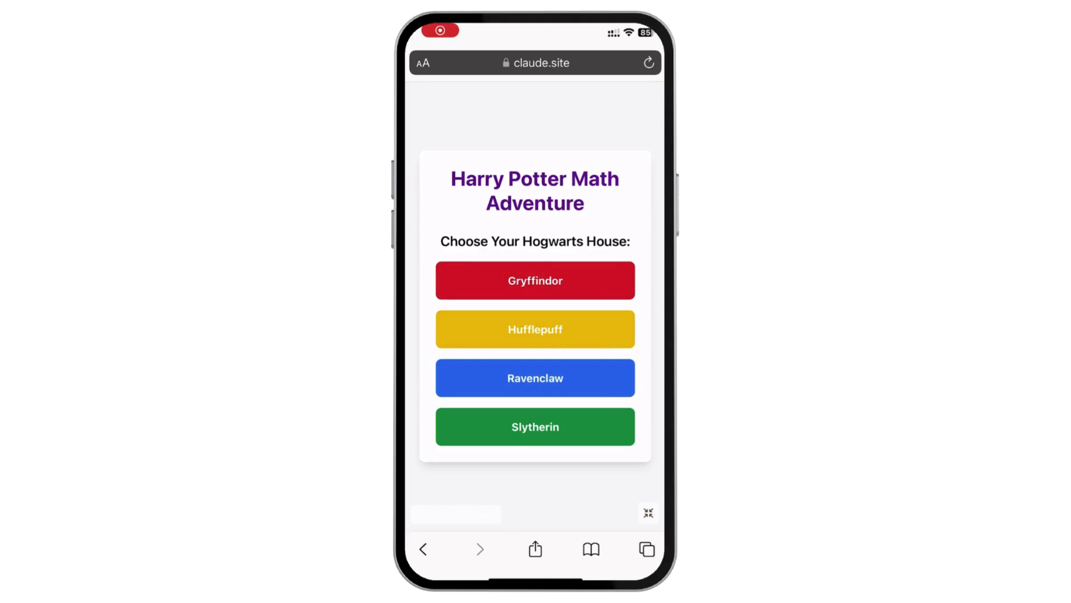
# Step: Join Ravenclaw in the published game and select the answer field for The Mysterious Letter
pyautogui.click(535, 377)
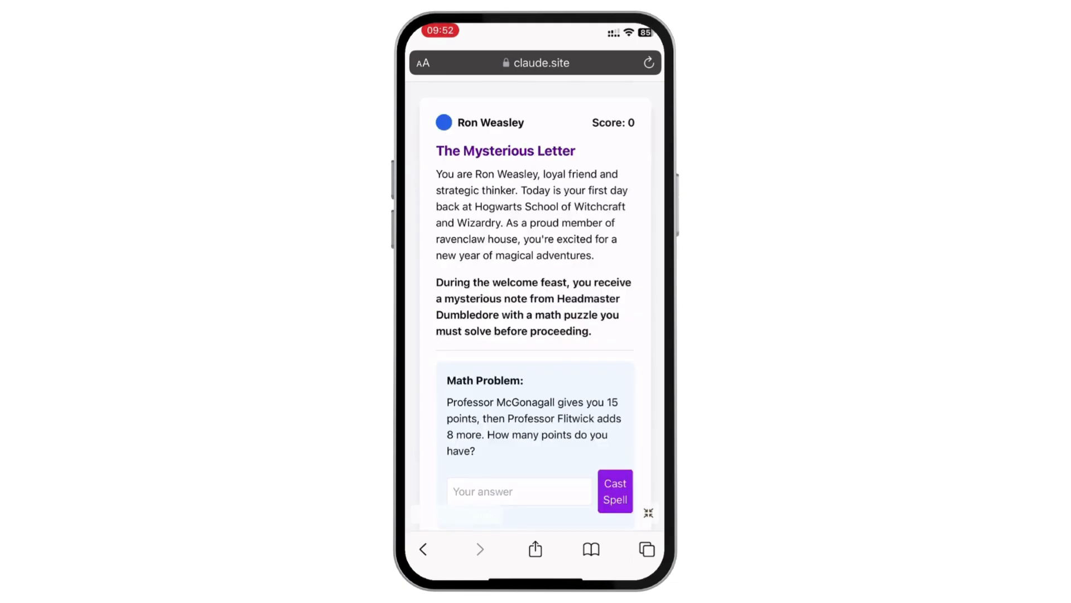
pyautogui.click(519, 491)
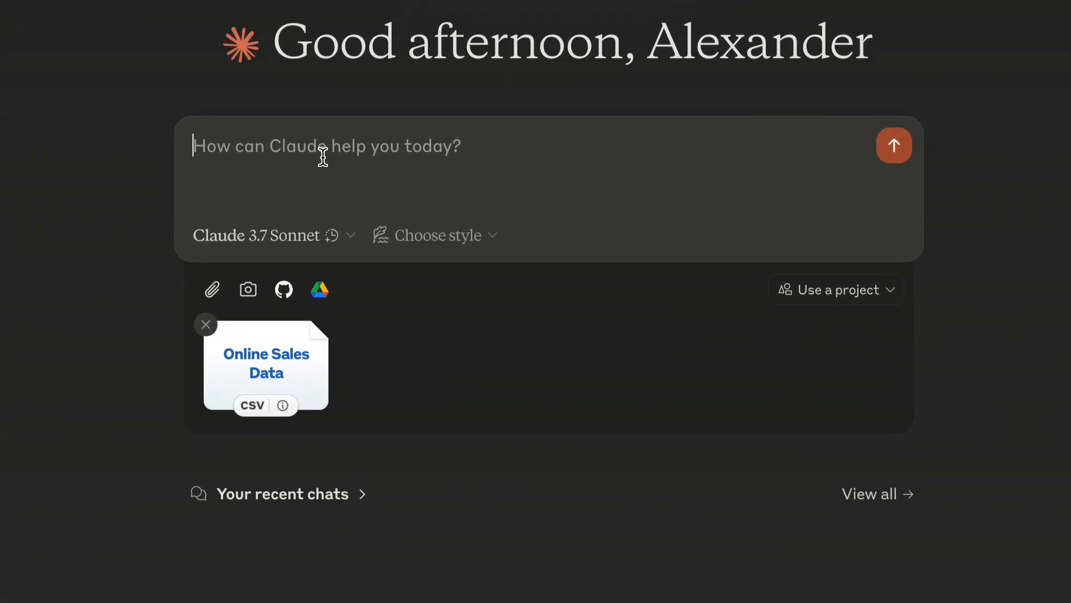
# Step: Send the prompt asking Claude to find unobvious correlations in the CSV and ways to use them
pyautogui.write('Analy')
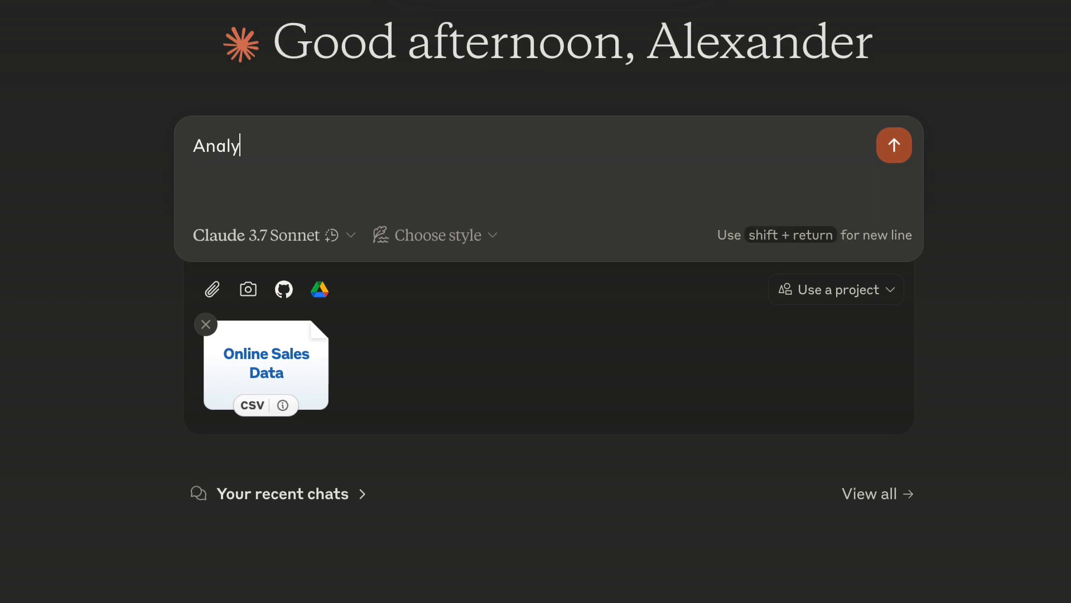
pyautogui.write('ze this file and find')
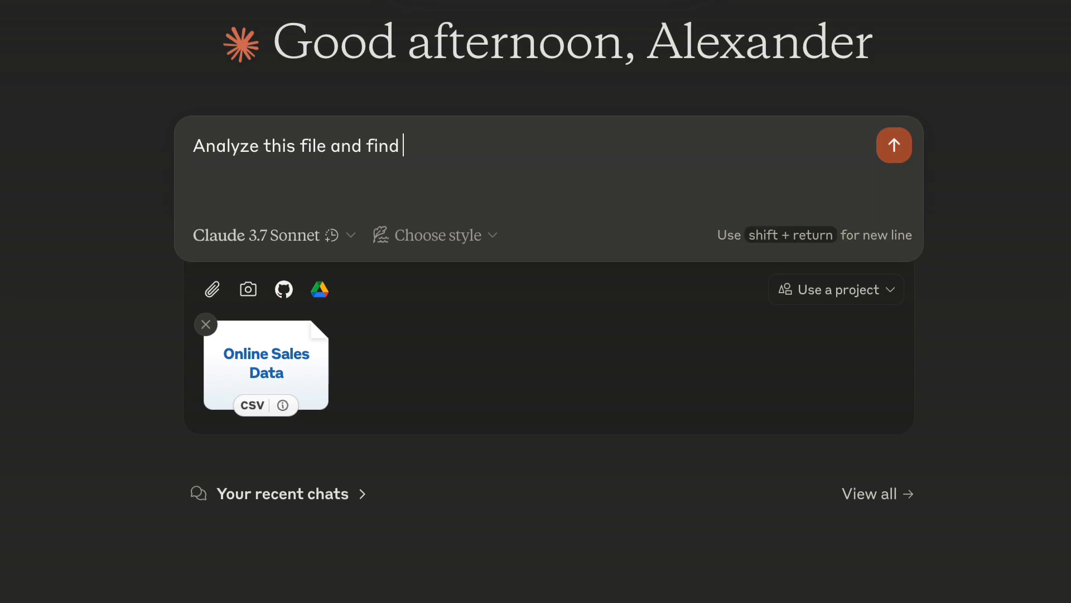
pyautogui.write('some unobvious correla')
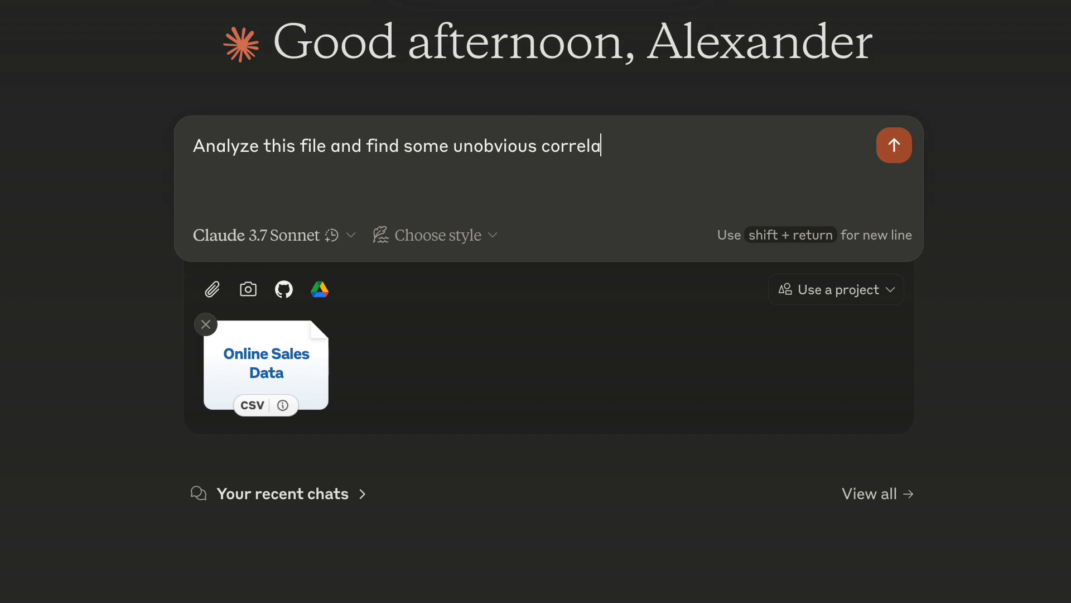
pyautogui.write('tions and offer severa')
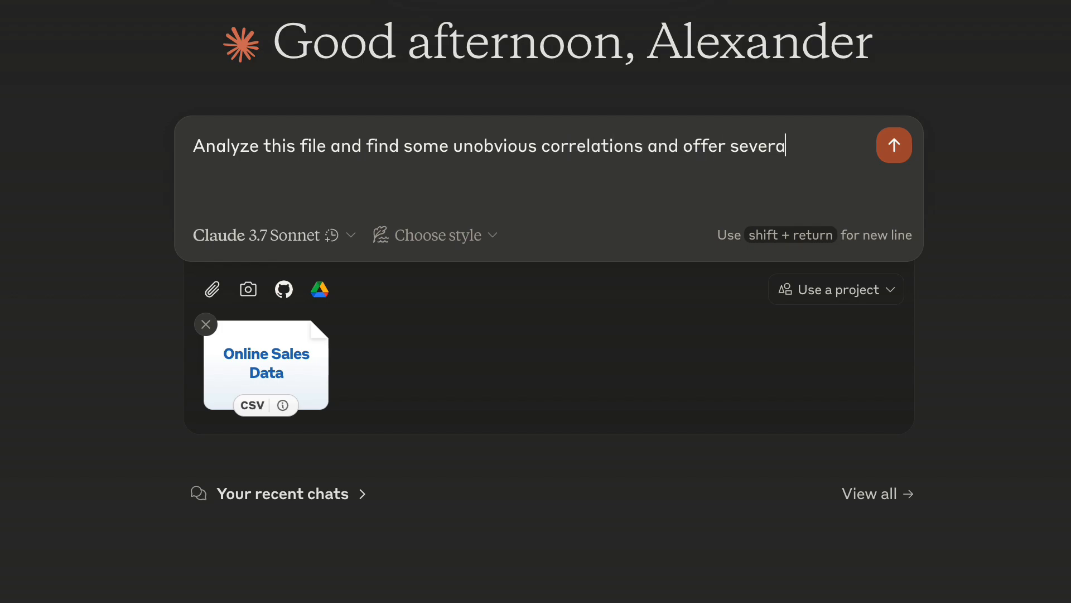
pyautogui.write('l ways I can use them t')
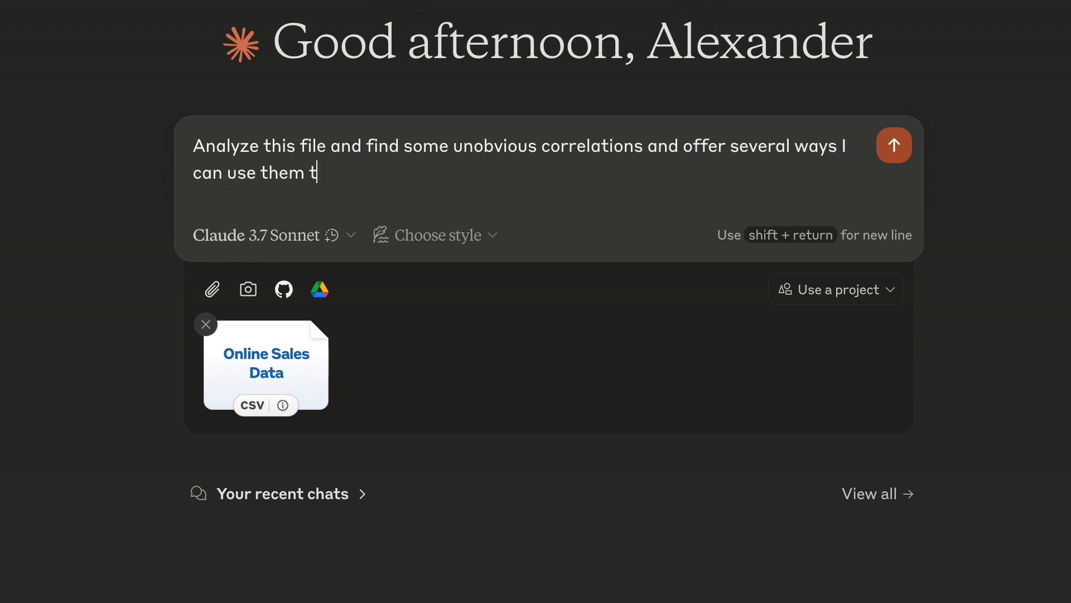
pyautogui.click(894, 145)
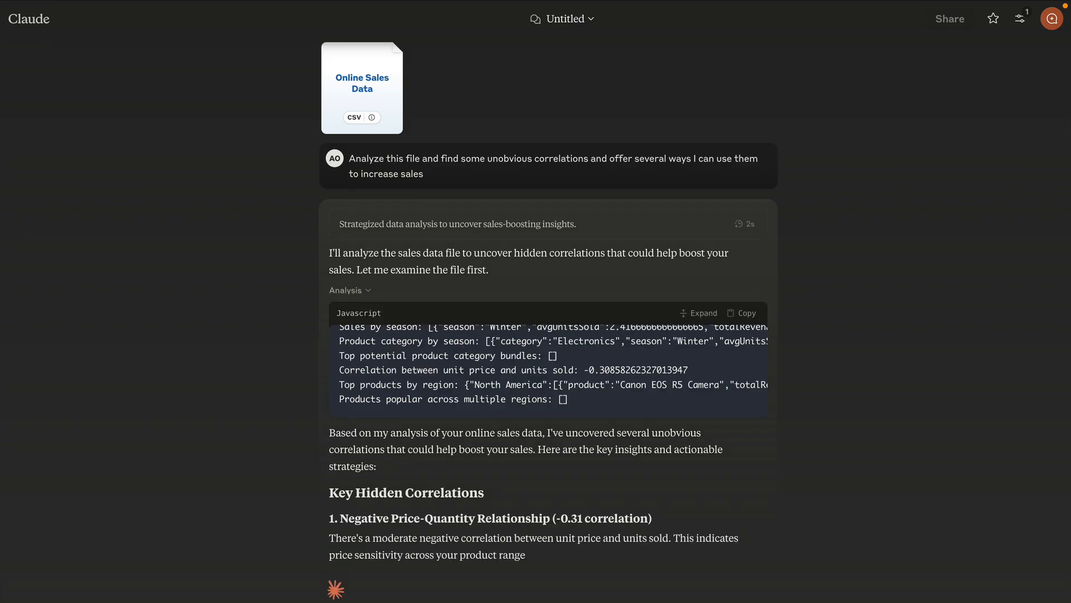
# Step: Collapse the Analysis code block and scroll through to the six actionable strategies
pyautogui.click(349, 289)
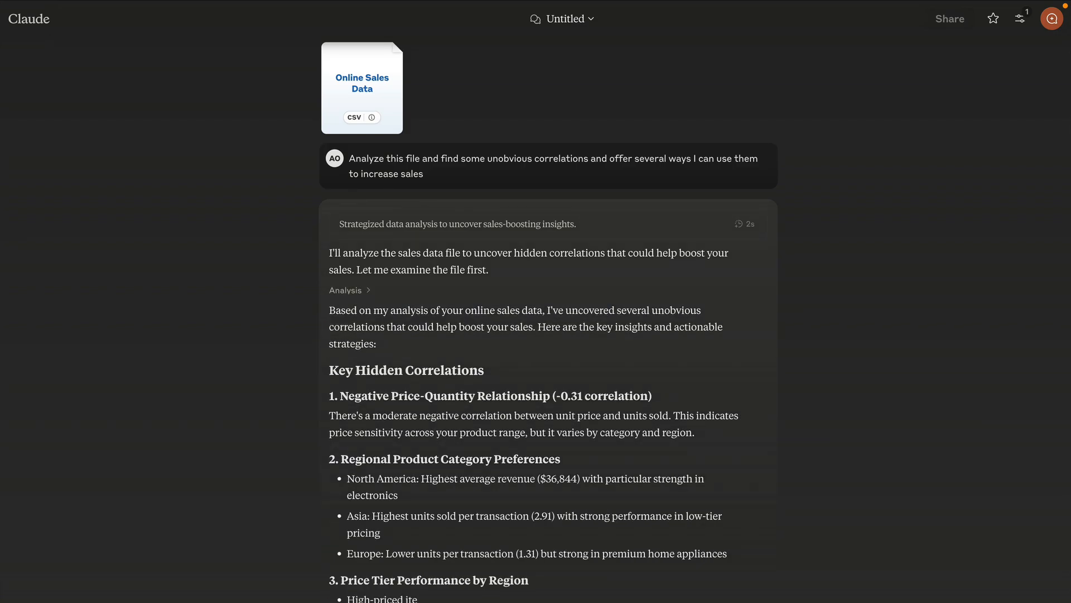
pyautogui.scroll(-3)
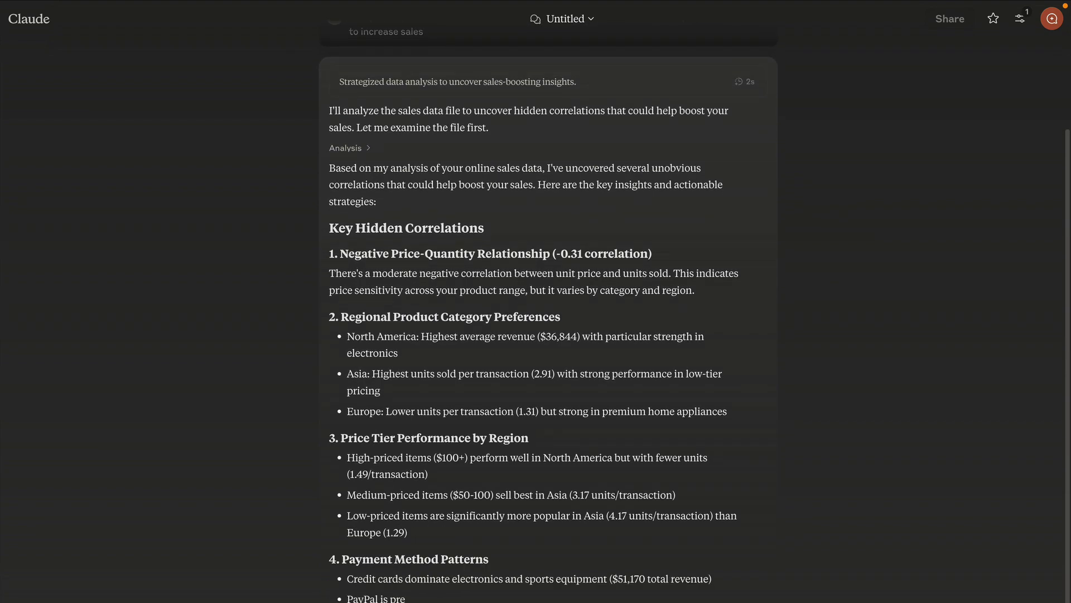
pyautogui.scroll(-3)
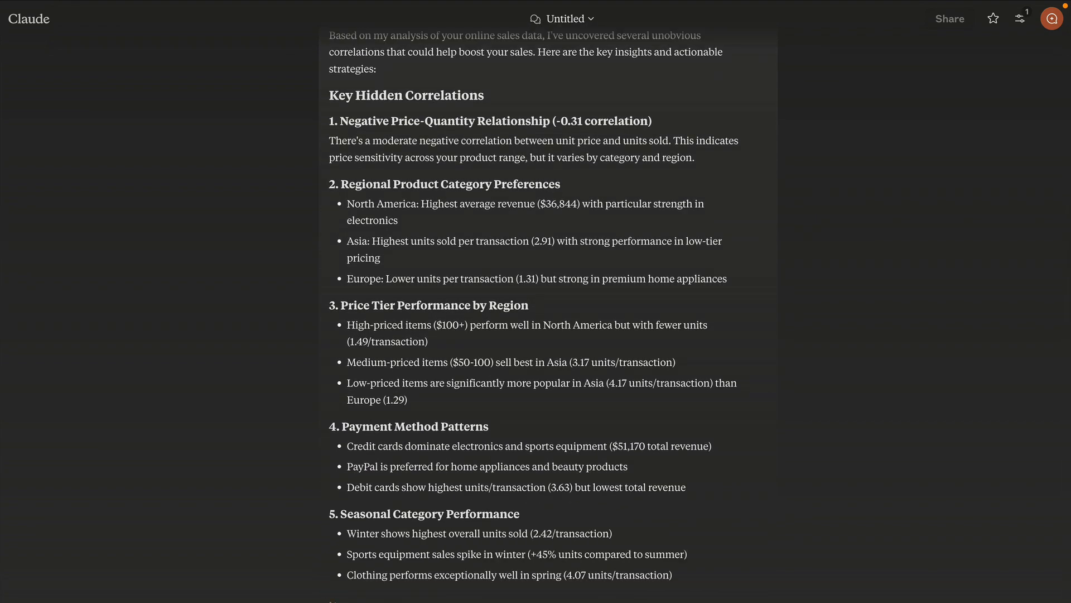
pyautogui.scroll(-3)
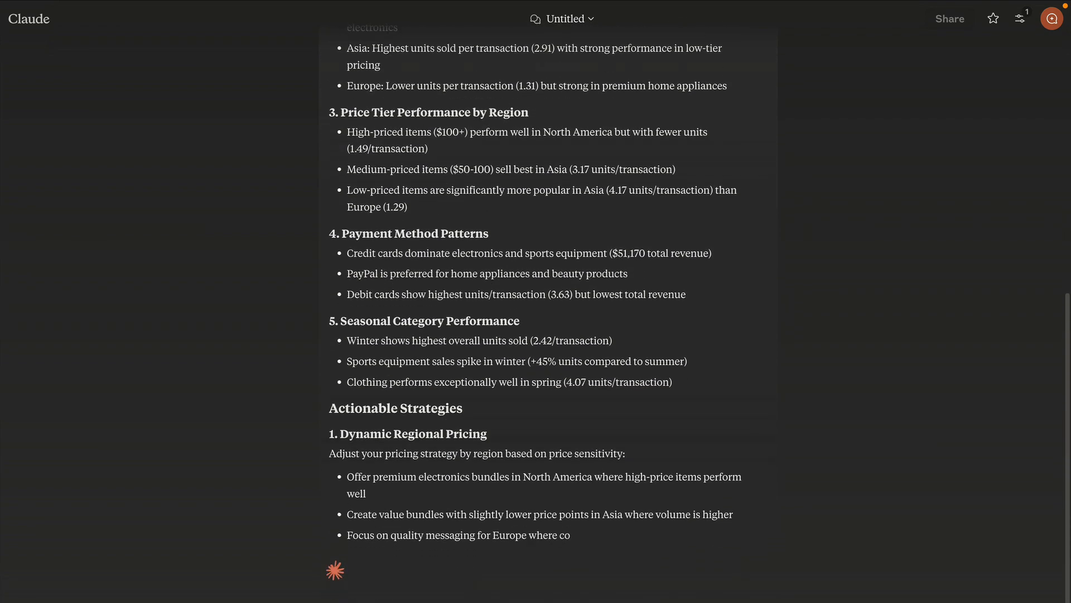
pyautogui.scroll(-3)
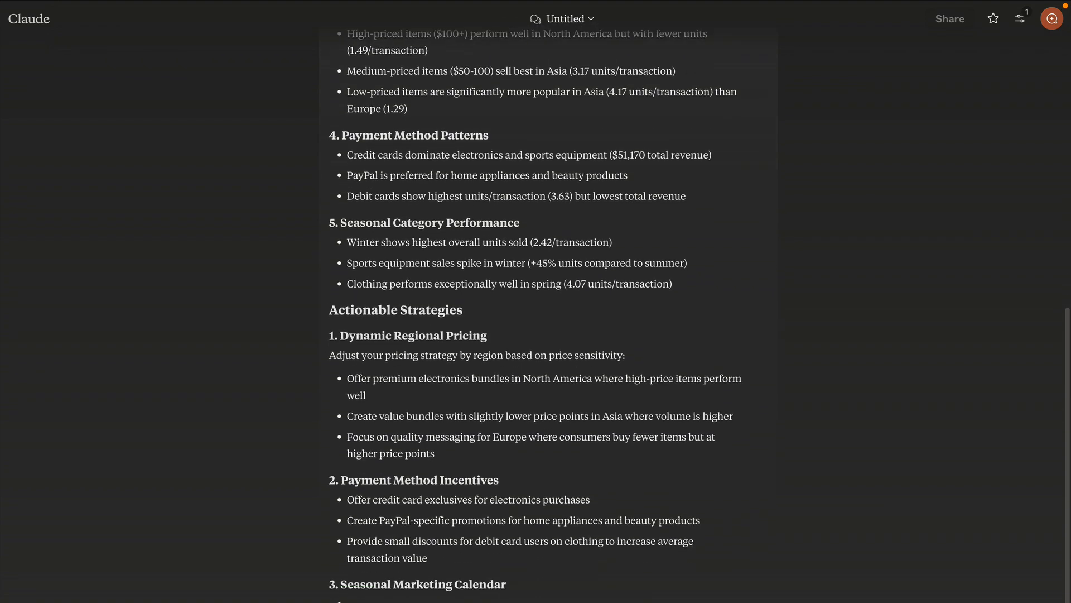
pyautogui.scroll(-3)
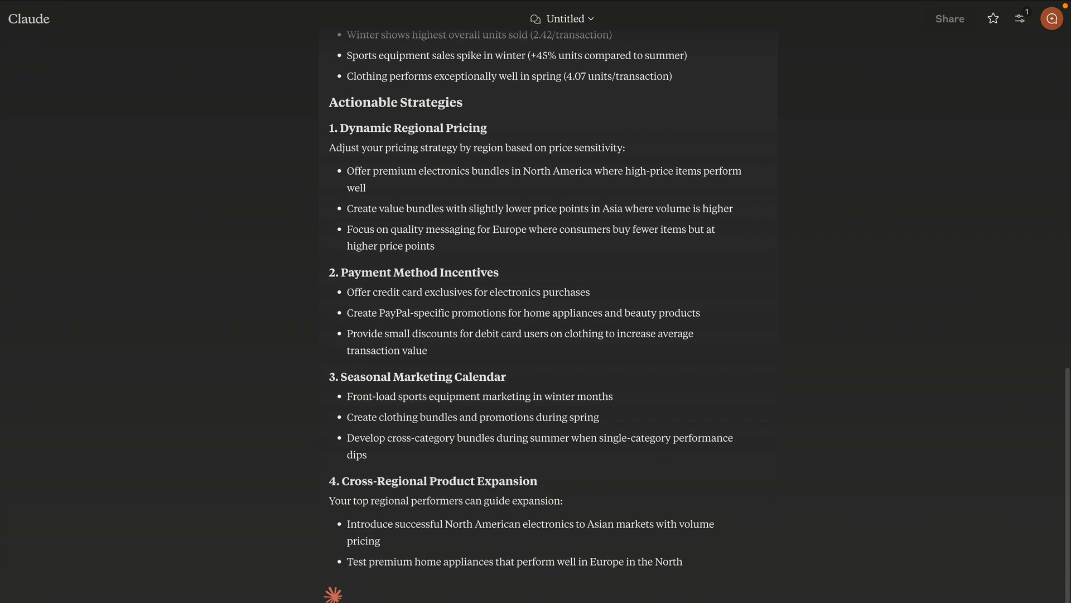
pyautogui.scroll(-3)
pyautogui.write('Use A')
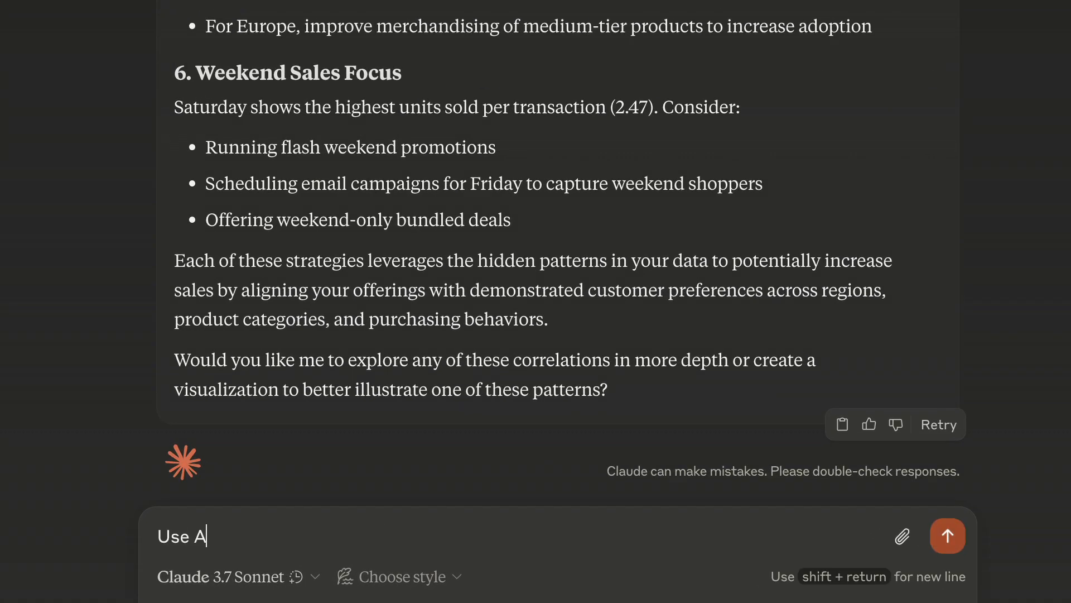
# Step: Send the prompt asking Artifacts to build an interactive, customizable dashboard of charts and graphs
pyautogui.write('rtifacts to create an in')
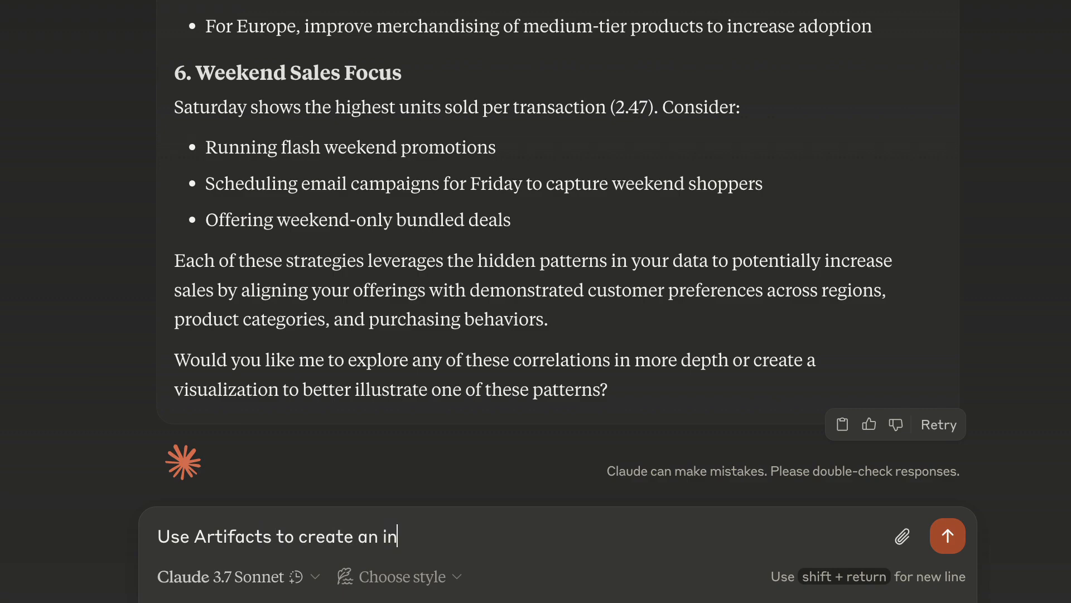
pyautogui.write('teractive dashboard that')
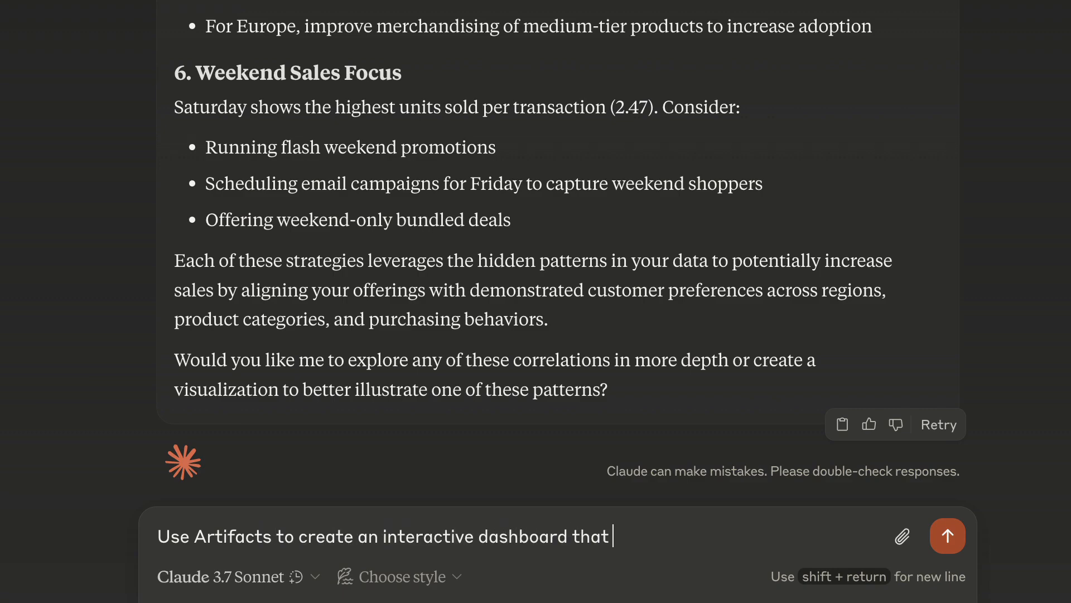
pyautogui.write('contains all the data f')
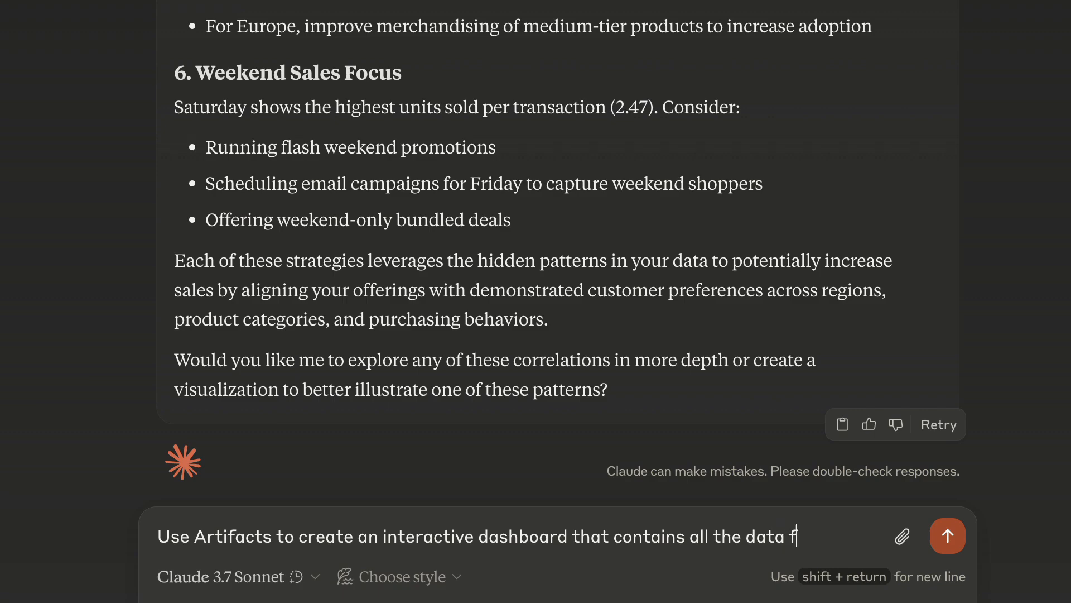
pyautogui.write('rom the file in the form')
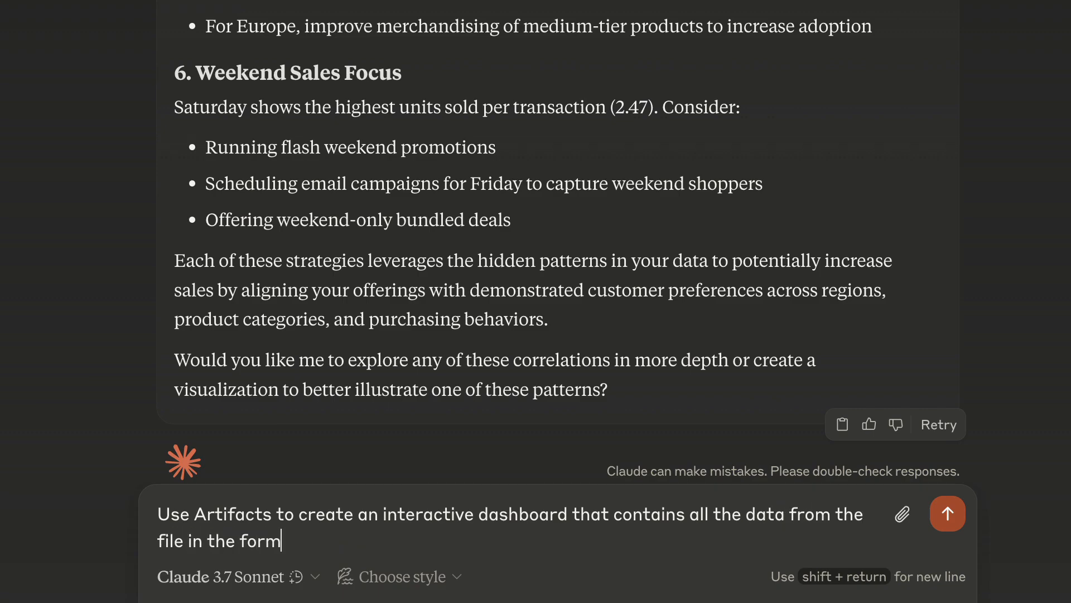
pyautogui.write('of various charts and g')
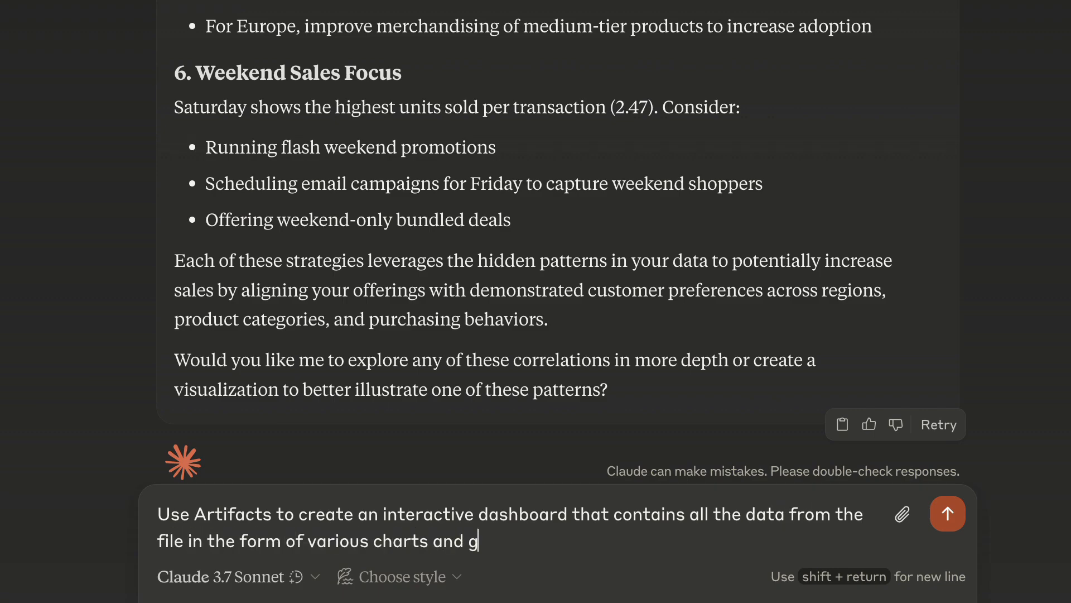
pyautogui.write('raphs that we can')
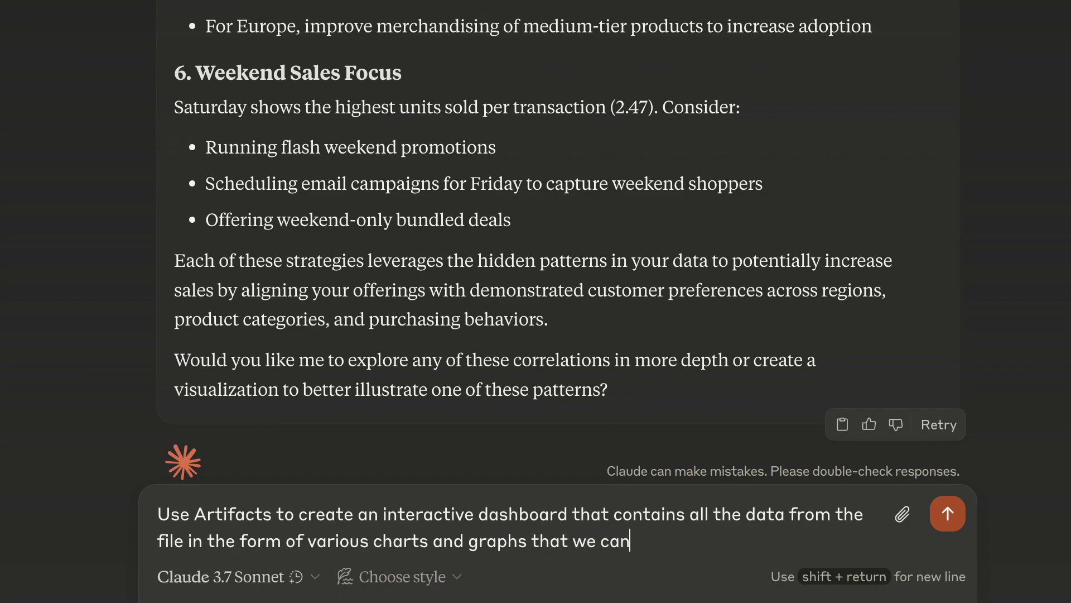
pyautogui.write('easily customize and manip')
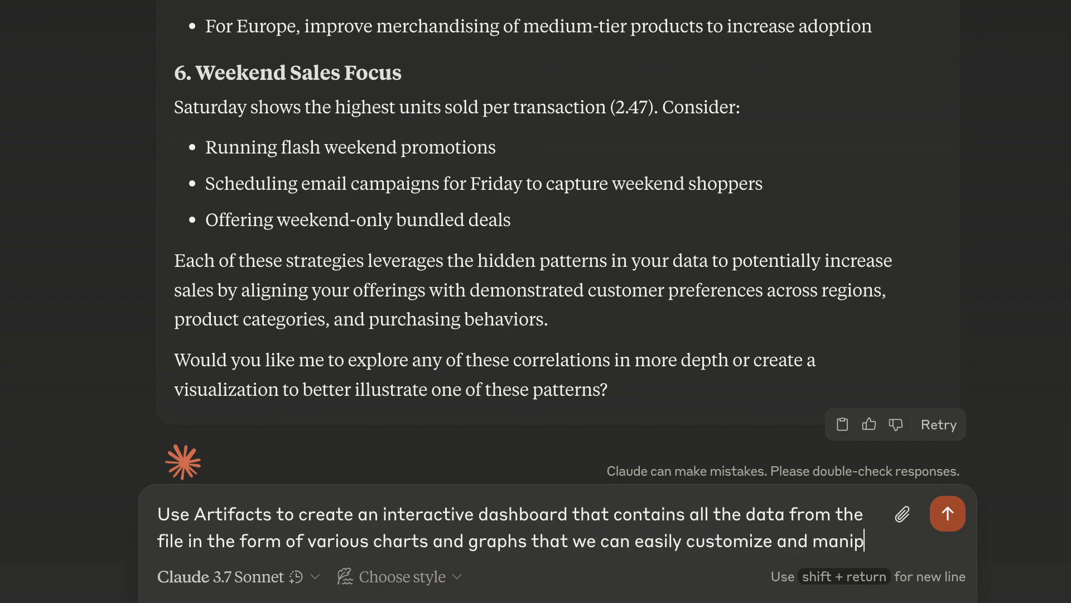
pyautogui.click(947, 513)
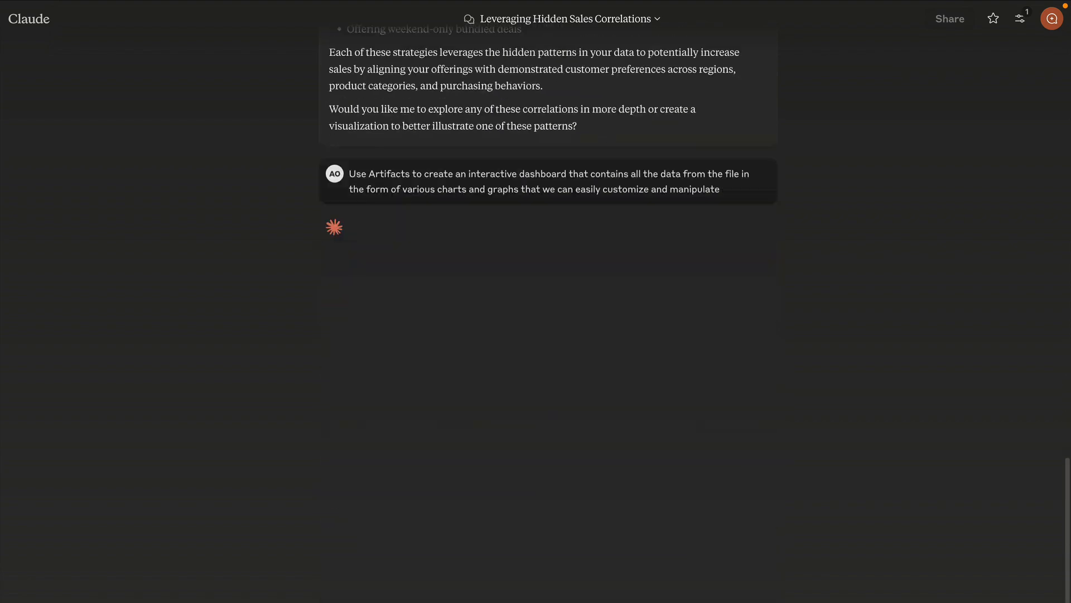
pyautogui.scroll(-3)
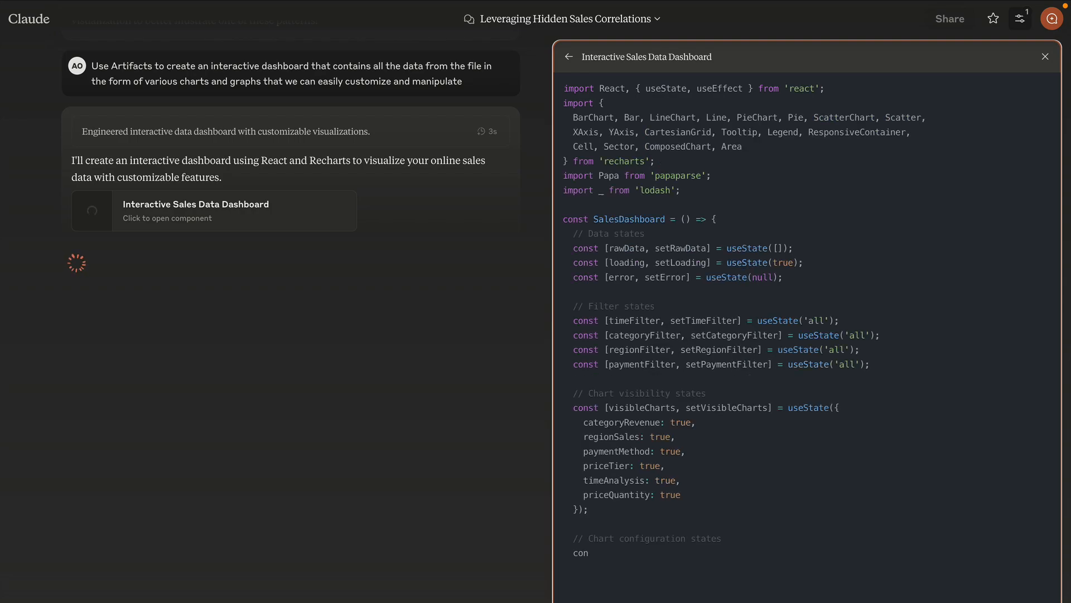
# Step: Scroll through the generated dashboard code until the Online Sales Data Dashboard preview renders
pyautogui.scroll(-3)
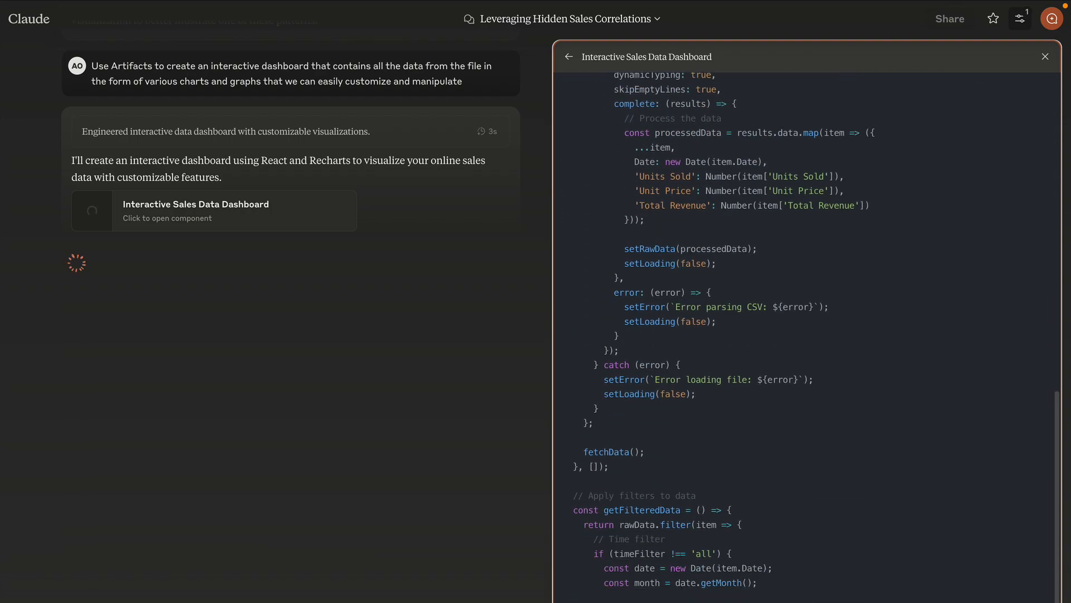
pyautogui.scroll(-3)
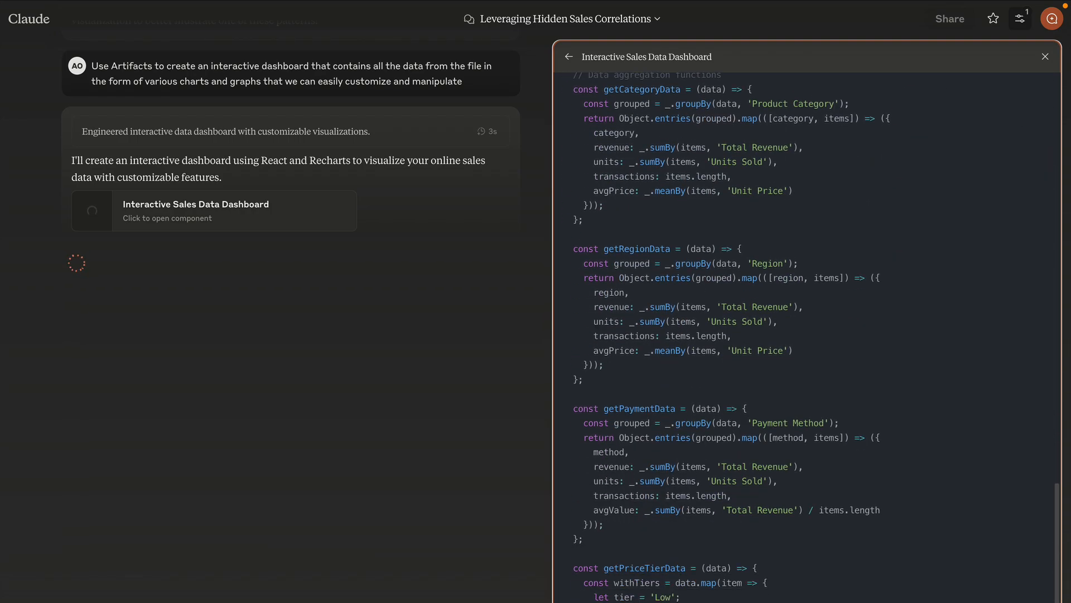
pyautogui.scroll(-3)
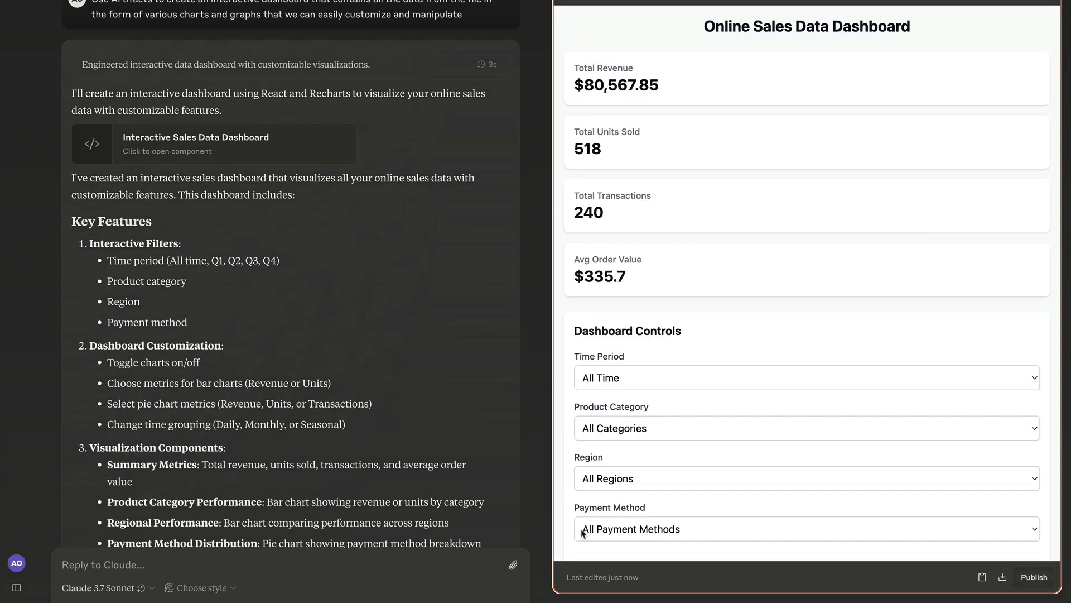
pyautogui.scroll(-3)
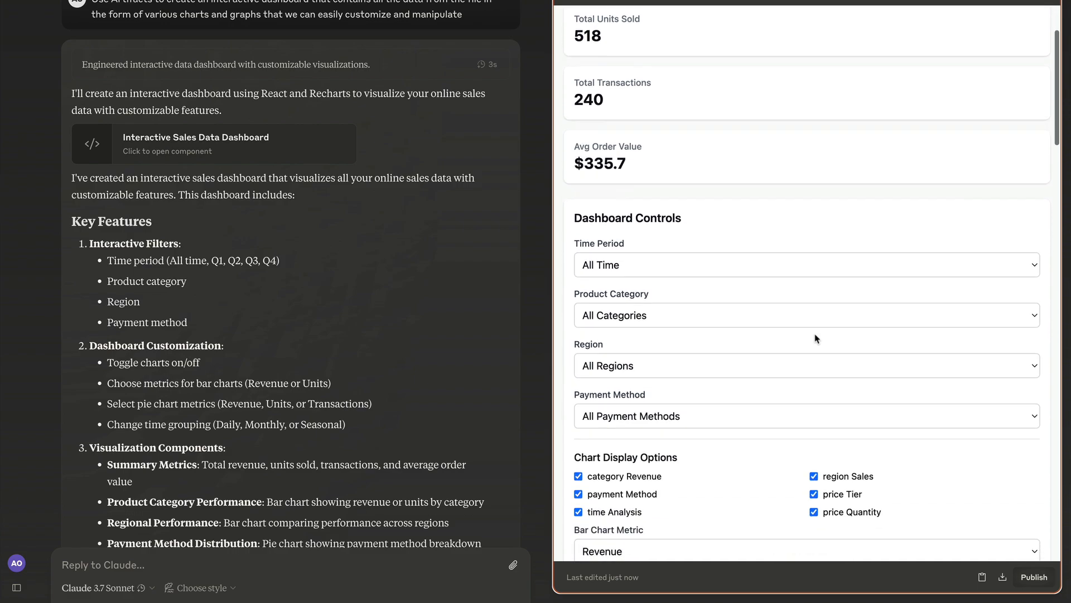
pyautogui.scroll(-3)
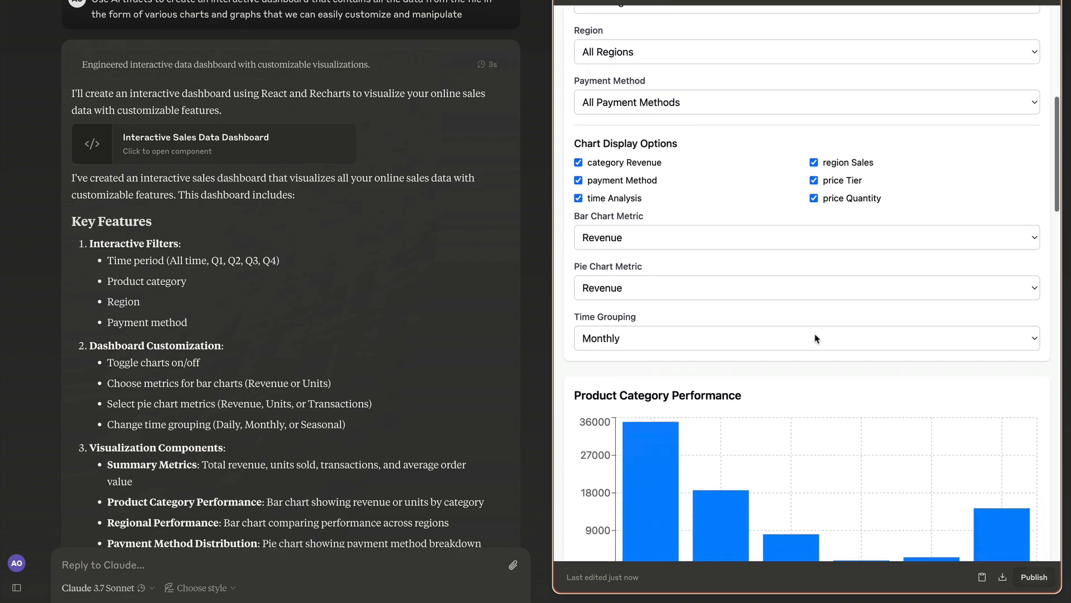
pyautogui.scroll(-3)
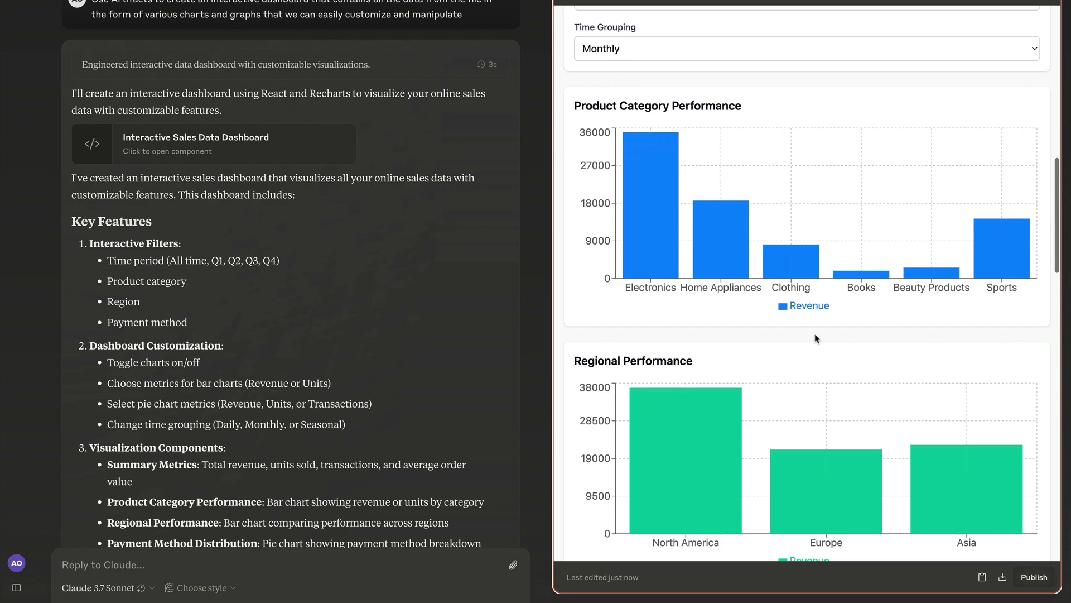
pyautogui.scroll(-3)
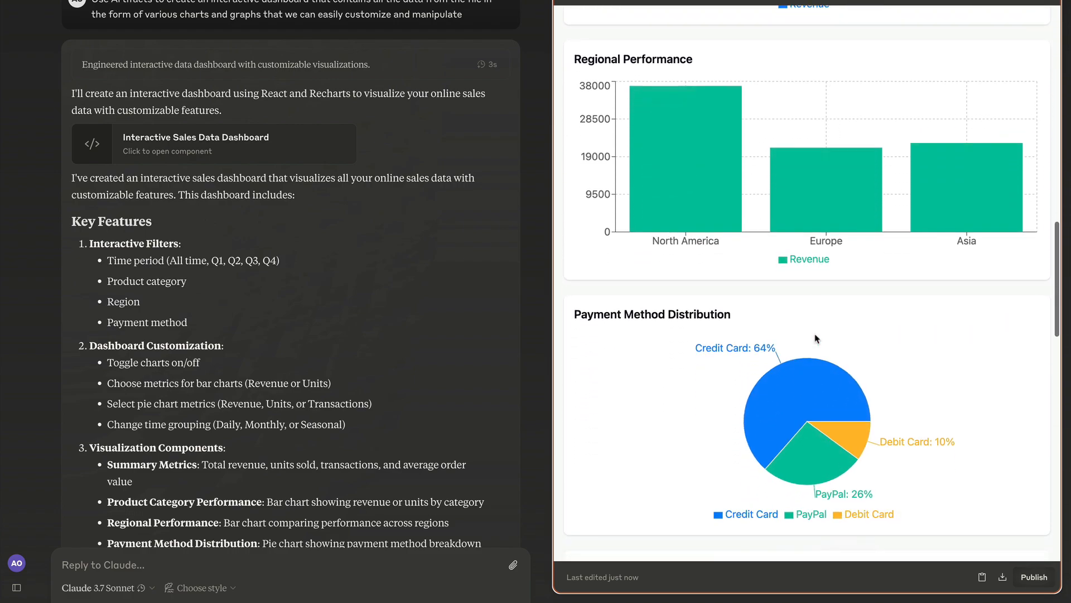
pyautogui.scroll(-3)
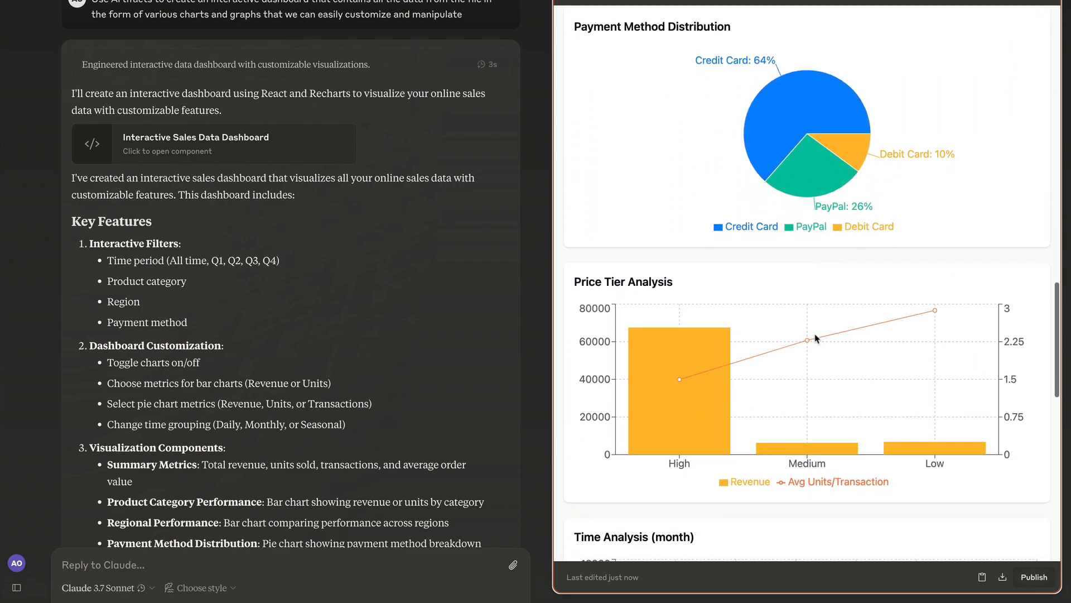
pyautogui.scroll(-3)
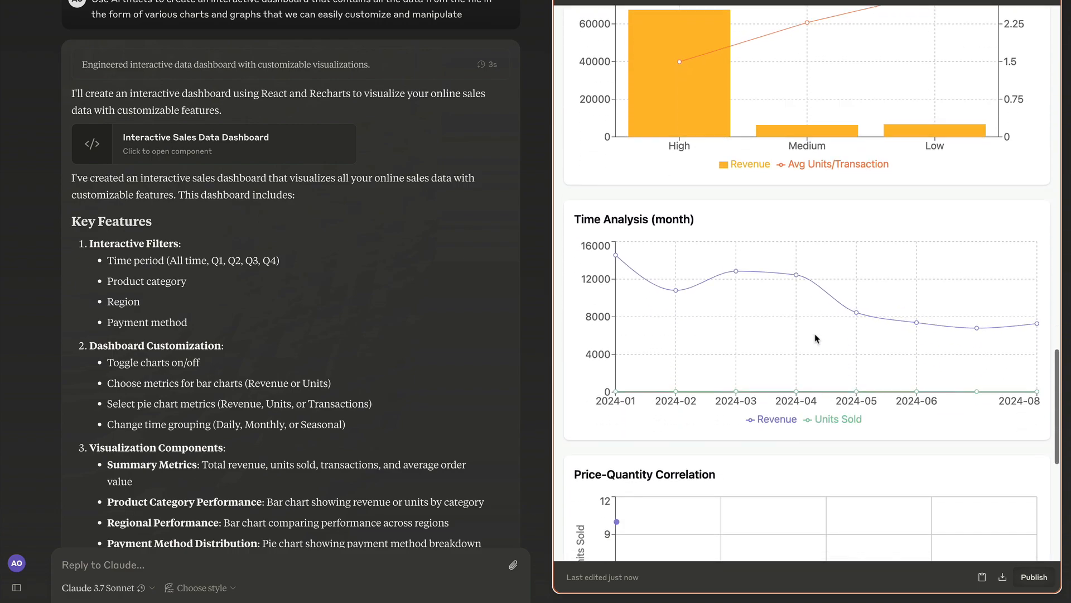
pyautogui.scroll(-3)
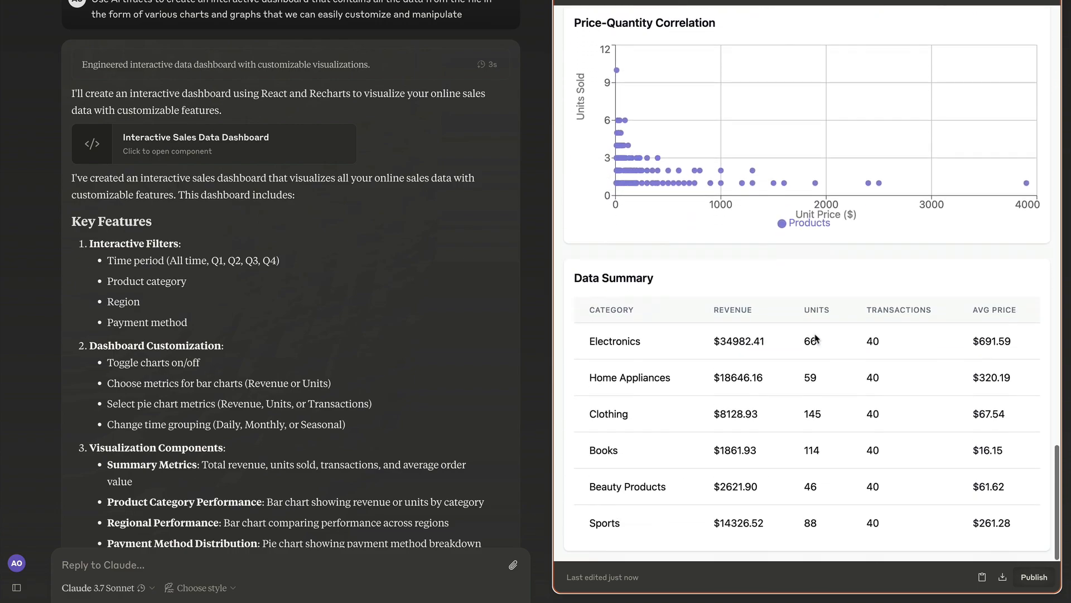
pyautogui.scroll(3)
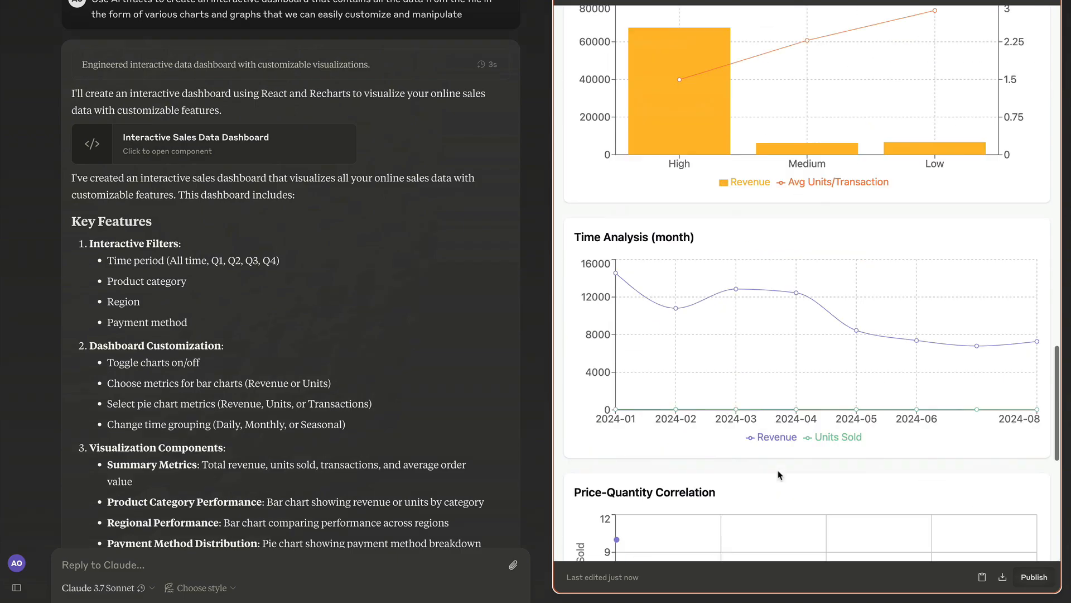
pyautogui.scroll(3)
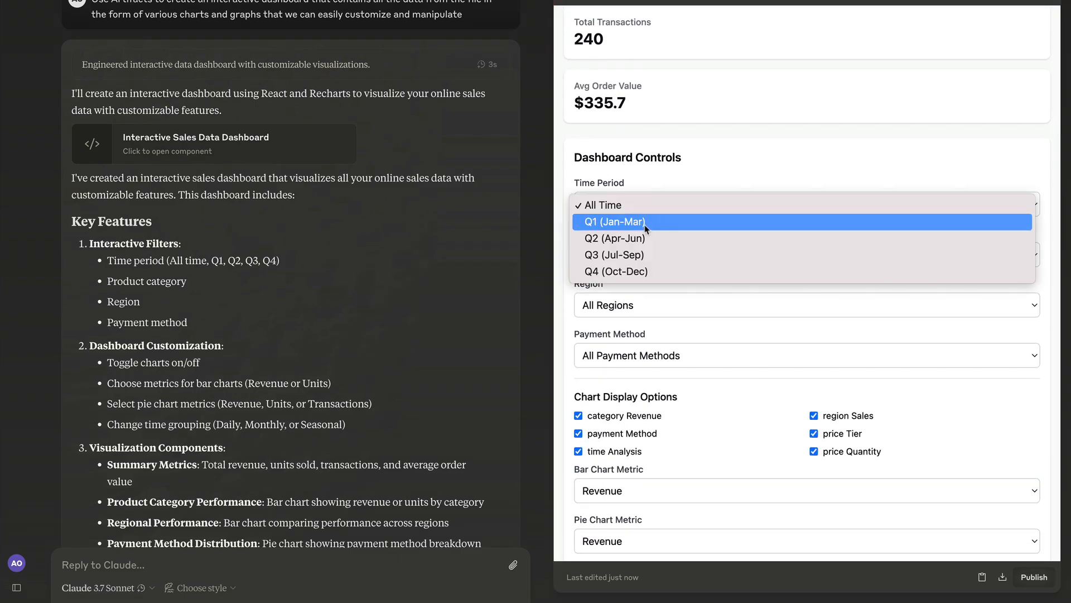
# Step: Filter the dashboard to Q1 (Jan-Mar), Electronics, North America and review the charts
pyautogui.click(617, 222)
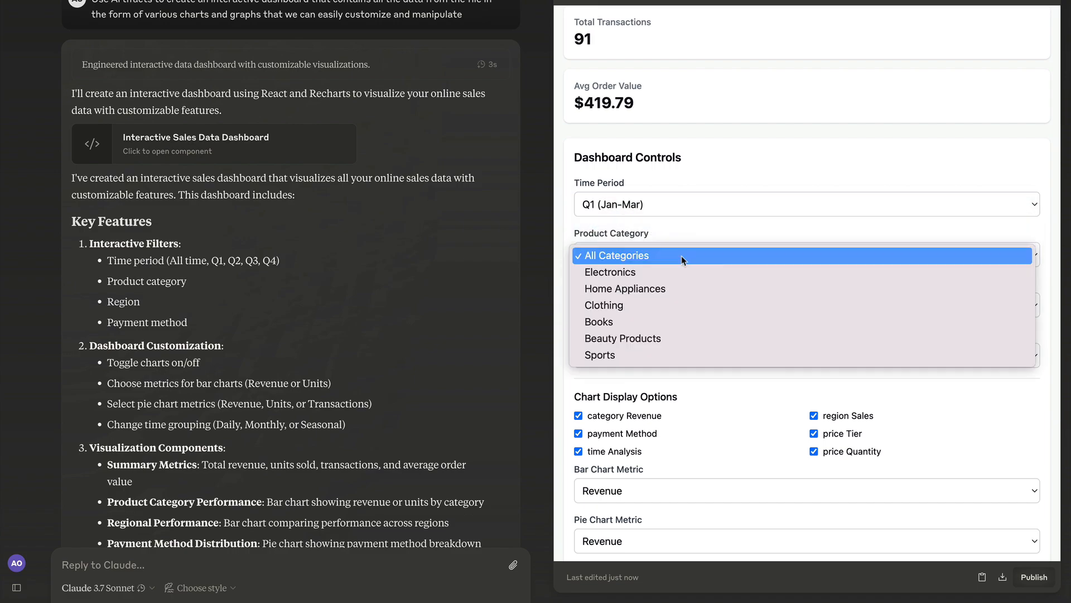
pyautogui.click(610, 272)
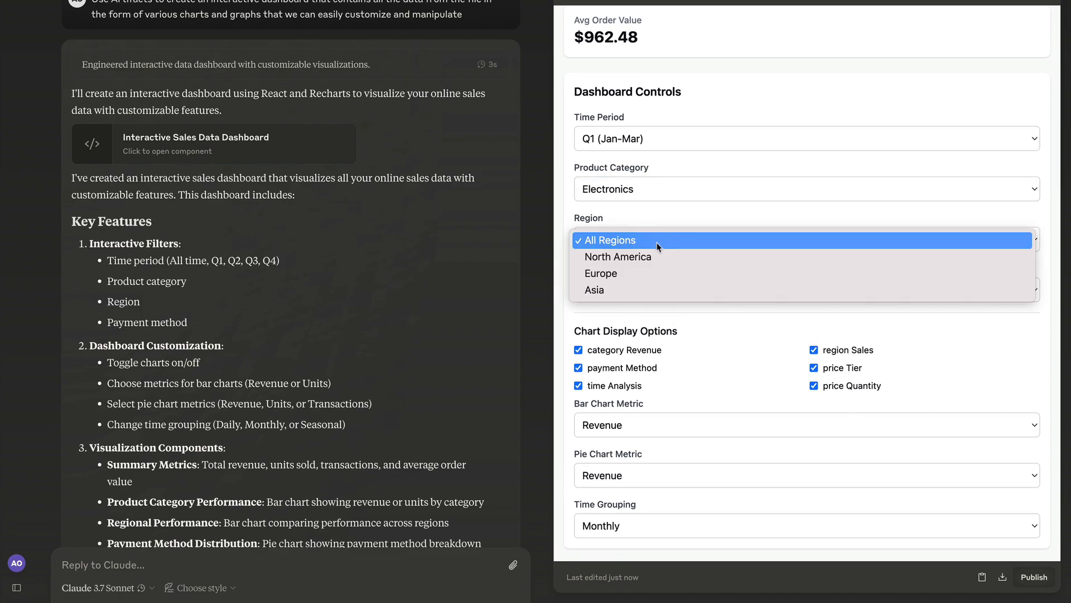
pyautogui.click(617, 256)
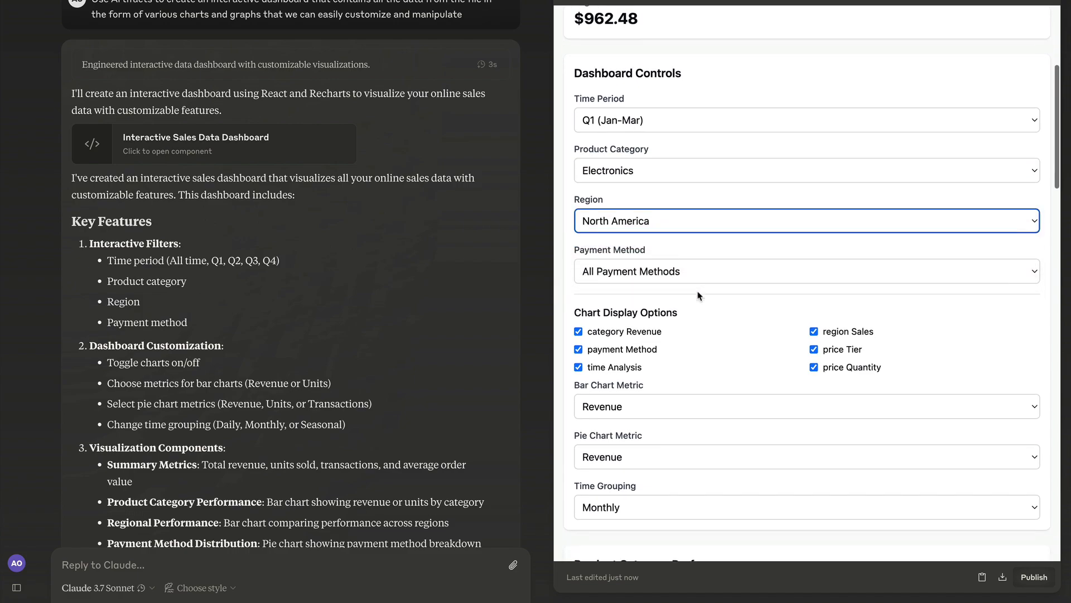
pyautogui.scroll(-3)
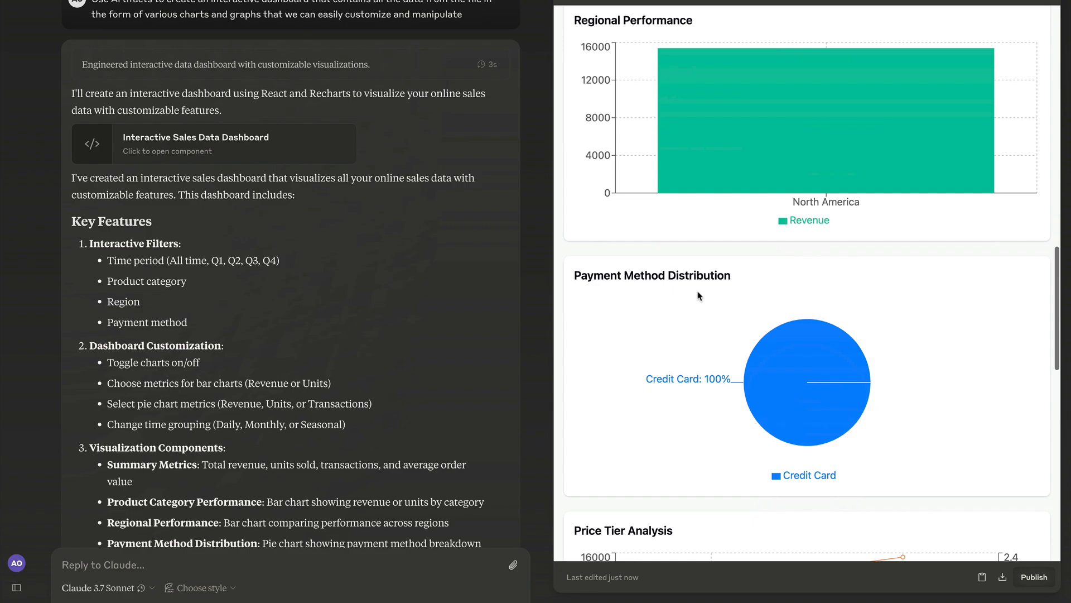
pyautogui.scroll(-3)
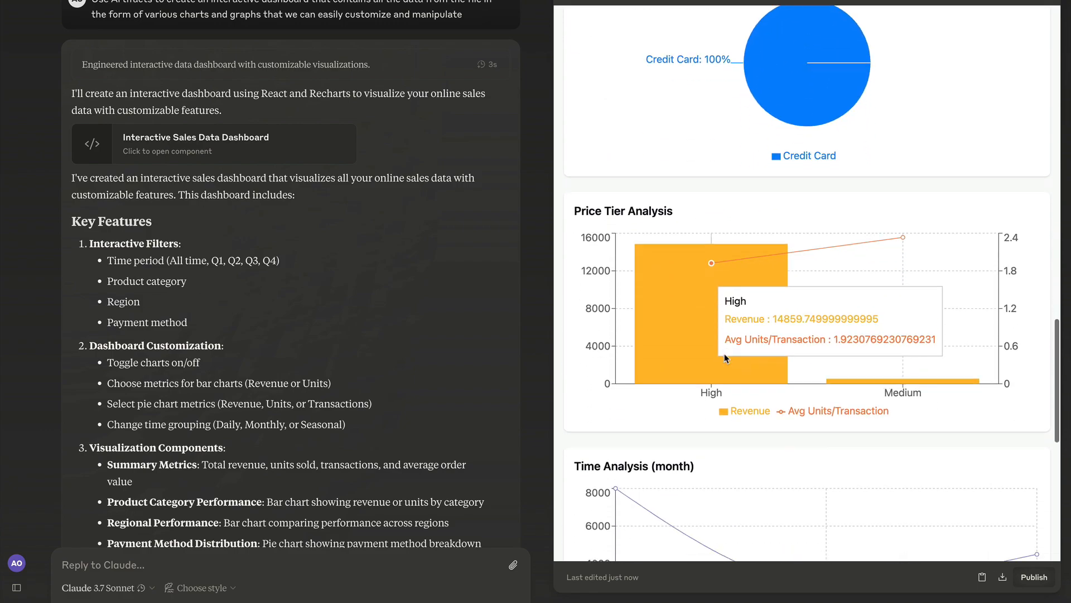
pyautogui.scroll(-3)
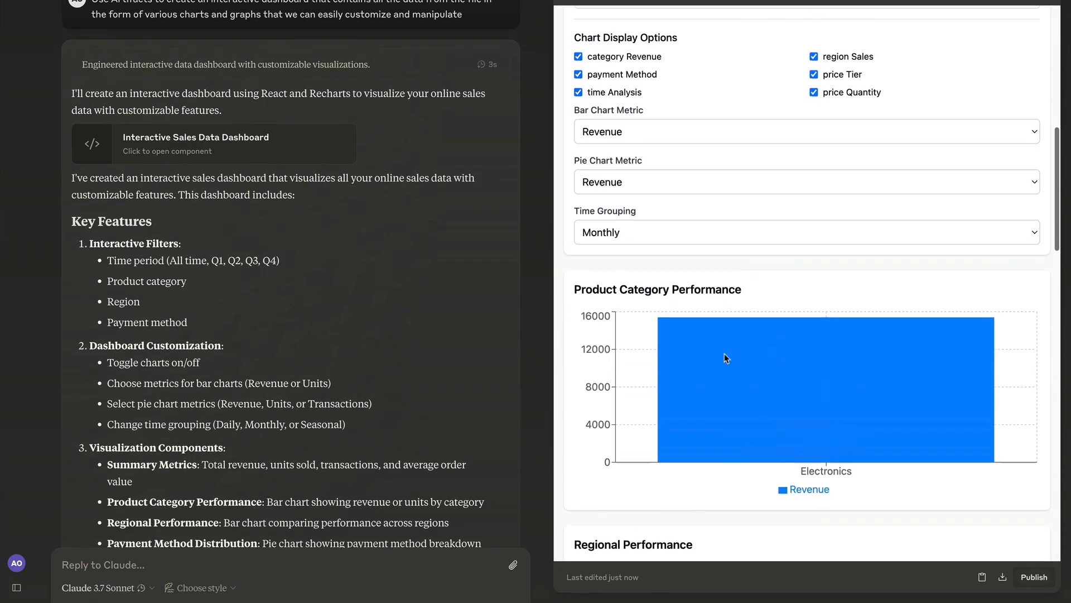
pyautogui.write('Now turn this into a mul')
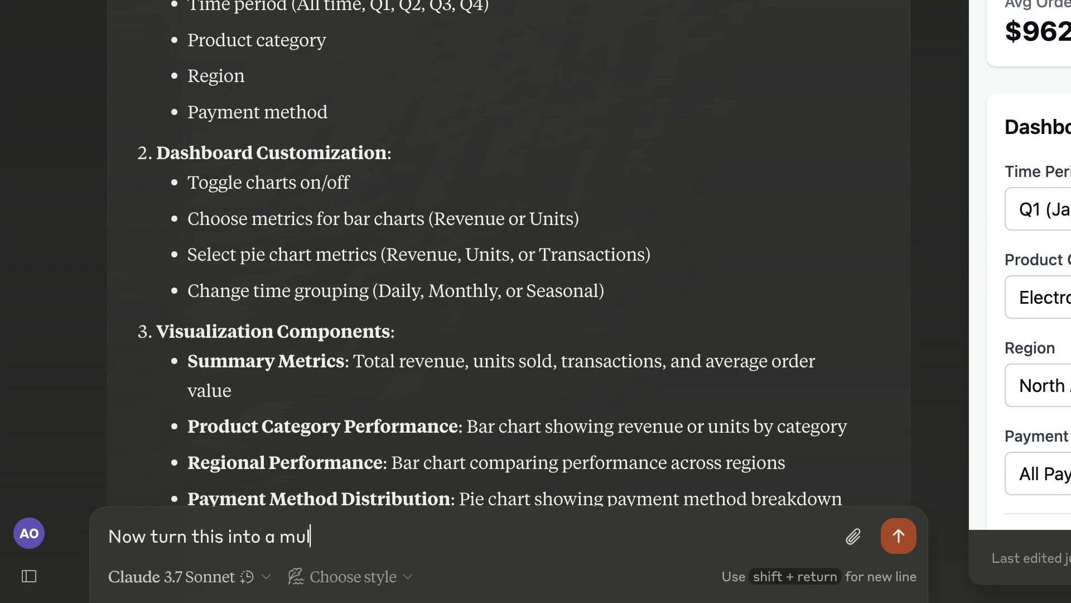
# Step: Send 'Now turn this into a multi-slide presentation in Artifacts' and scroll the resulting document
pyautogui.write('ti-slide presentation in Articfacts')
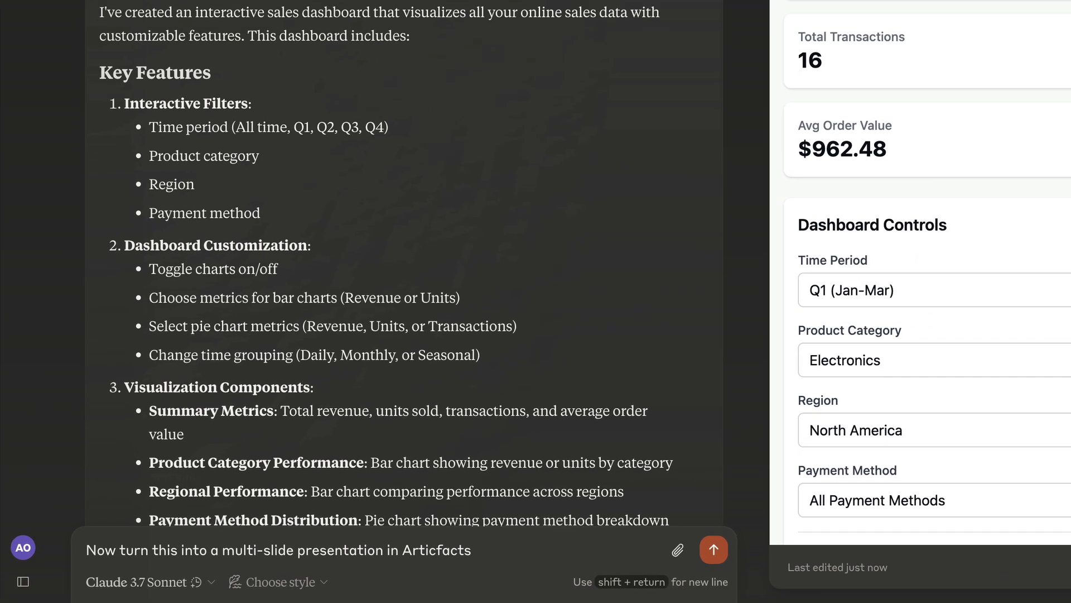
pyautogui.click(713, 549)
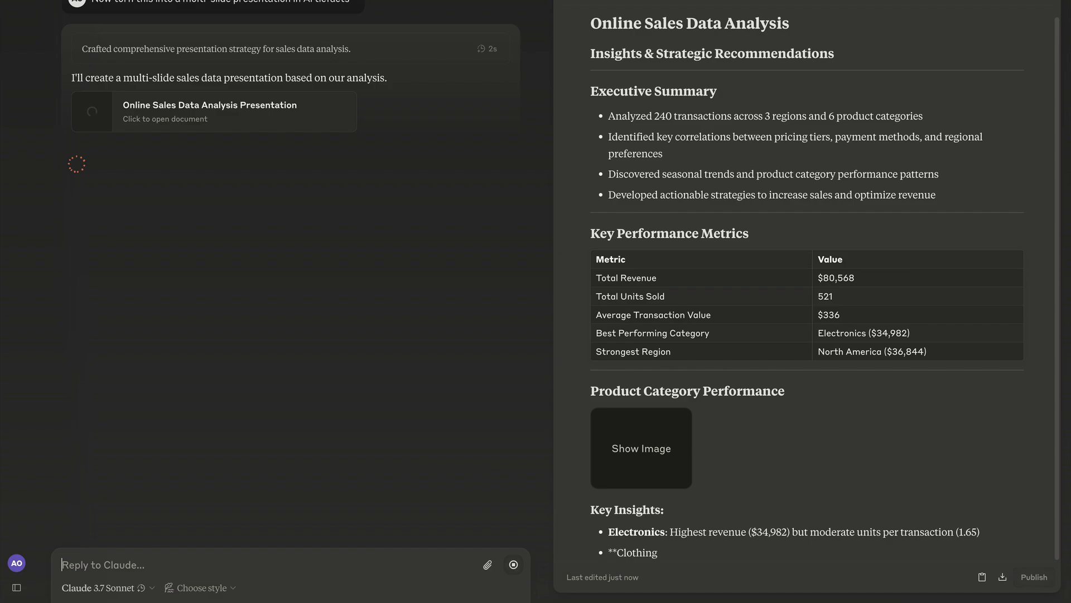
pyautogui.scroll(-3)
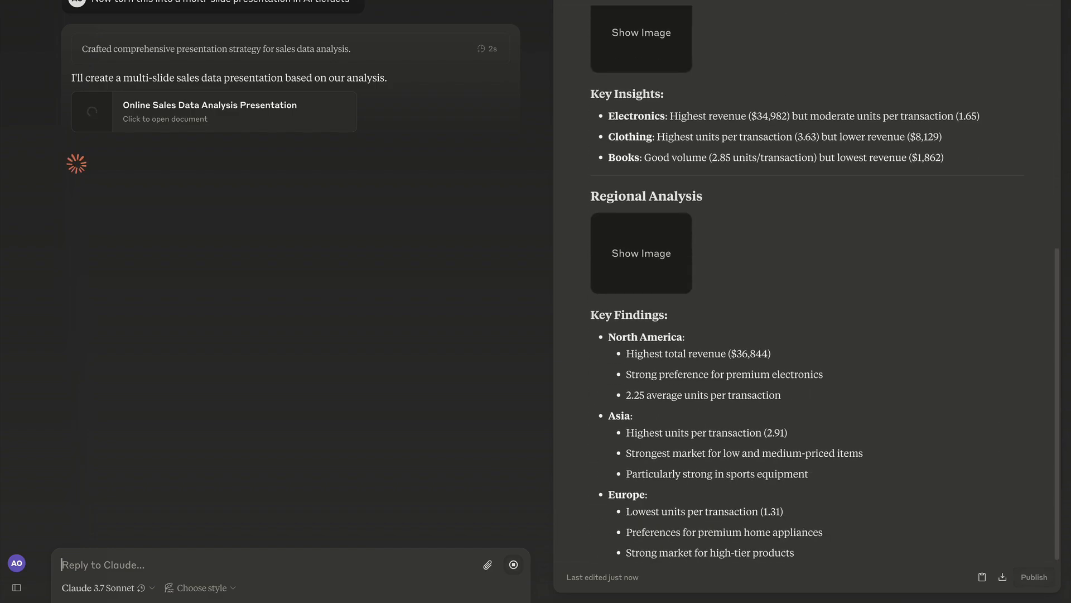
pyautogui.scroll(-3)
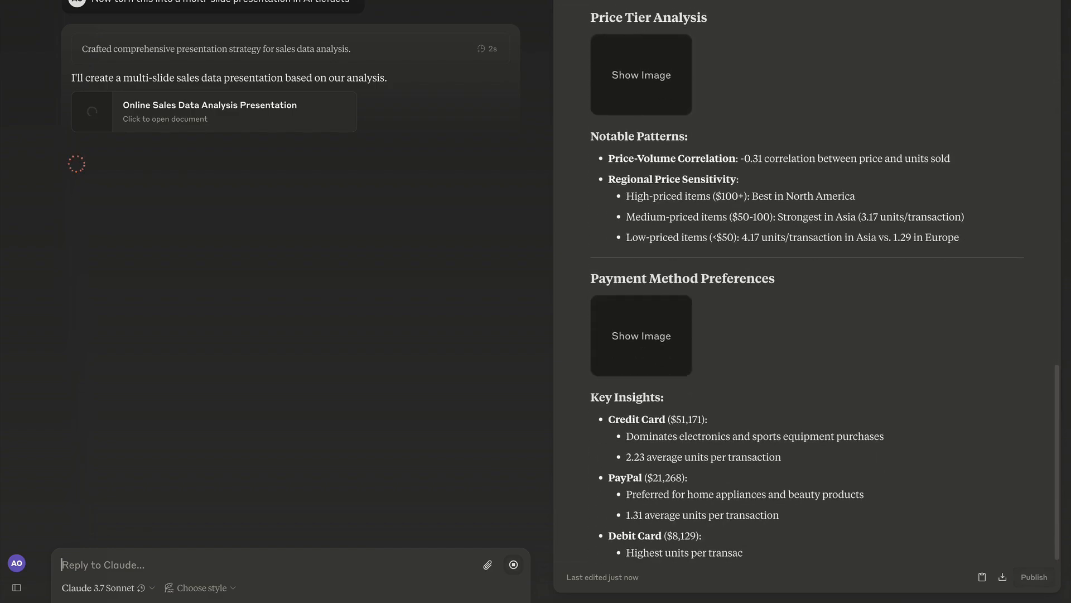
pyautogui.scroll(-3)
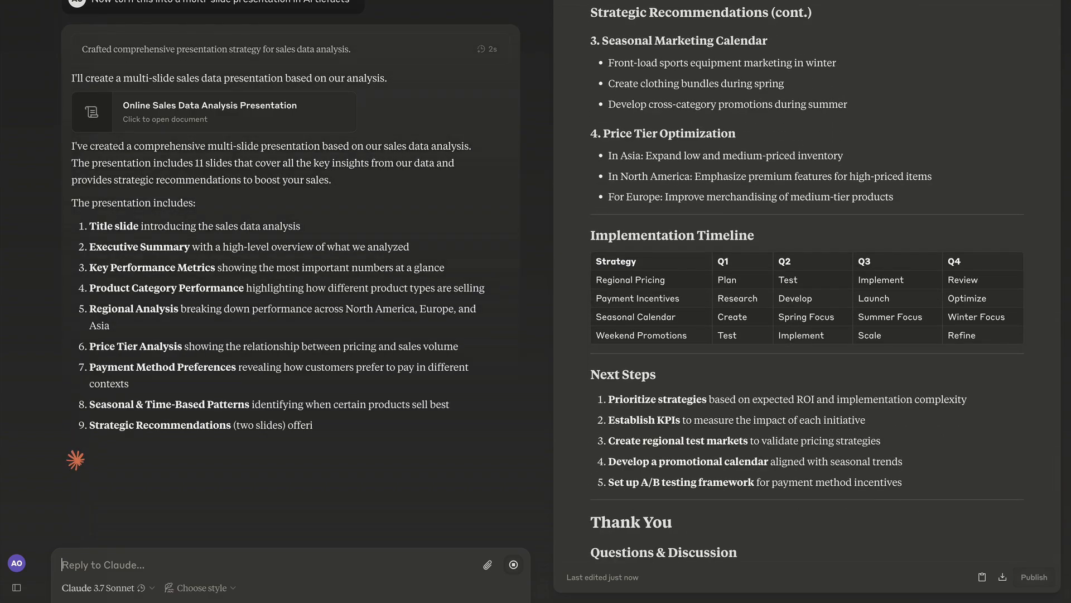
# Step: Type a reply asking for a coded multi-page, website-style presentation with data visualizations in Artifacts
pyautogui.write('No,')
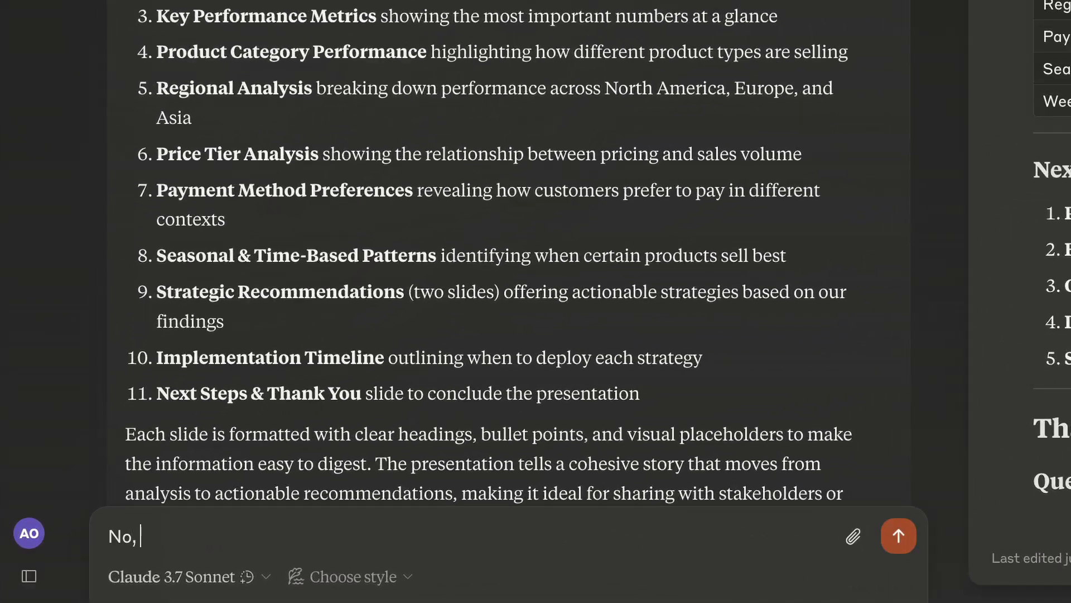
pyautogui.write('this looks like a goo')
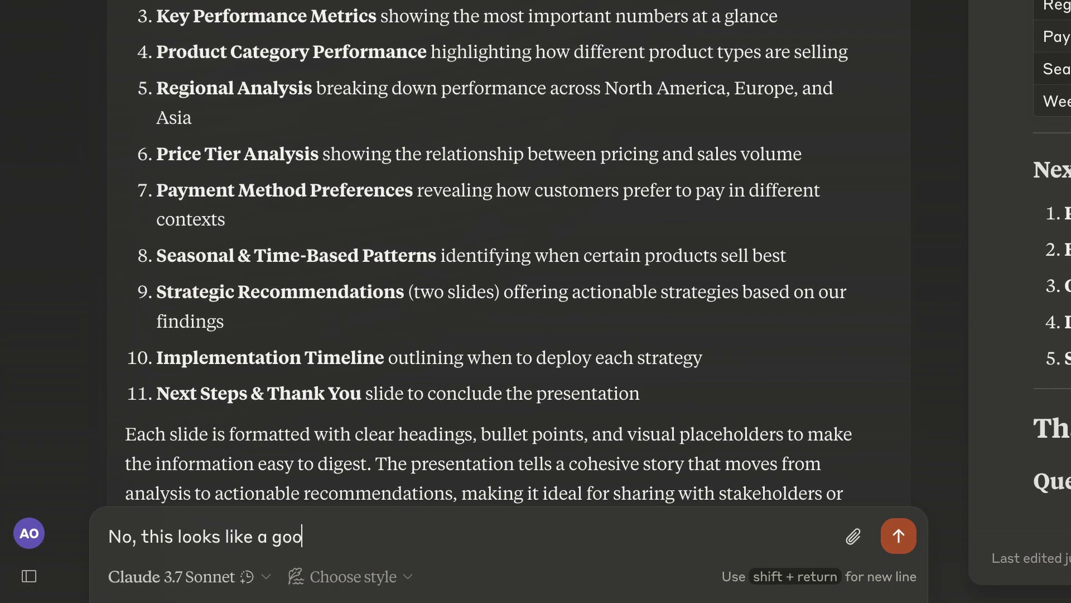
pyautogui.write('d report, but I wan')
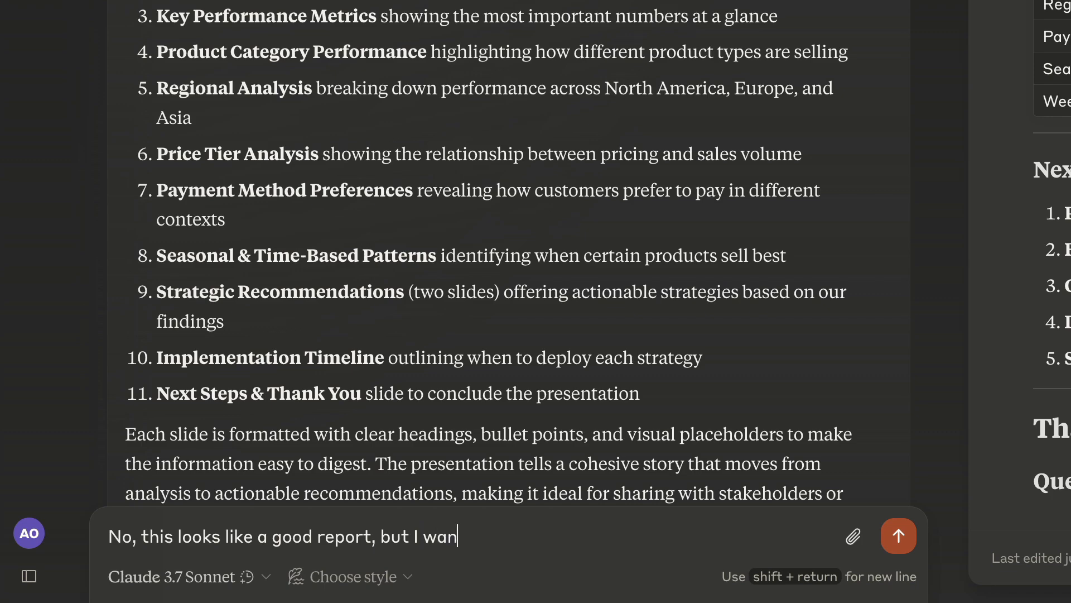
pyautogui.write('t a presentation with')
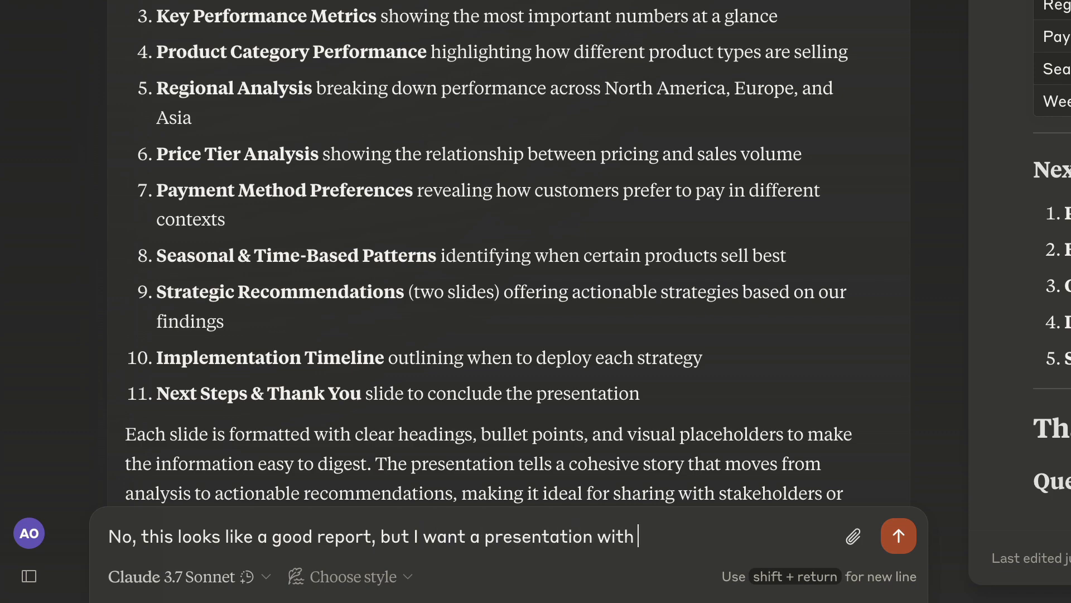
pyautogui.write('data visualizations,')
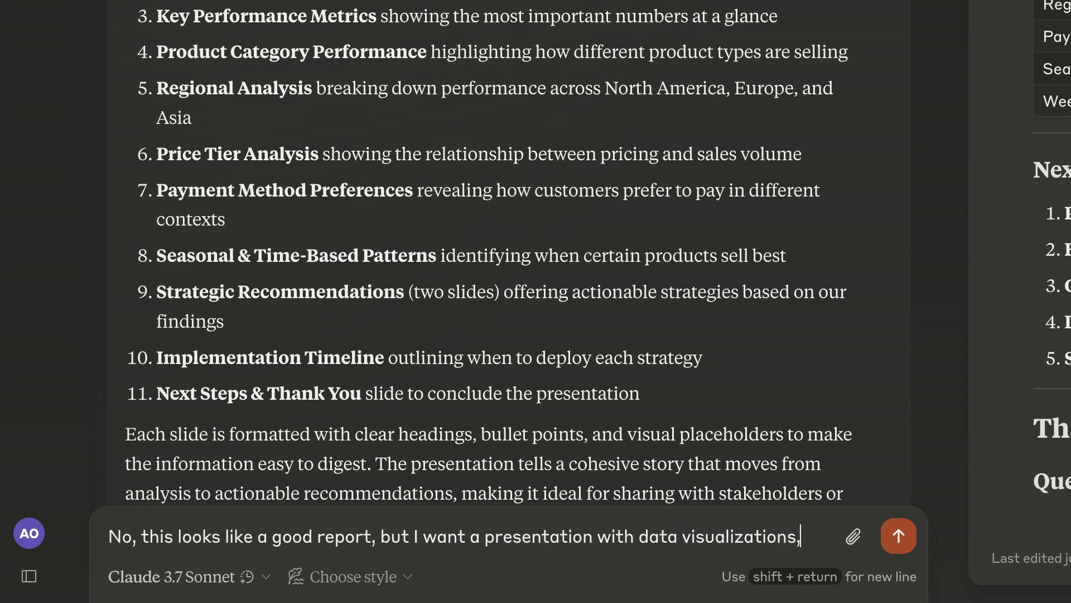
pyautogui.write('basically like a mul')
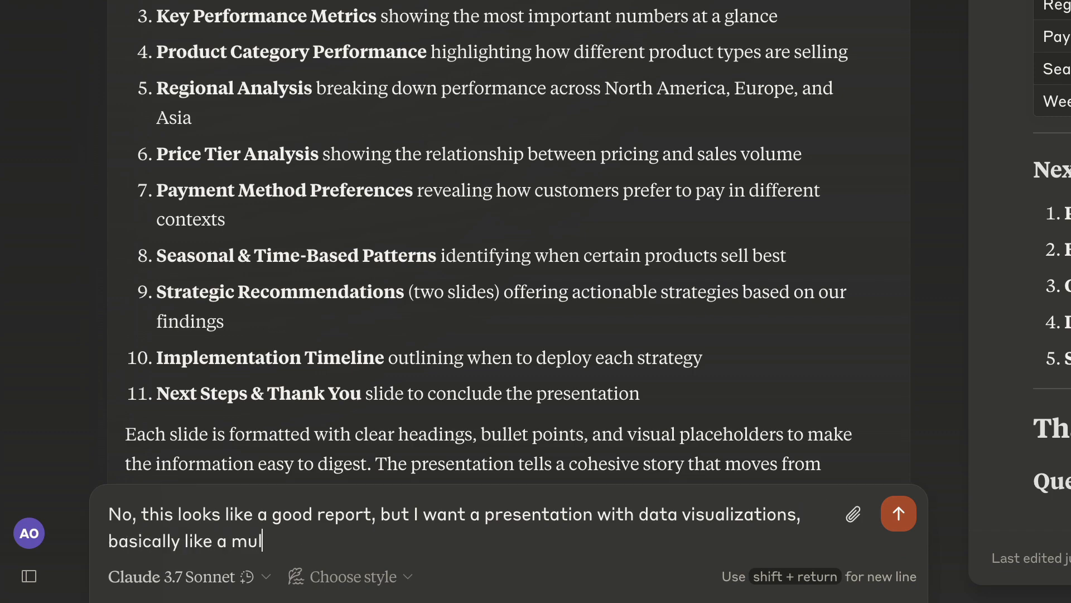
pyautogui.write('ti-page website that I wan')
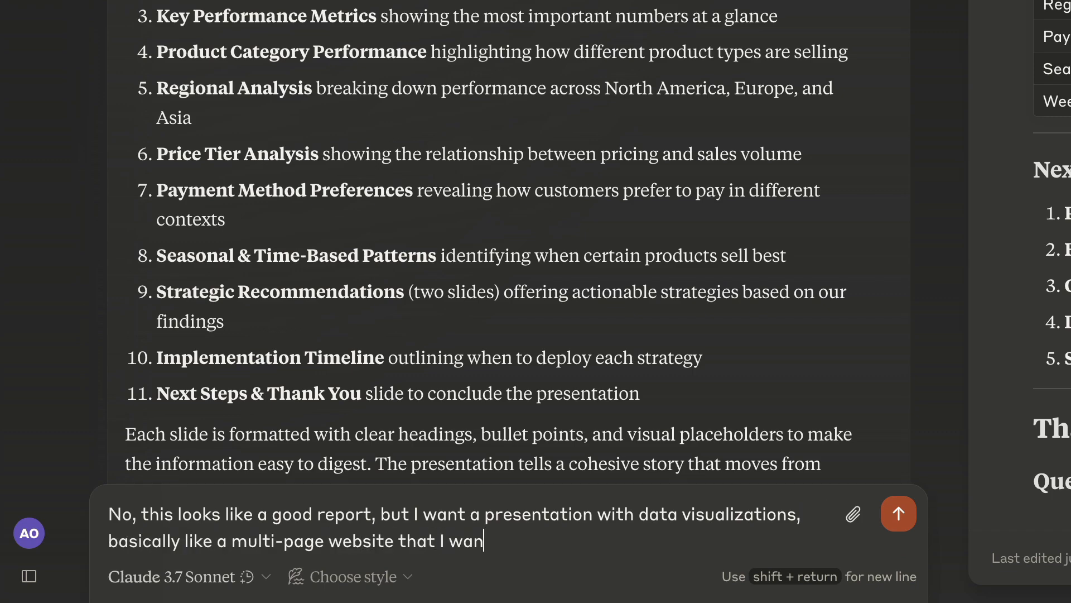
pyautogui.write('t to present as a presentation with slides. Use')
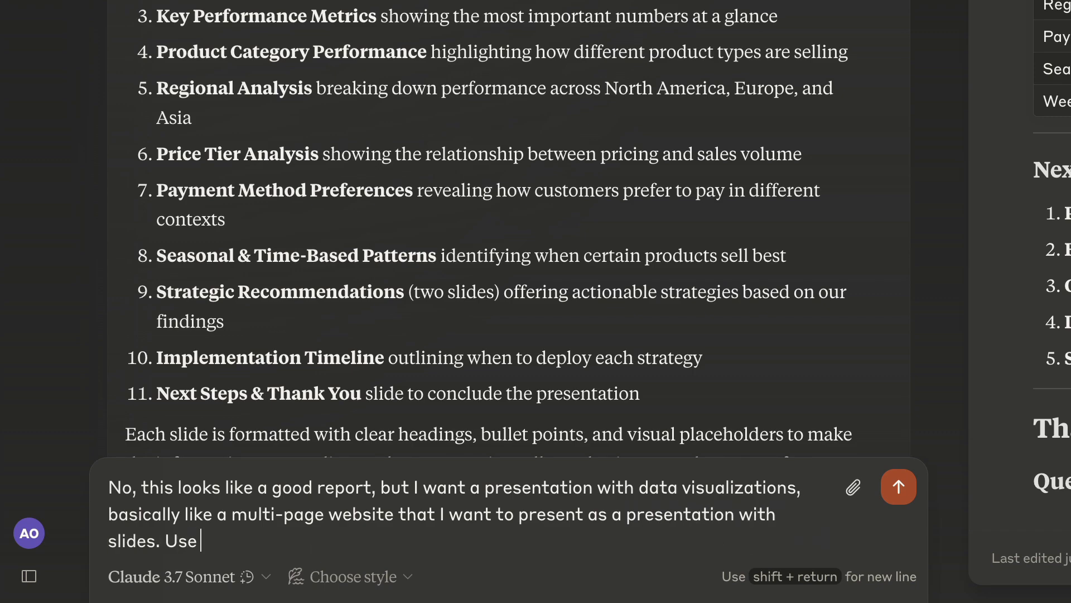
pyautogui.write('code to create it in Artifact')
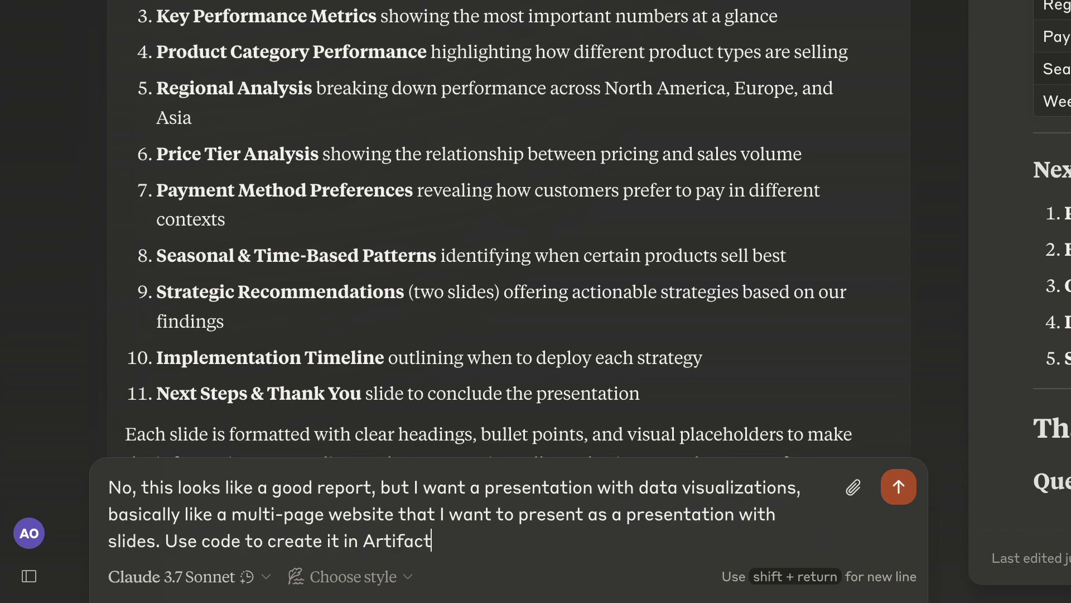
# Step: Send the coded presentation request and wait for the 12-slide Interactive Sales Data Presentation
pyautogui.click(898, 486)
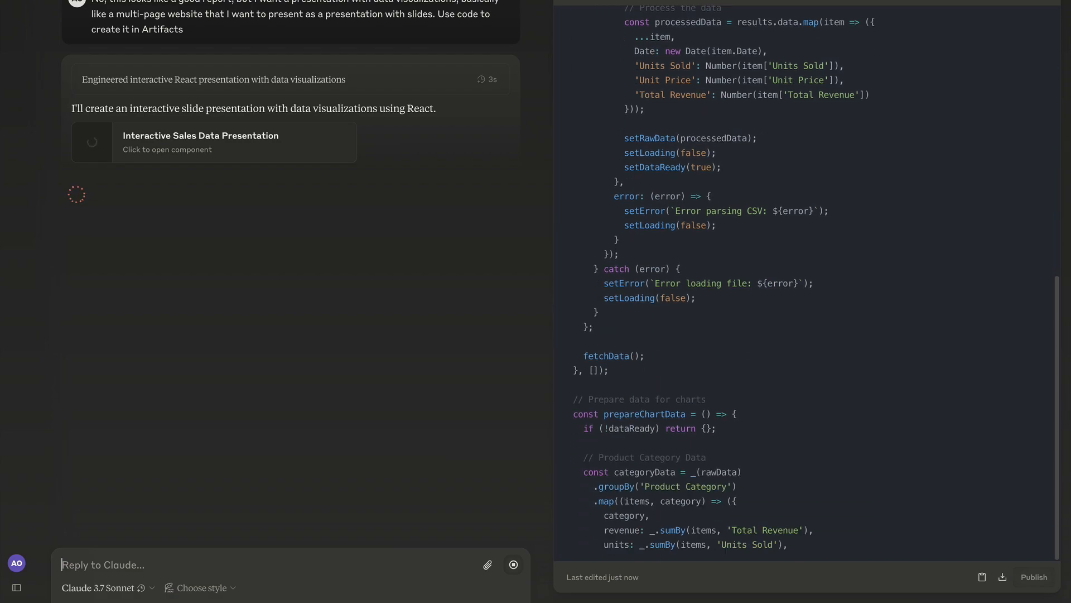
pyautogui.scroll(-3)
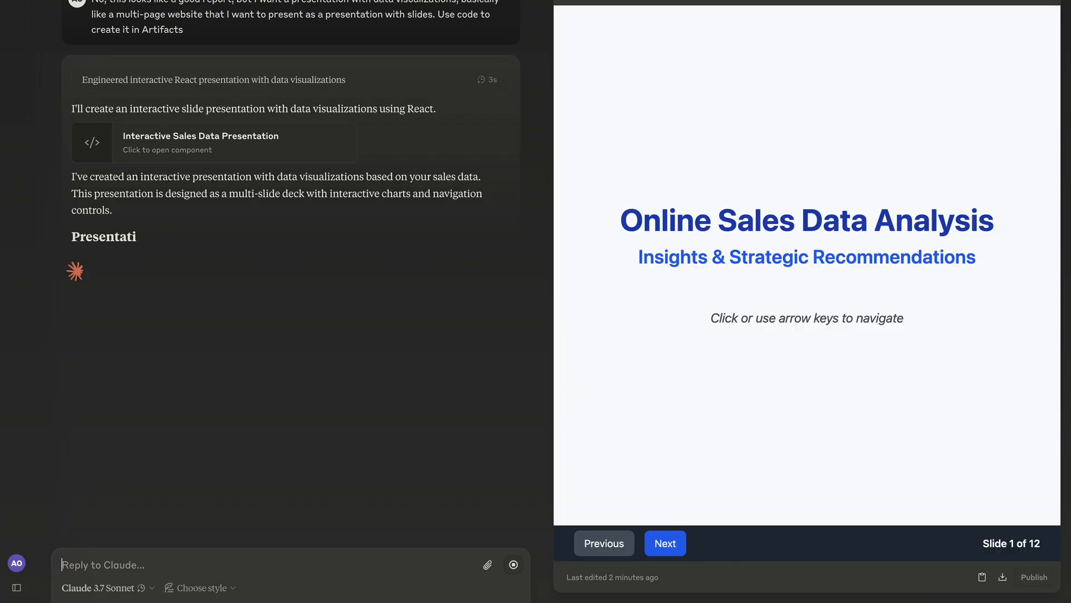
# Step: Page from slide 4 through Regional, Price Tier and Recommendations to Next Steps, then publish
pyautogui.click(664, 543)
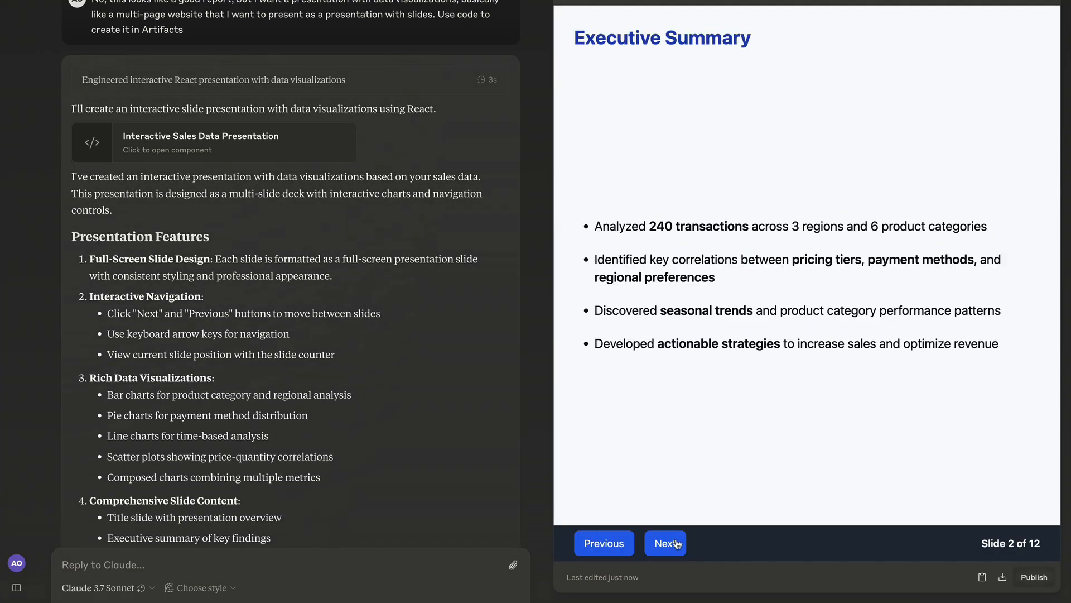
pyautogui.click(664, 543)
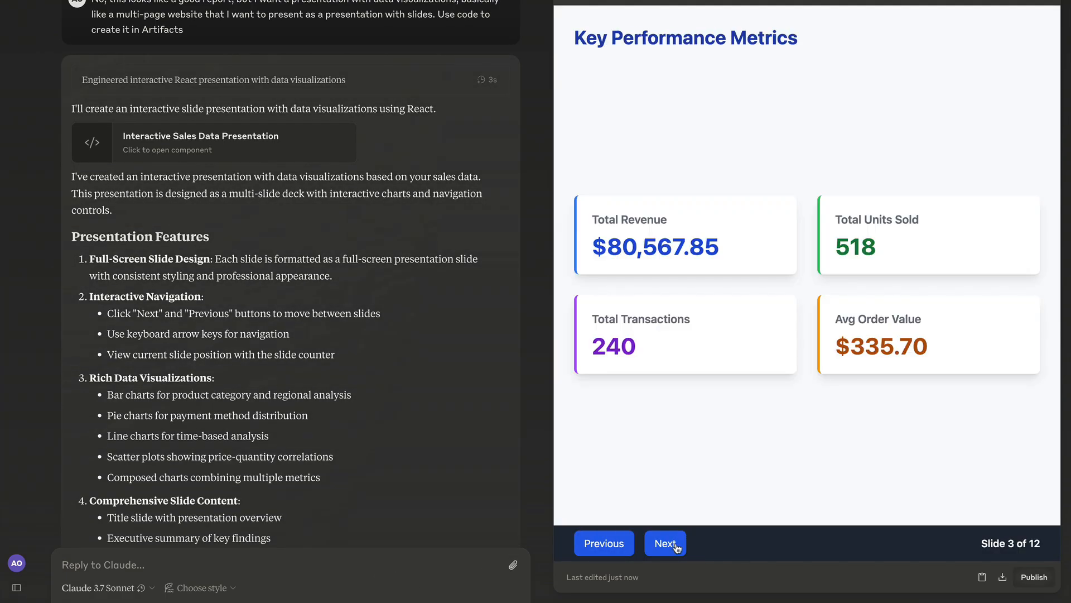
pyautogui.click(664, 543)
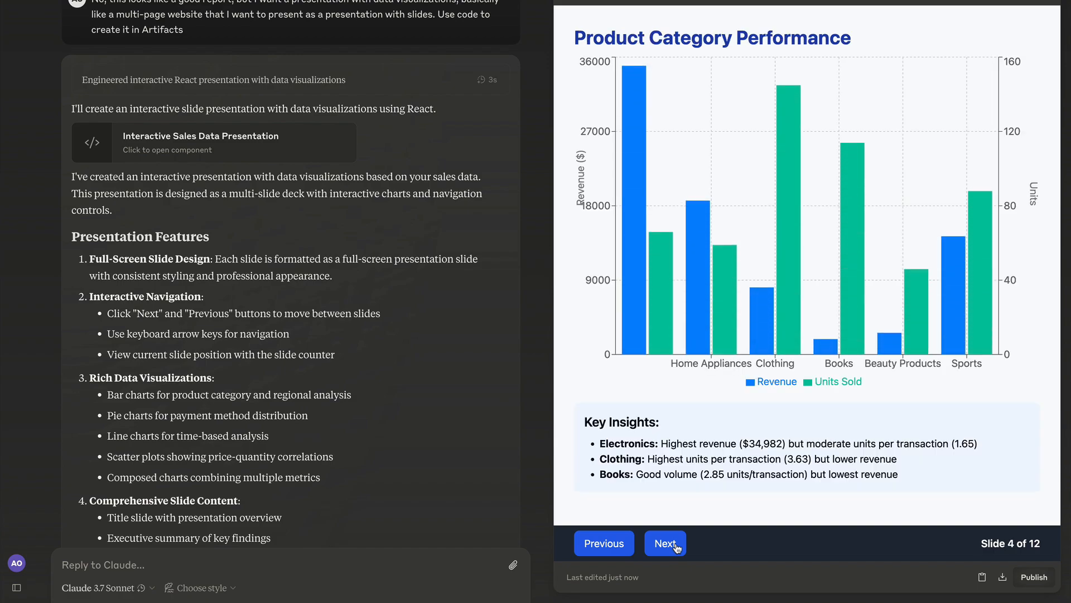
pyautogui.click(665, 543)
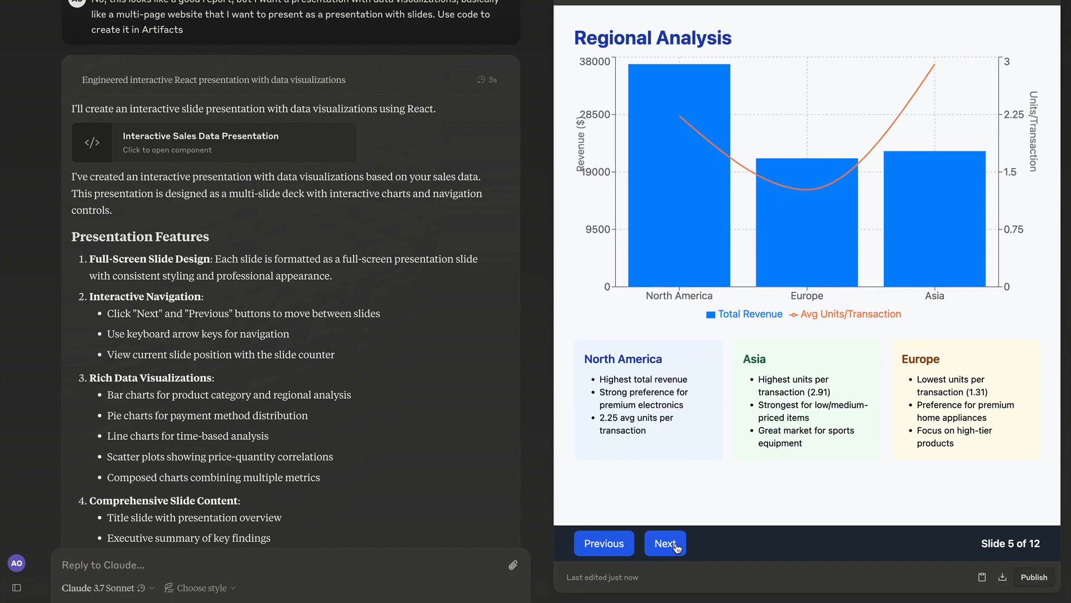
pyautogui.click(664, 543)
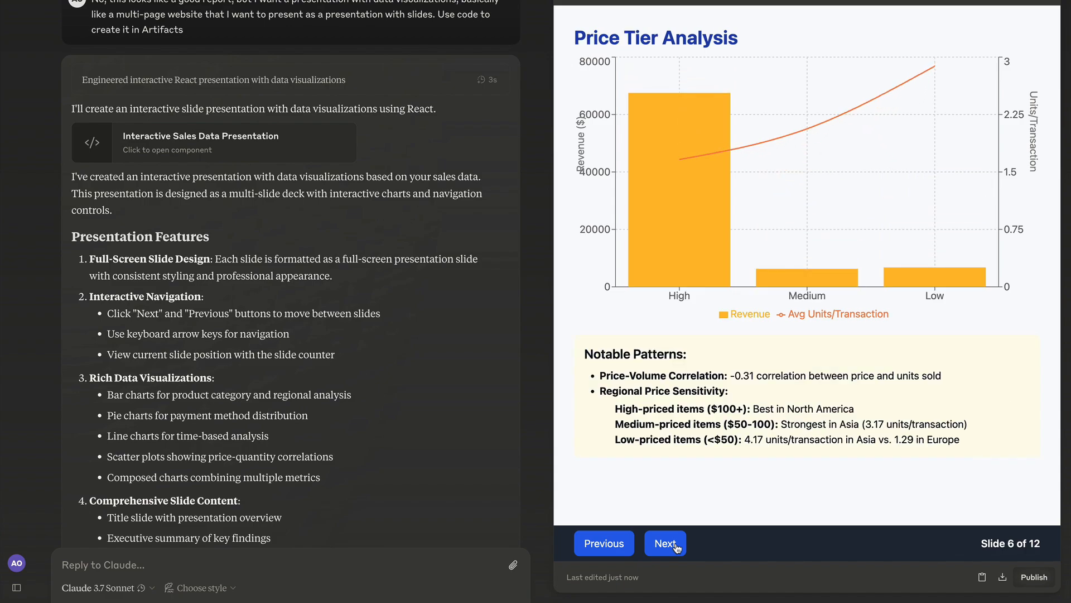
pyautogui.click(664, 543)
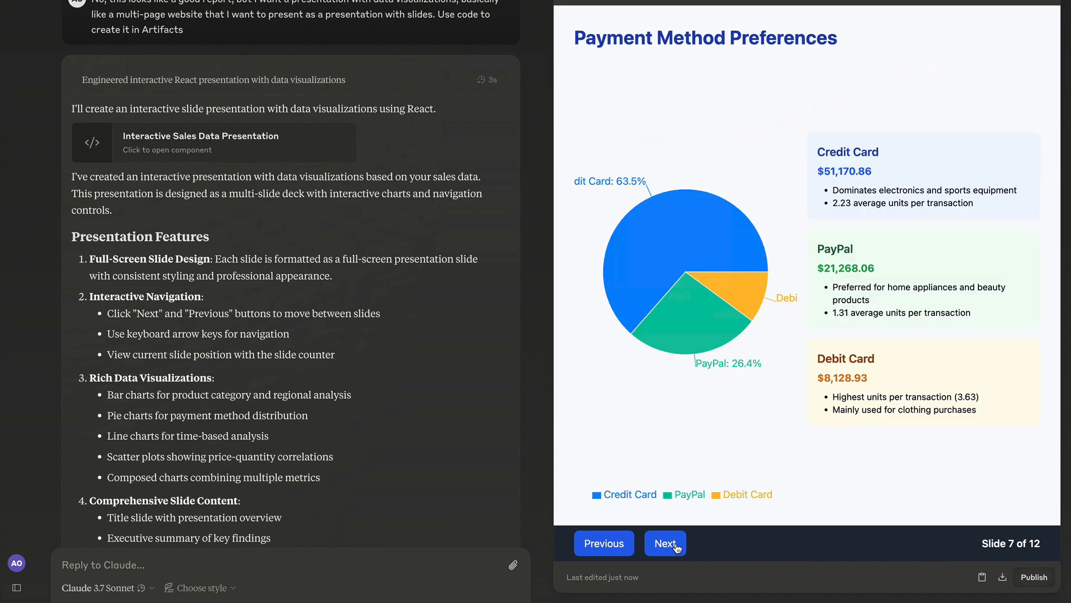
pyautogui.click(665, 543)
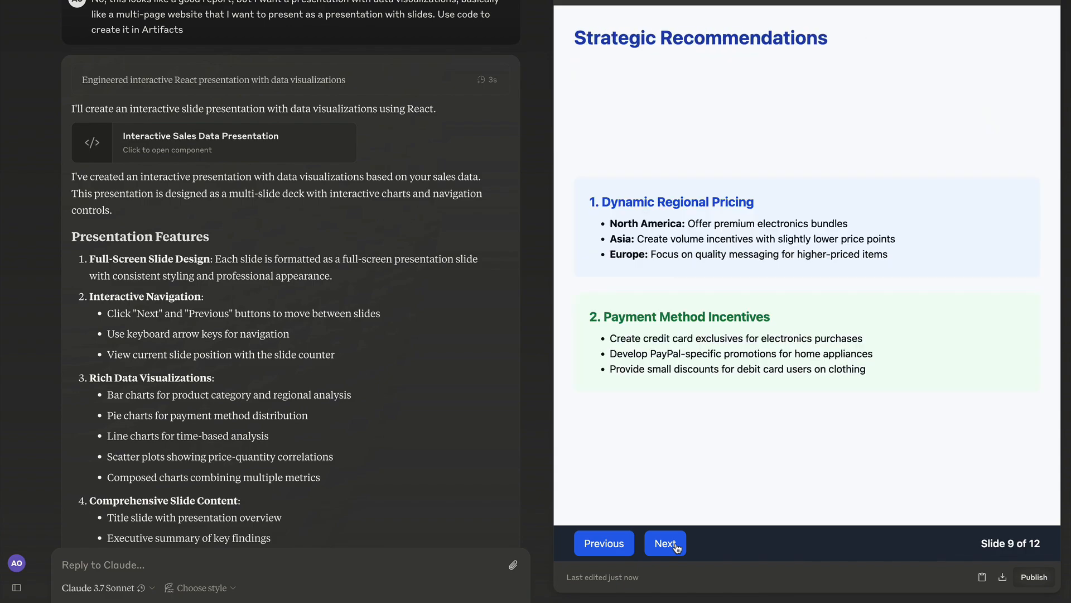
pyautogui.click(664, 543)
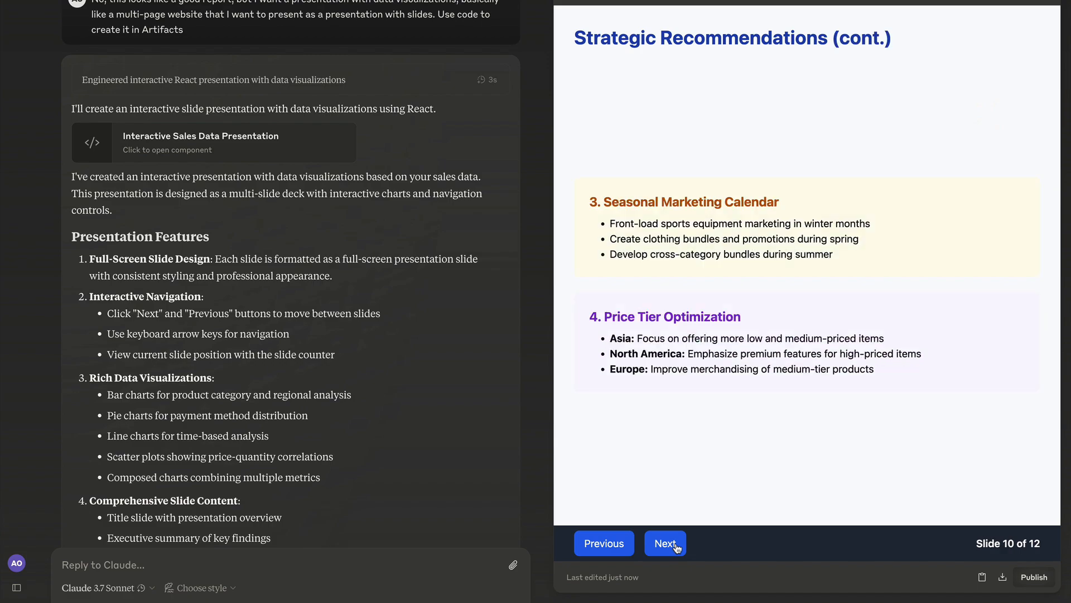
pyautogui.click(664, 542)
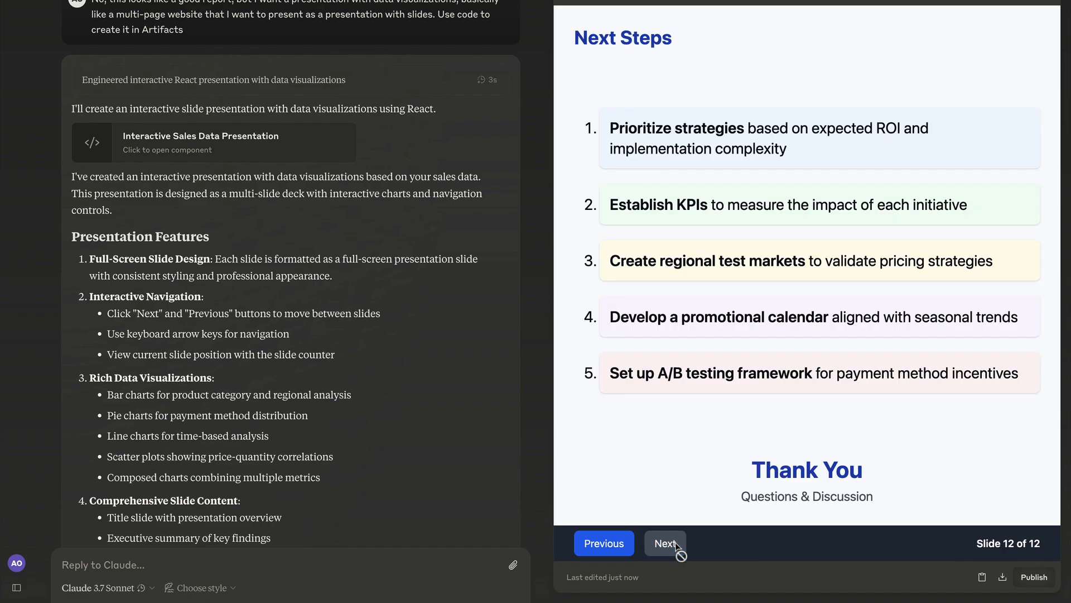
pyautogui.moveTo(1034, 576)
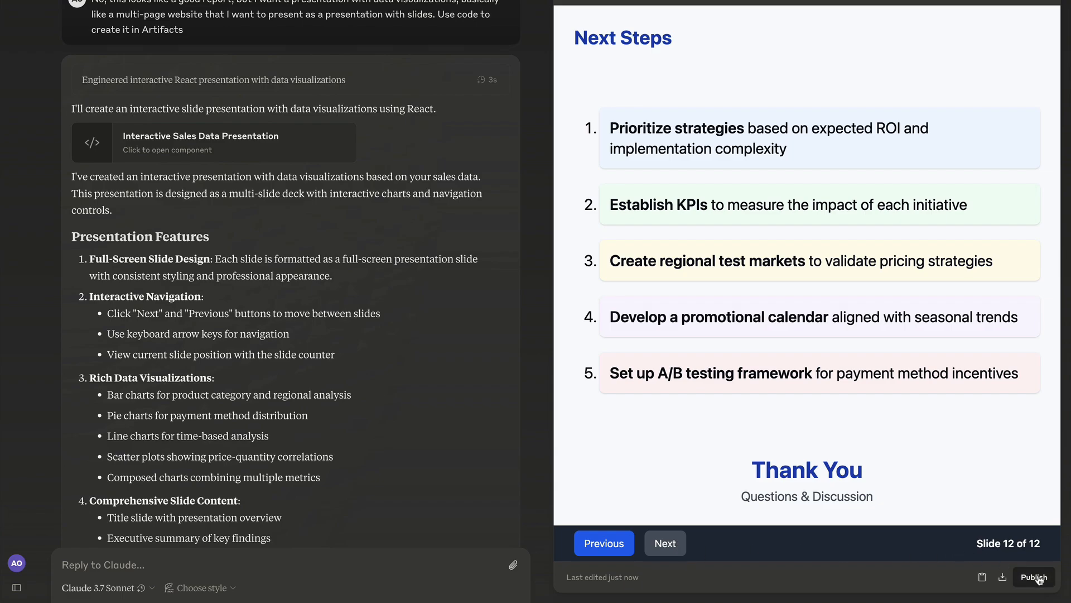
pyautogui.click(1033, 576)
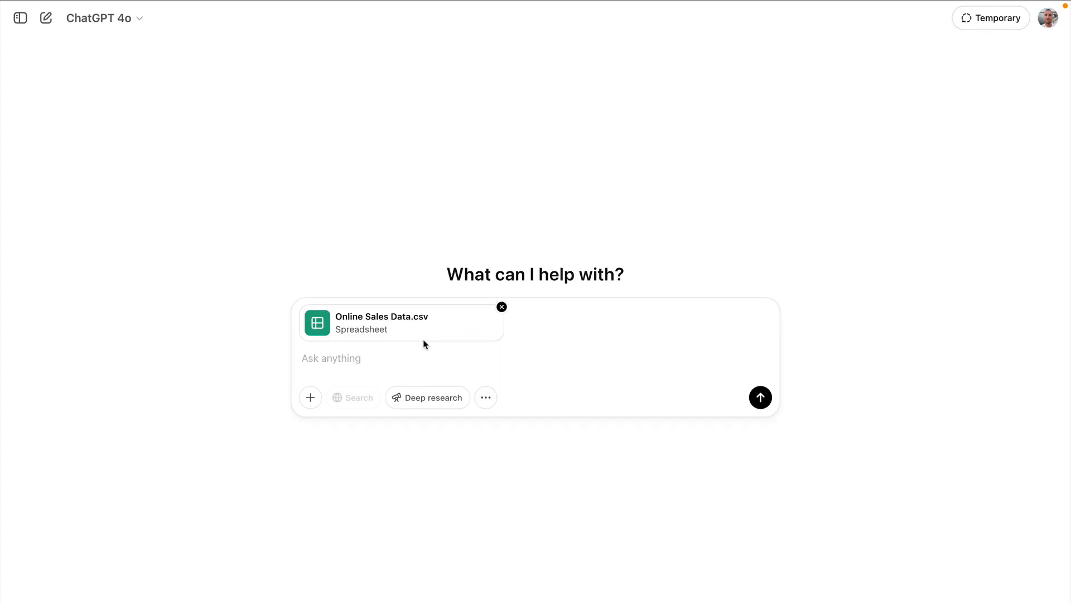
# Step: Send ChatGPT 'Visualize data from this file using various charts.' with the CSV attached
pyautogui.write('Visualiz')
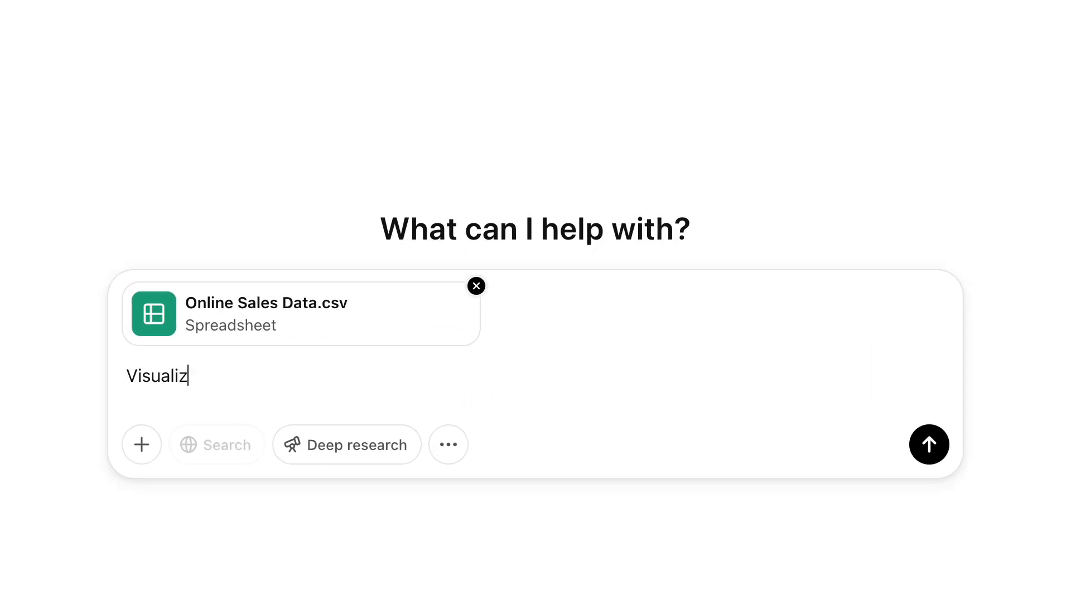
pyautogui.write('e data from this file')
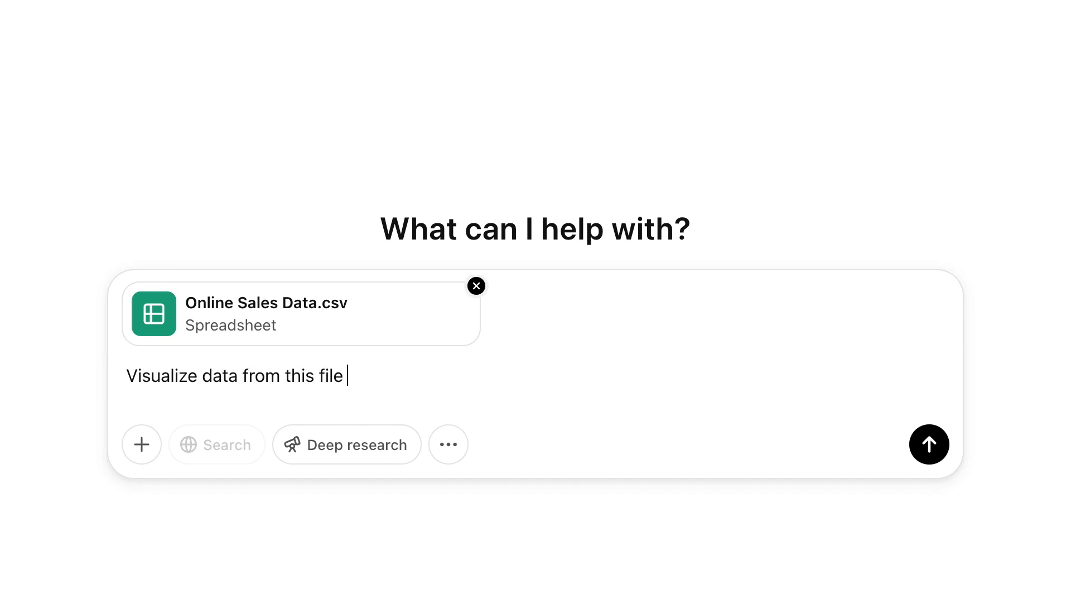
pyautogui.write('using various charts.')
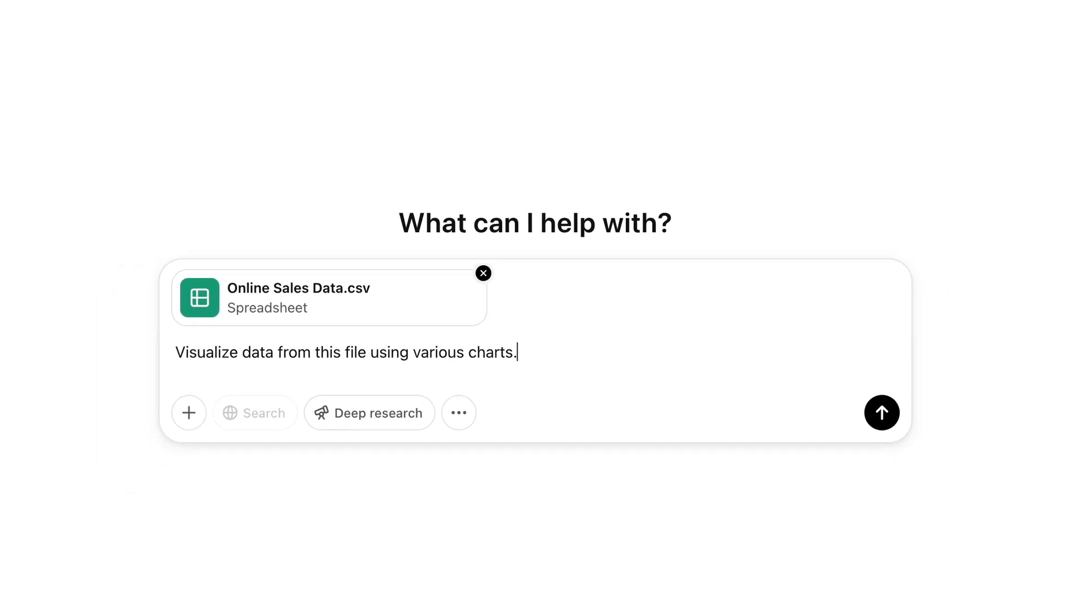
pyautogui.click(881, 411)
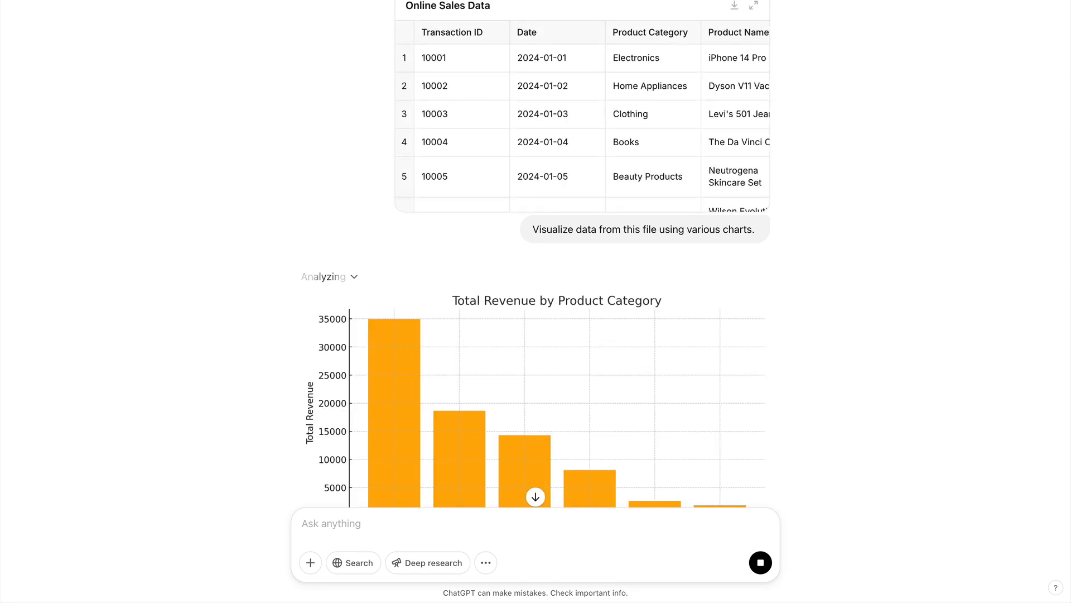
# Step: Recolour the region revenue chart blue, make it interactive, and download the over-time chart
pyautogui.scroll(-3)
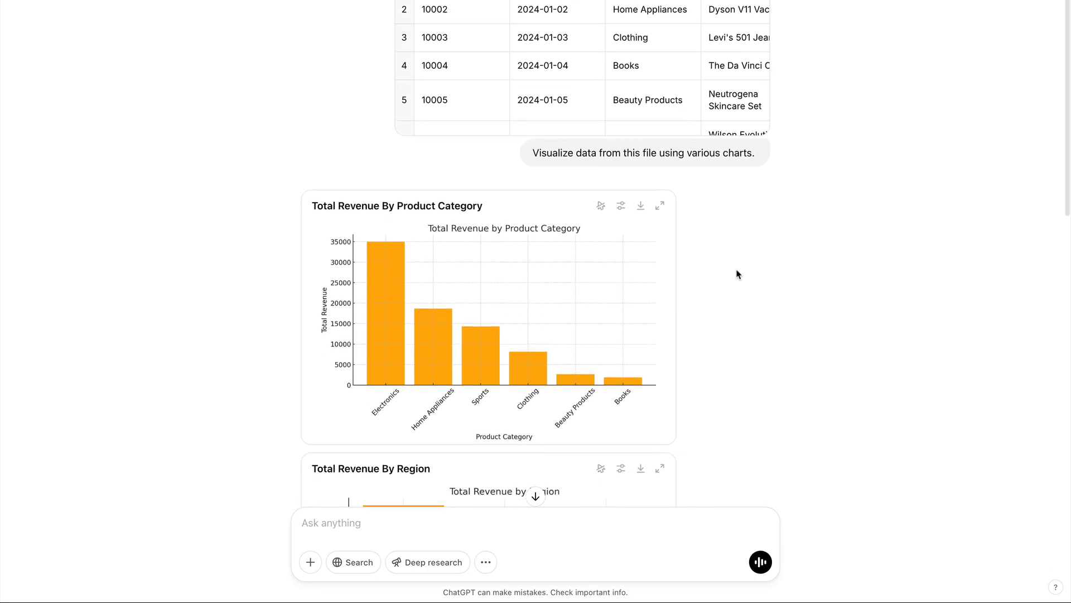
pyautogui.scroll(-3)
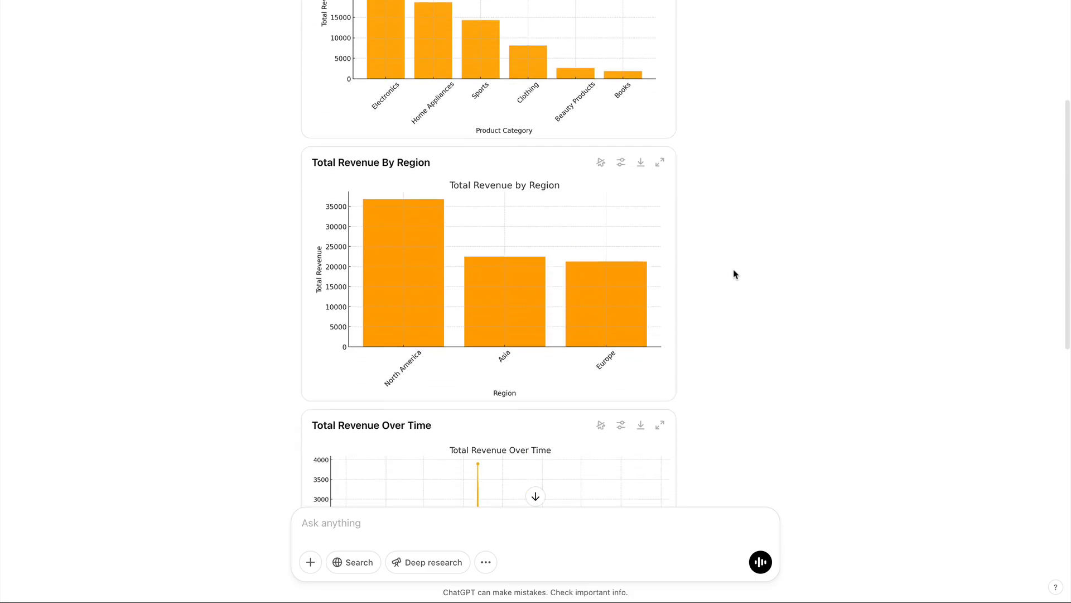
pyautogui.moveTo(615, 179)
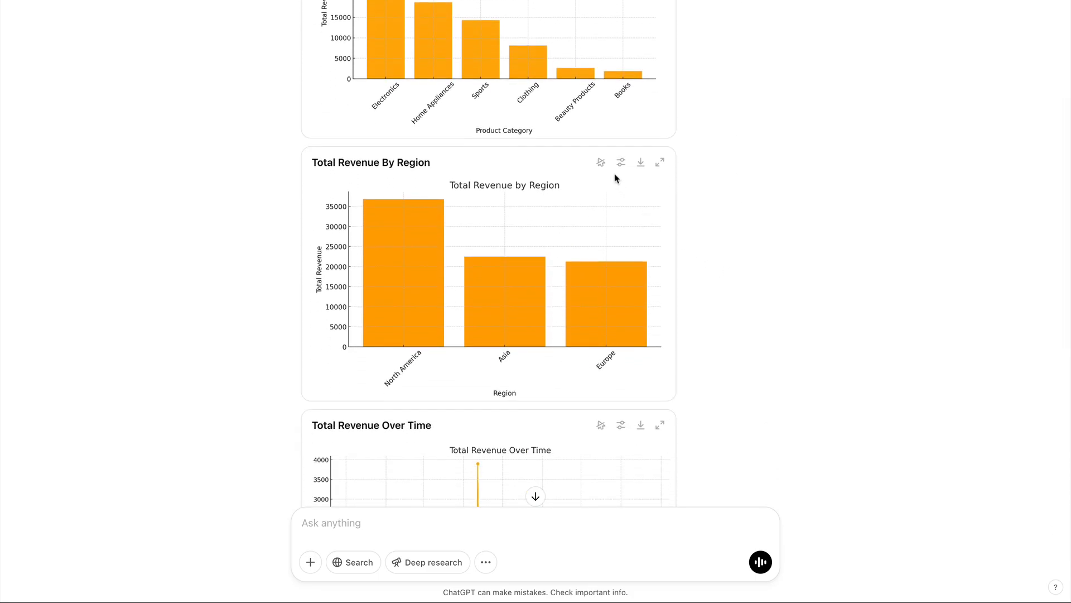
pyautogui.click(621, 161)
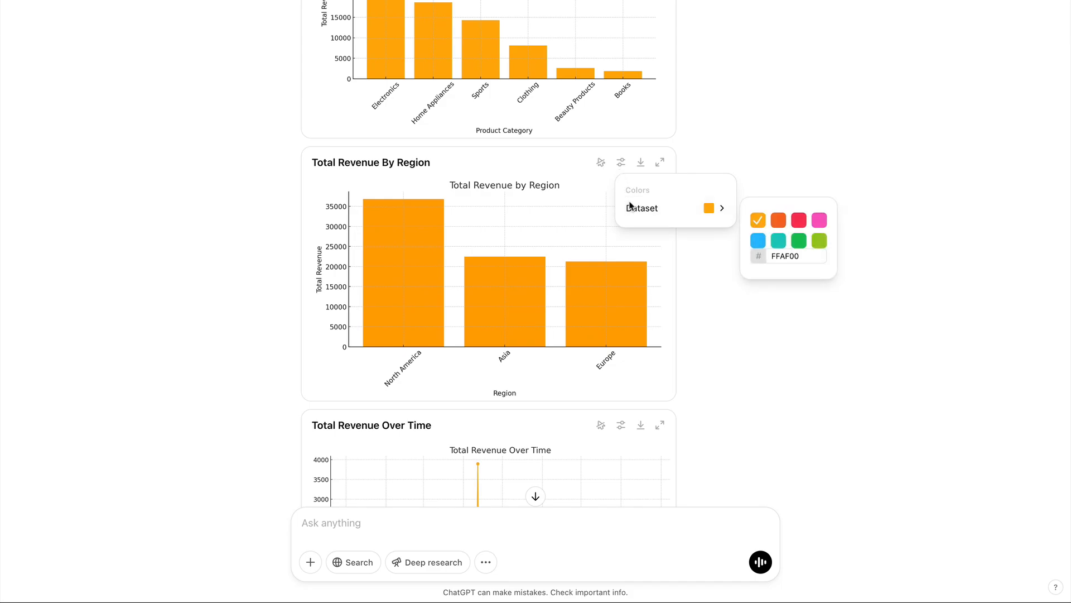
pyautogui.scroll(3)
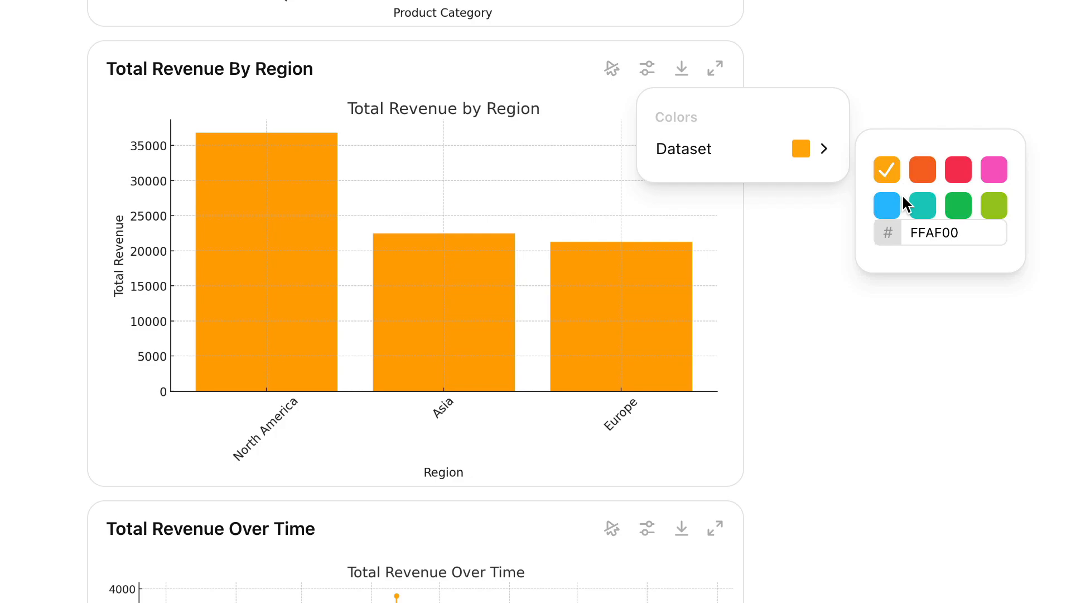
pyautogui.click(886, 205)
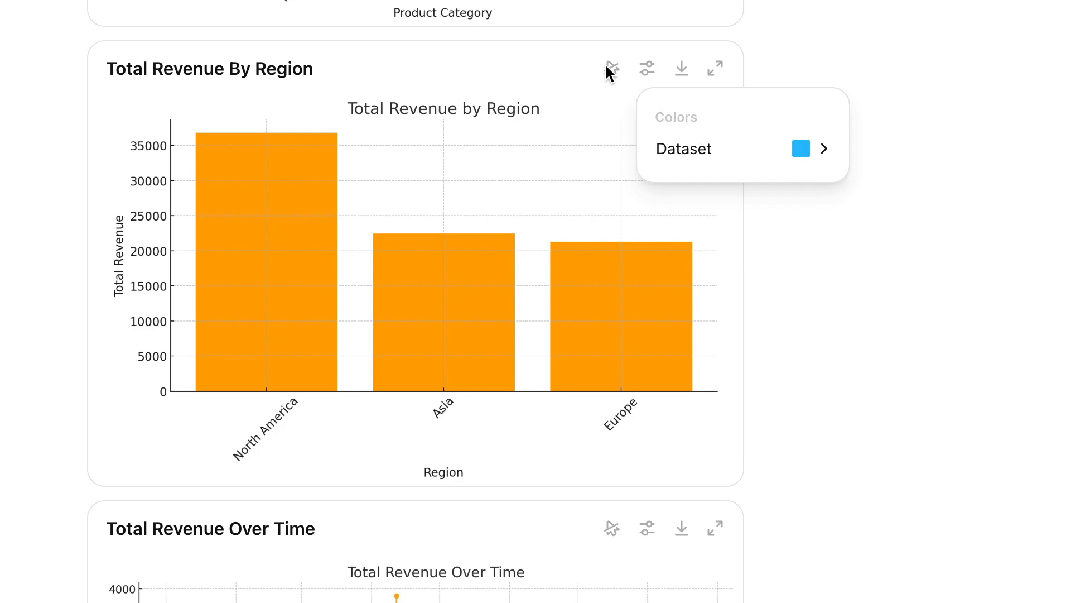
pyautogui.click(612, 68)
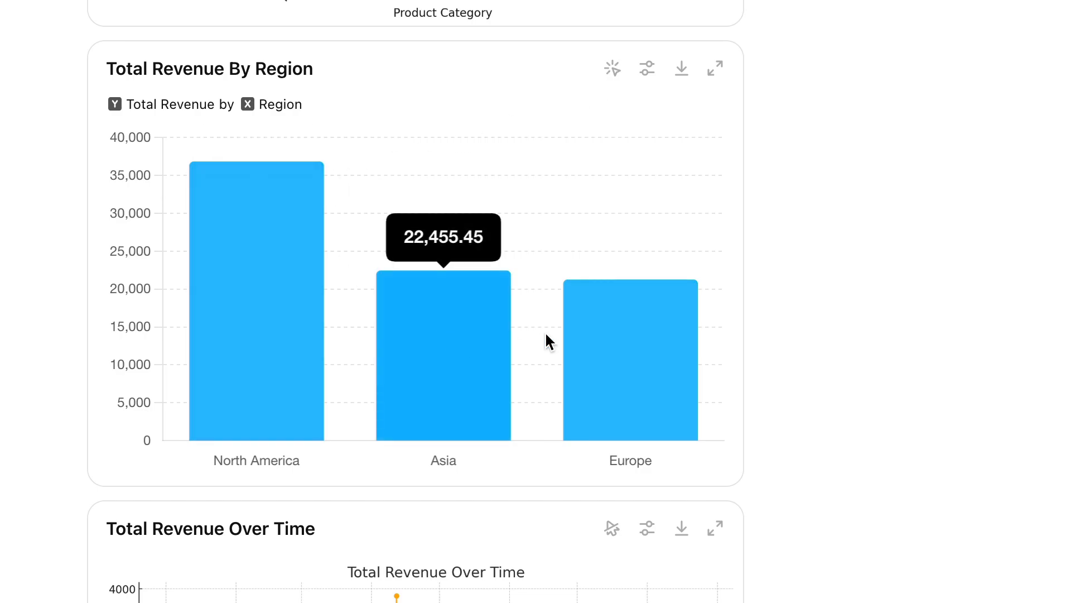
pyautogui.scroll(-3)
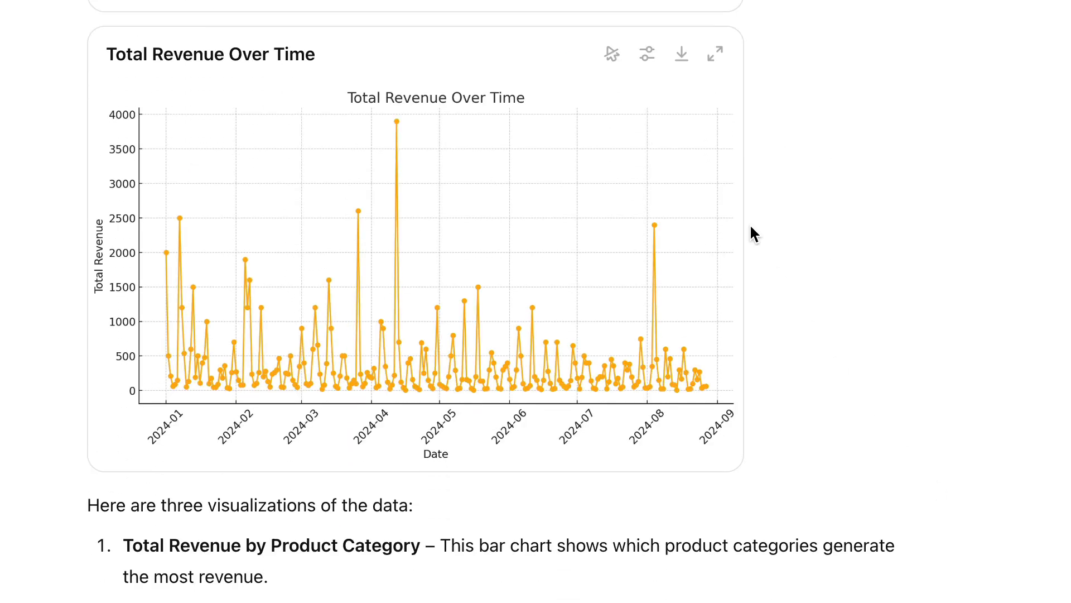
pyautogui.moveTo(681, 53)
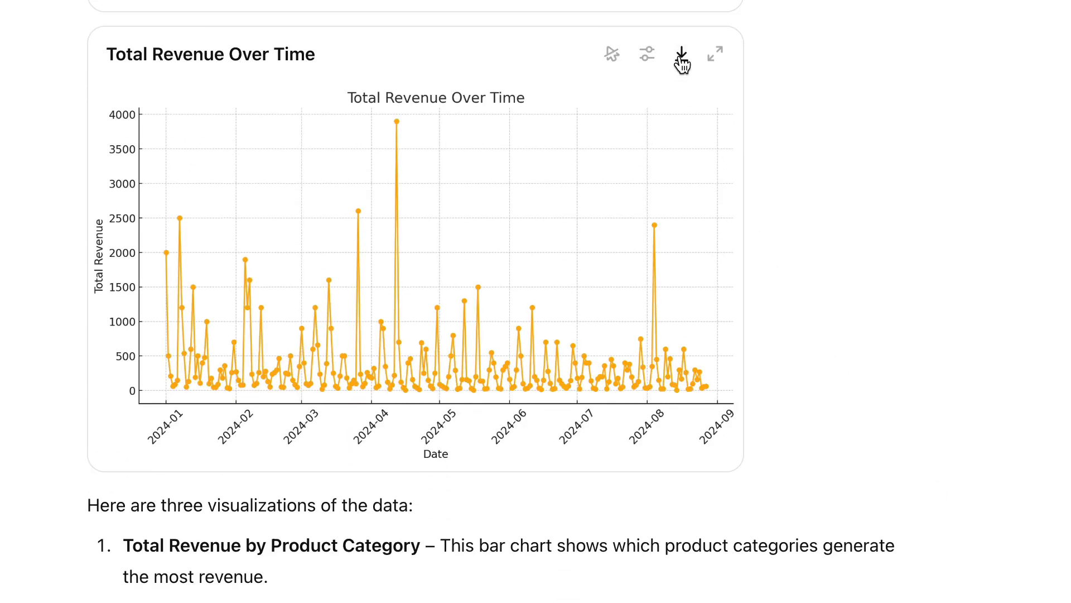
pyautogui.click(682, 54)
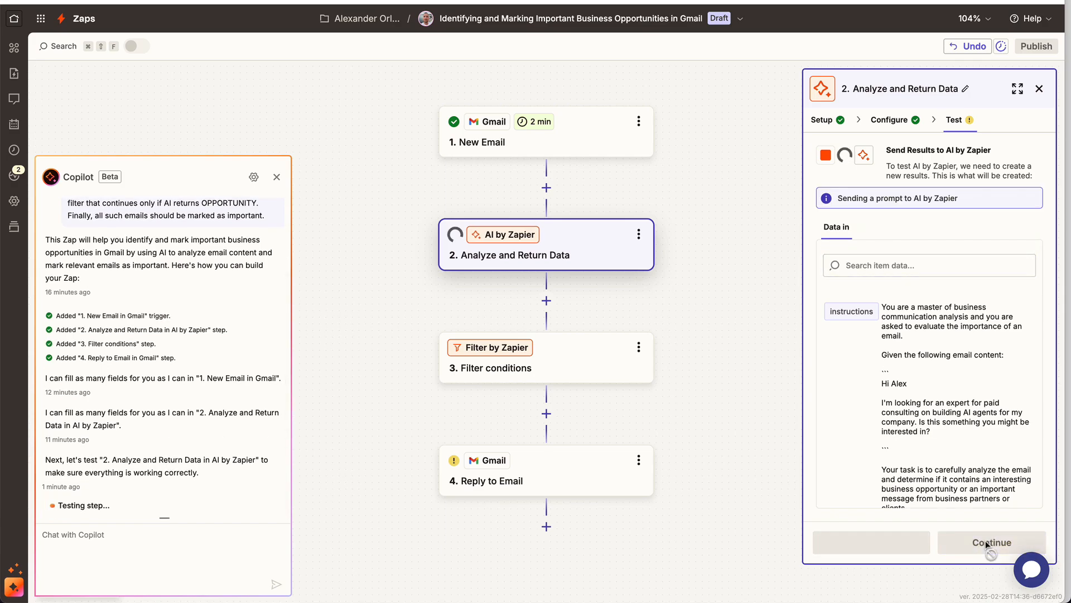
# Step: Run the AI by Zapier step test to get the OPPORTUNITY decision and explanation
pyautogui.click(991, 542)
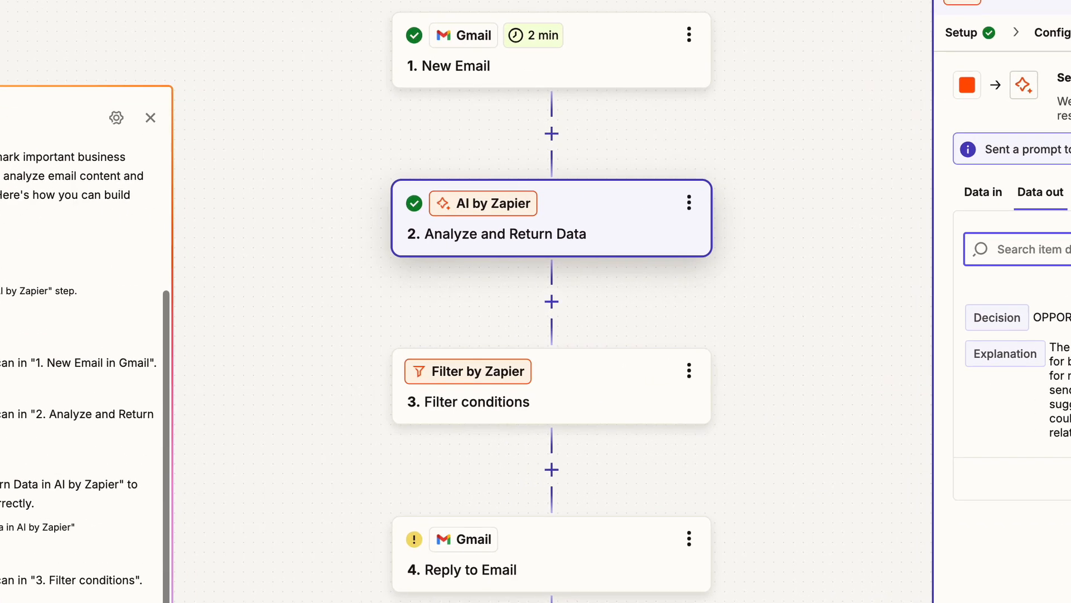